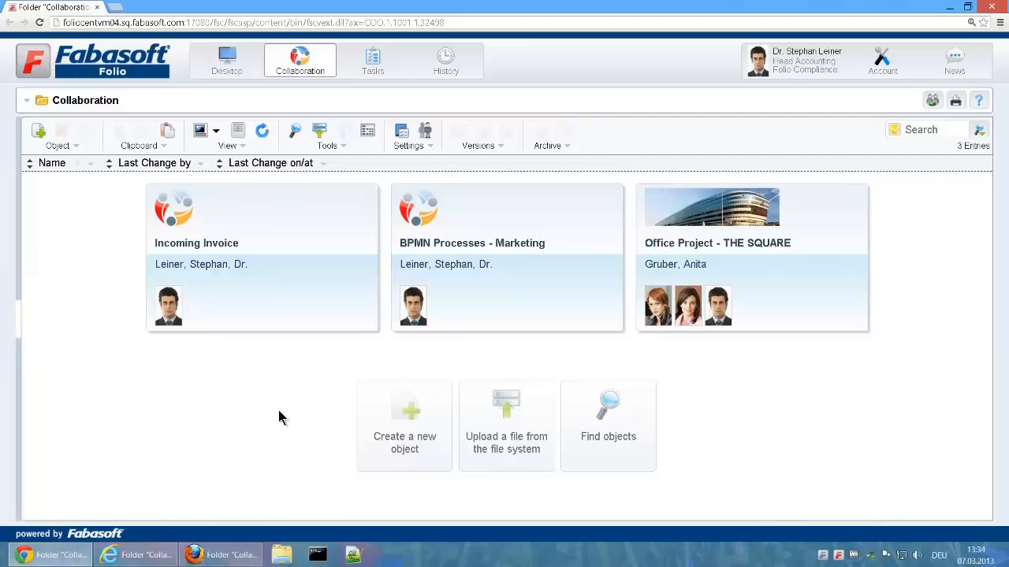
mouse_move(892, 53)
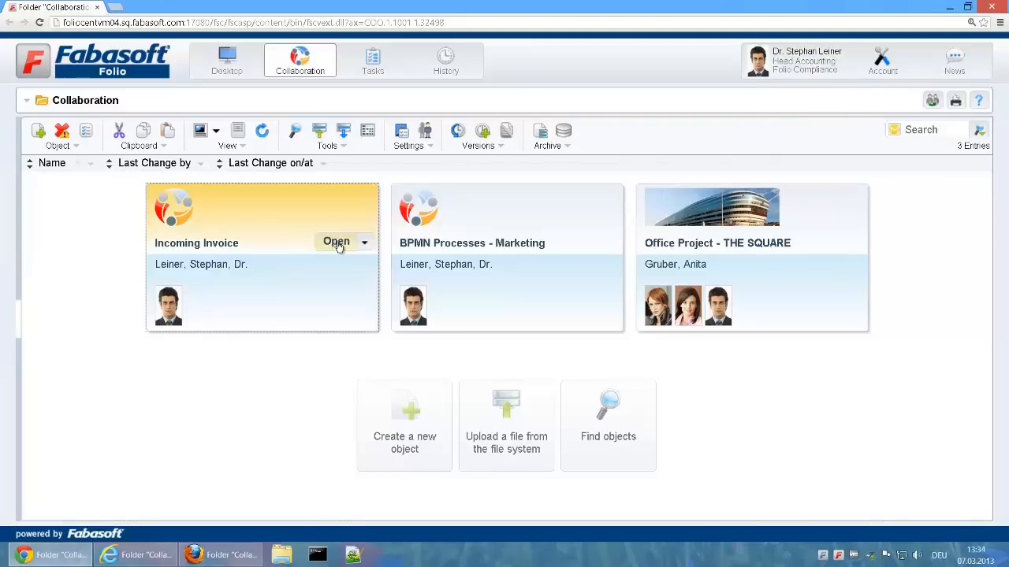
Step: Enter the Incoming Invoice team room and review the Invoice form's Creditor field without changes
left_click(335, 241)
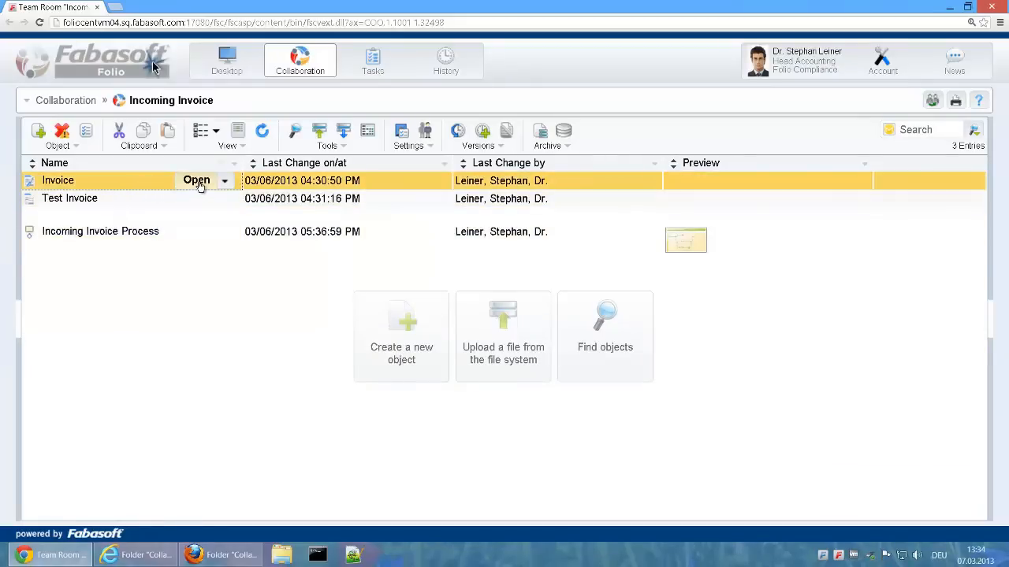
left_click(195, 180)
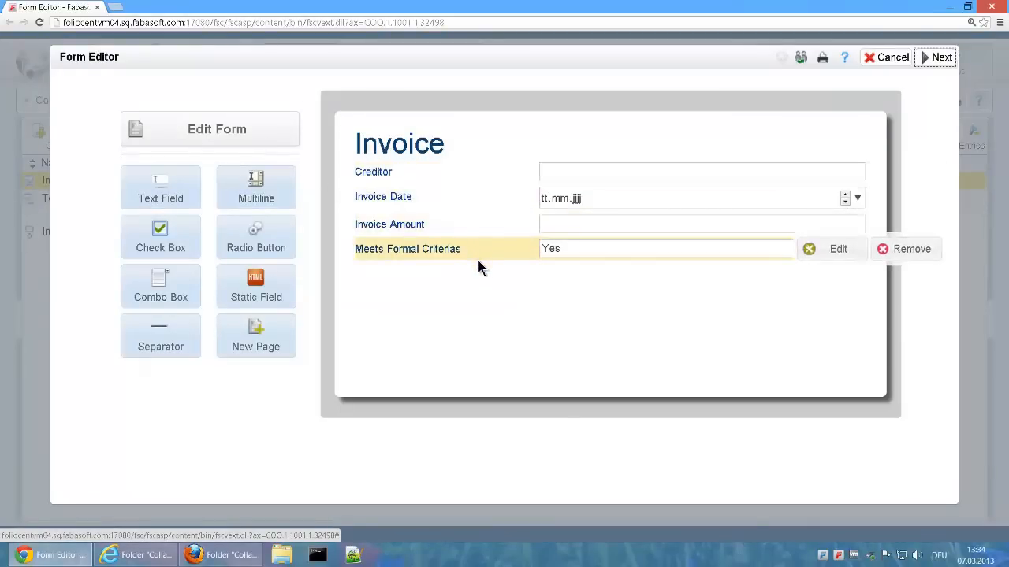
left_click(666, 249)
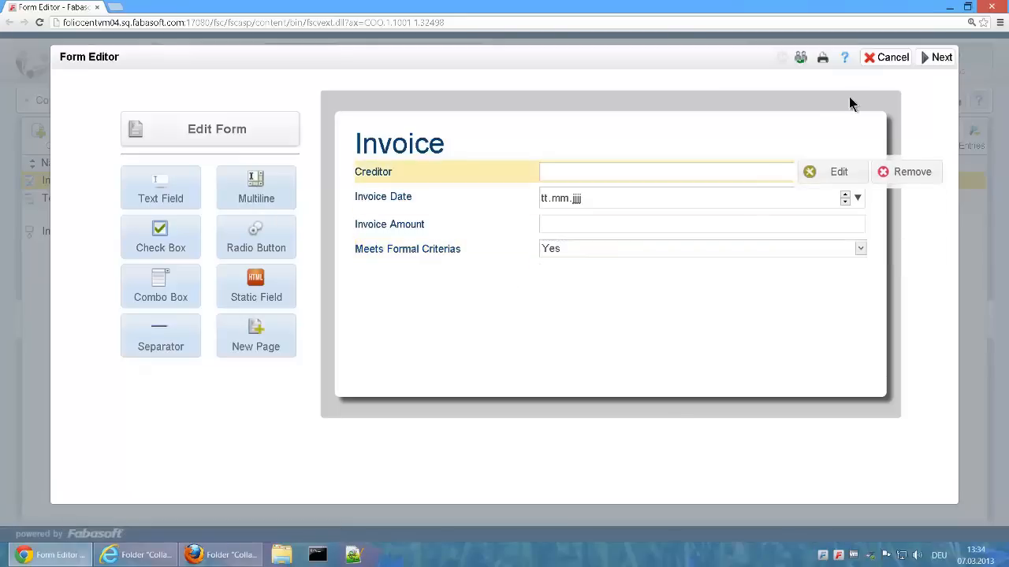
left_click(893, 56)
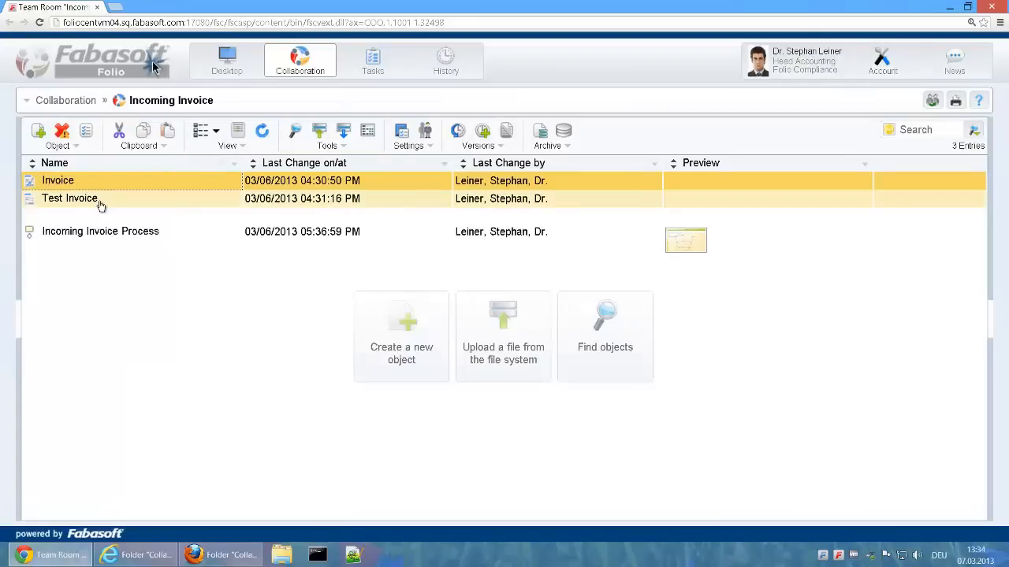
Step: Review the Test Invoice in its edit form and close it without saving
double_click(69, 199)
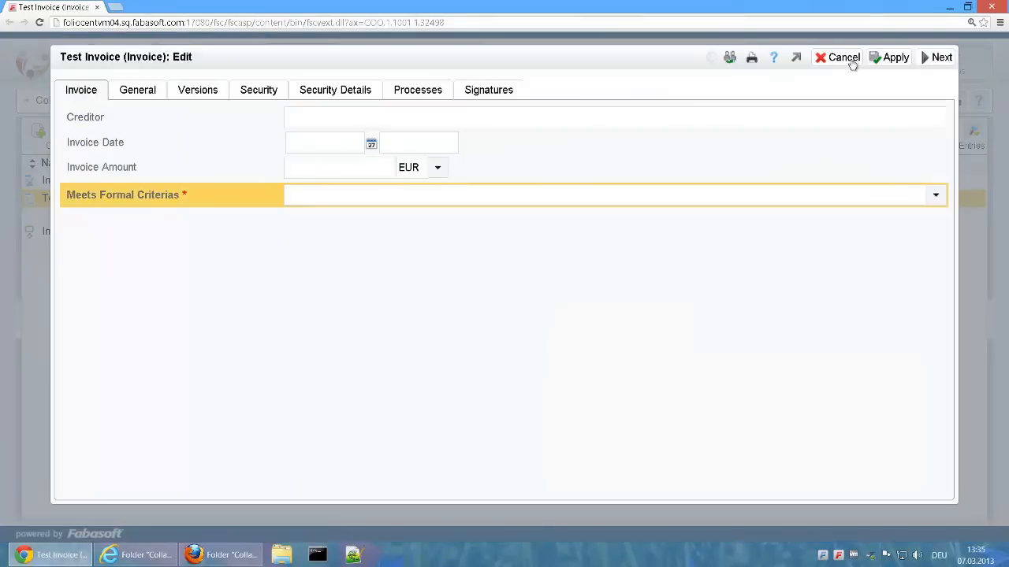
left_click(838, 57)
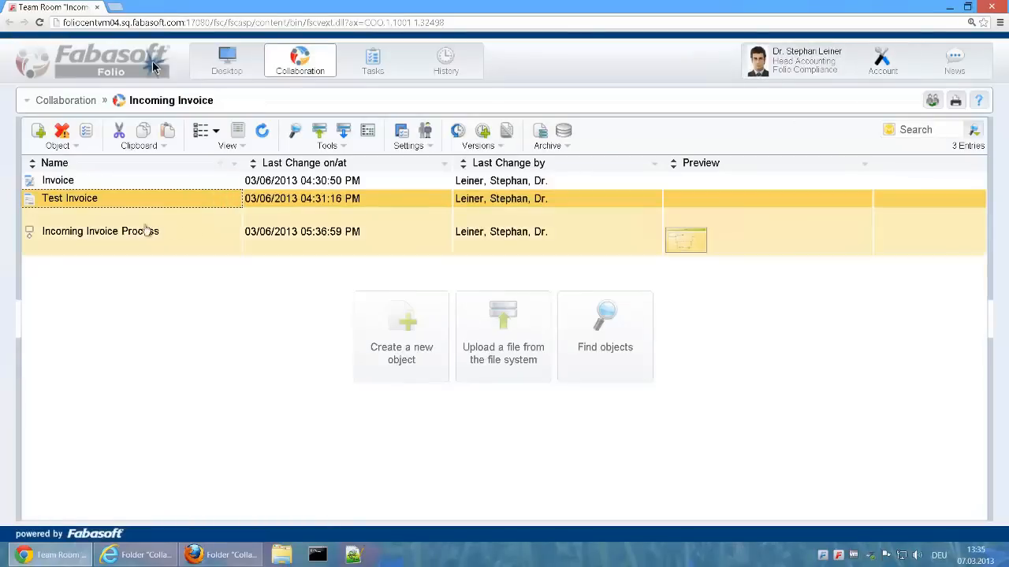
left_click(101, 230)
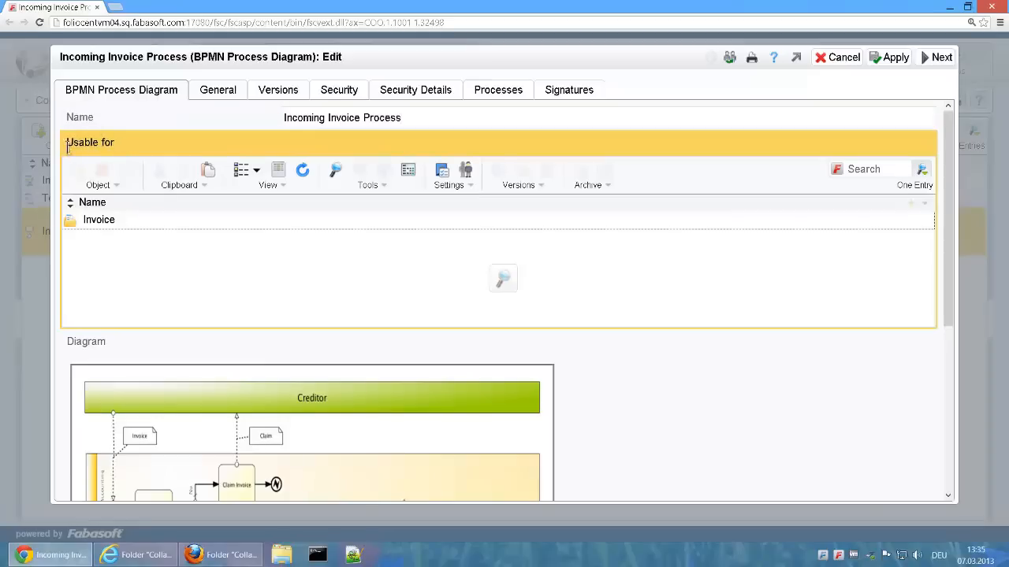
left_click(98, 220)
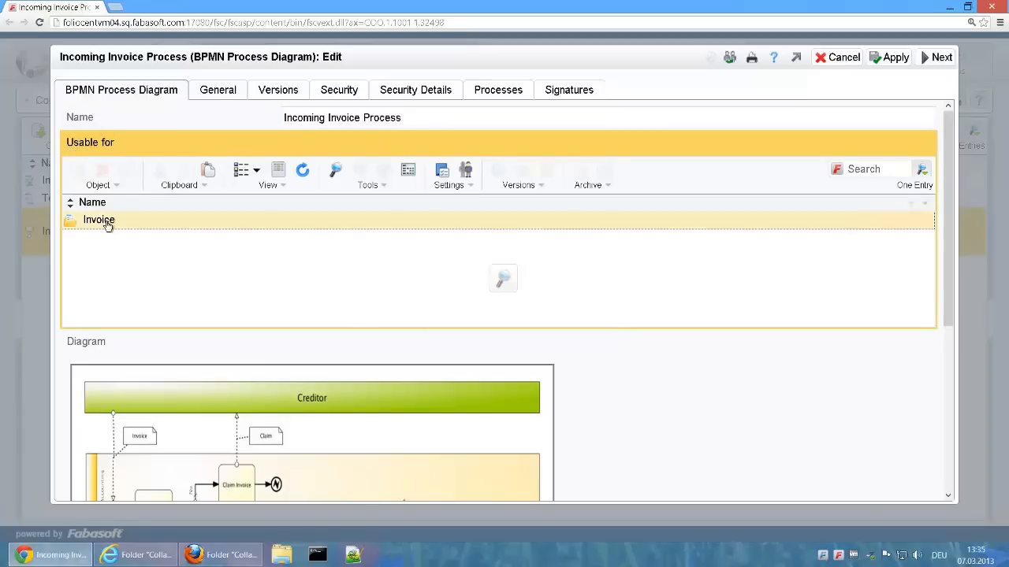
left_click(98, 219)
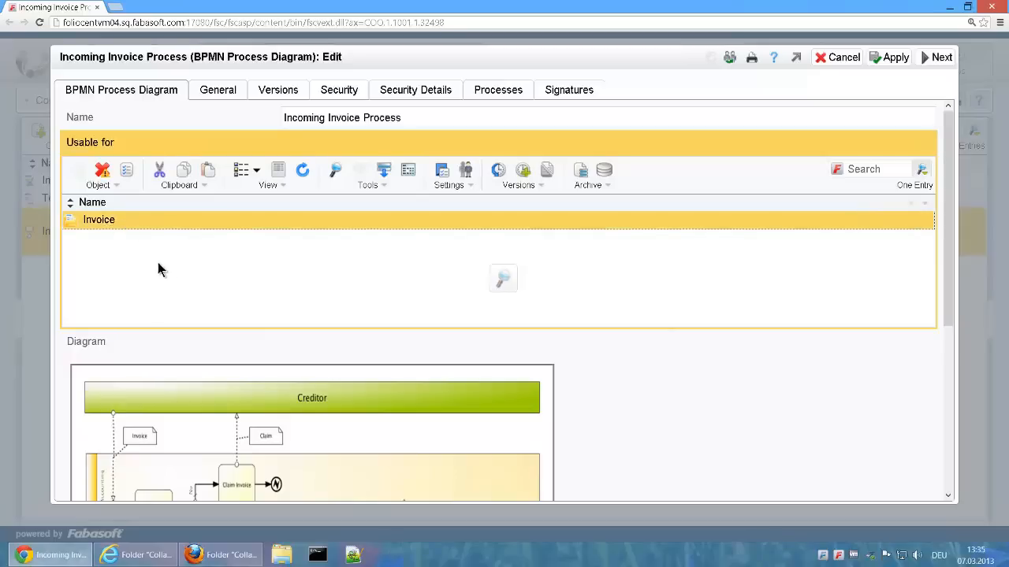
scroll("down", 3)
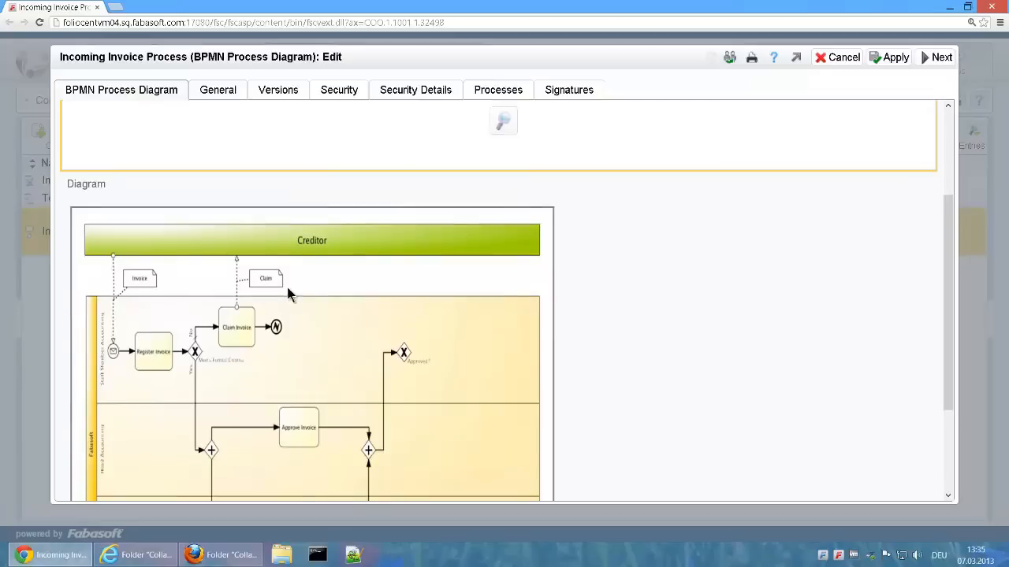
left_click(838, 56)
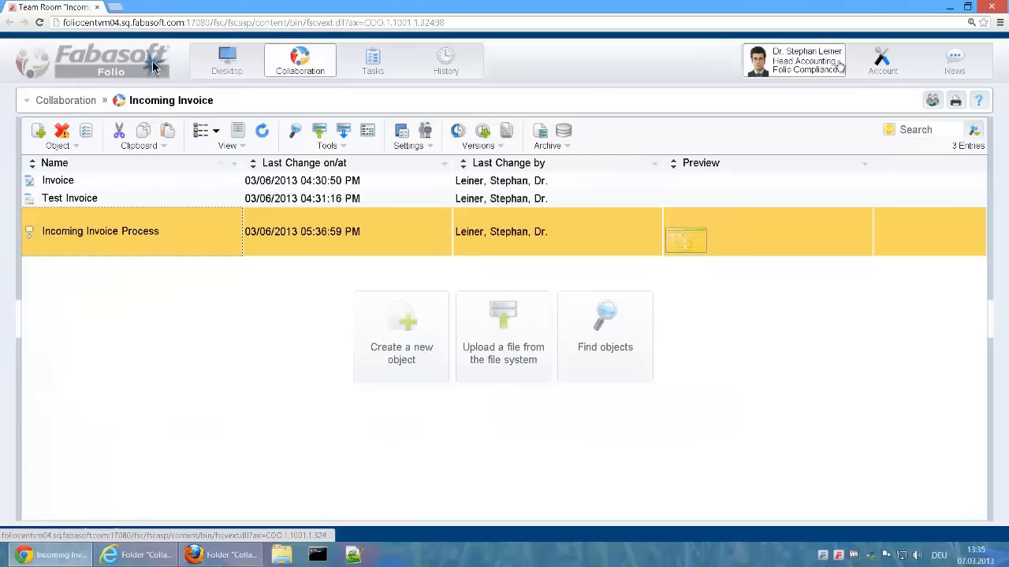
Step: Edit the Incoming Invoice Process diagram with the BPMN 2.0 (Complete) palette, panel collapsed
right_click(100, 230)
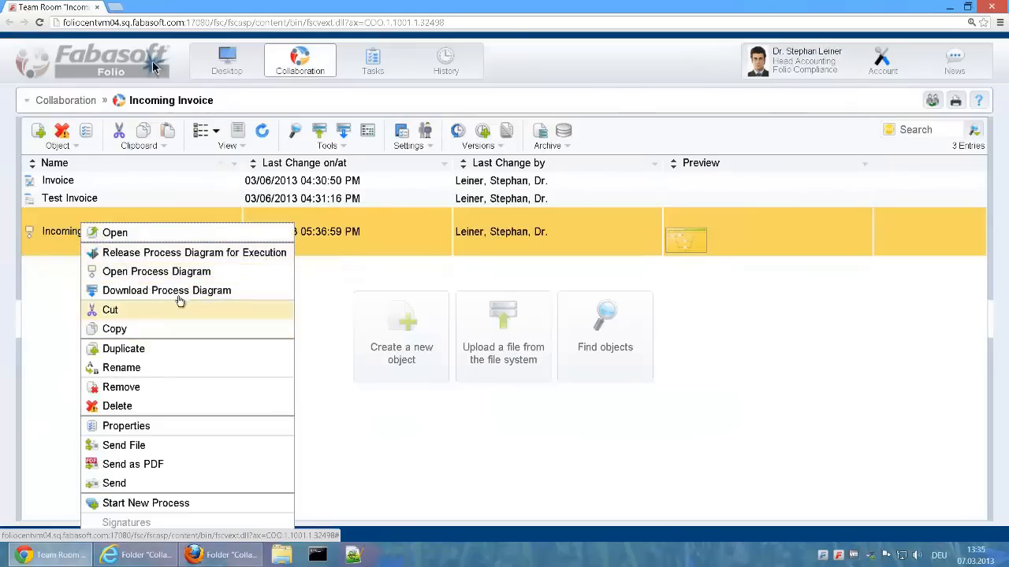
mouse_move(156, 272)
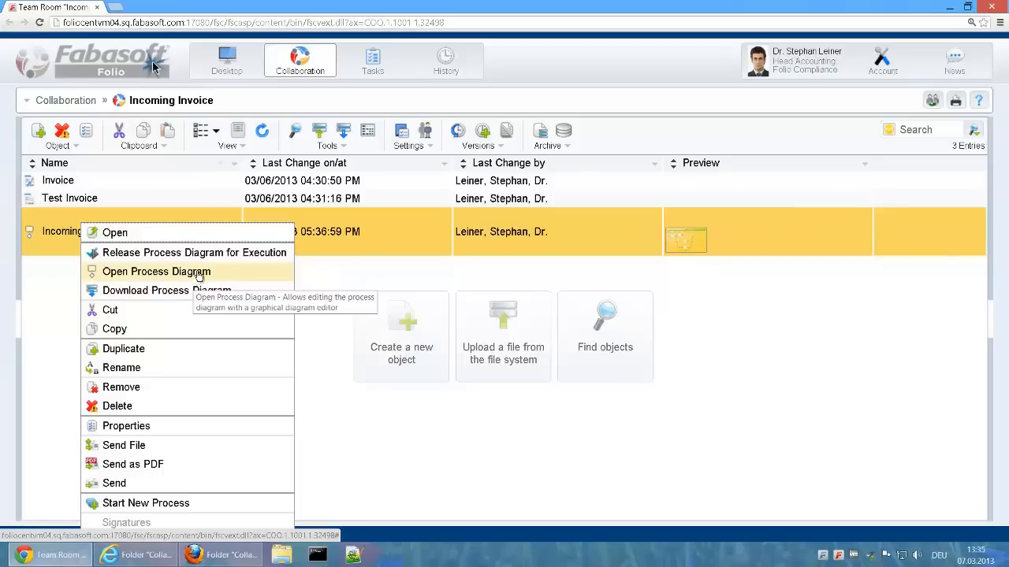
left_click(155, 271)
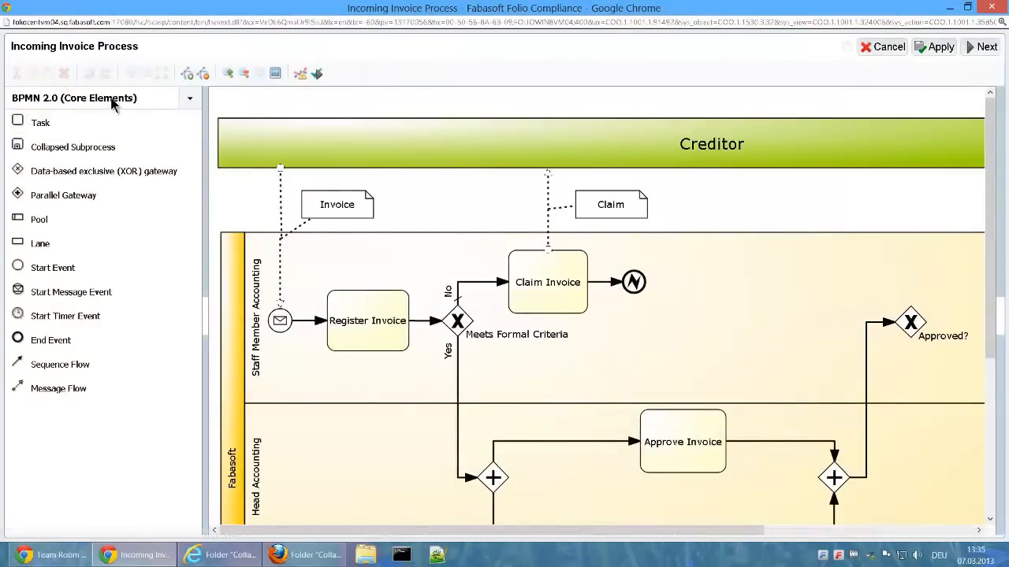
left_click(189, 98)
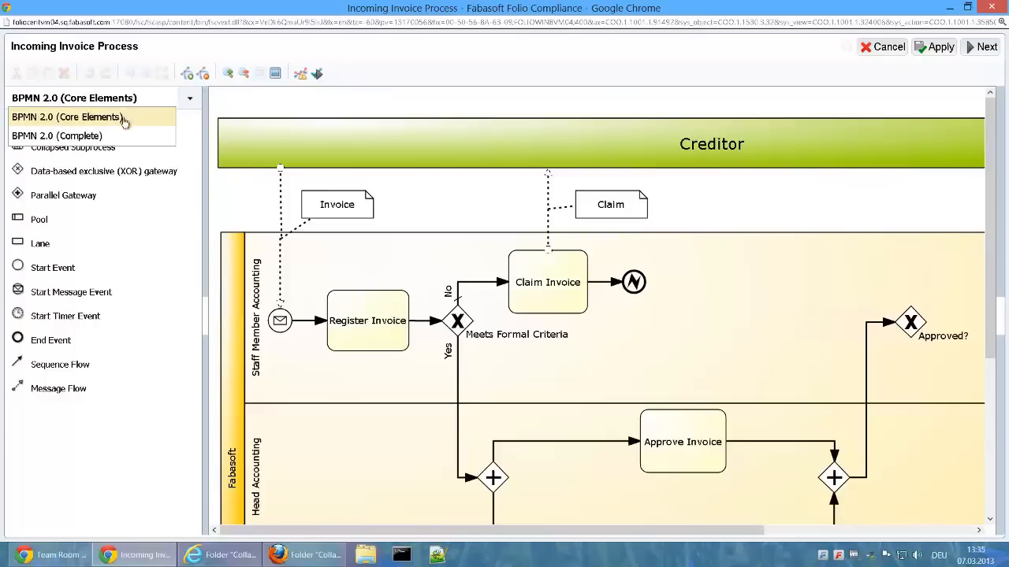
left_click(57, 136)
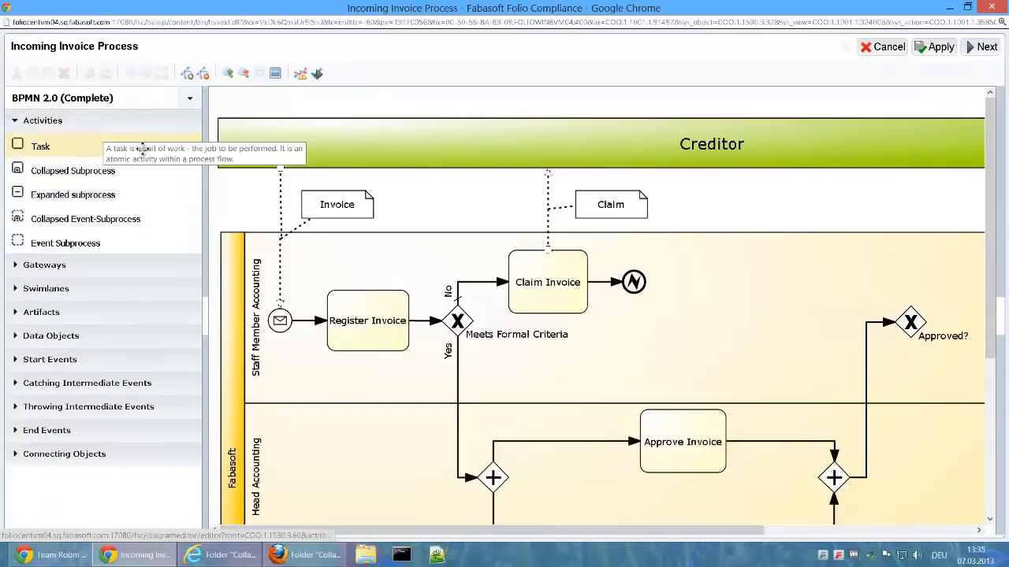
mouse_move(206, 321)
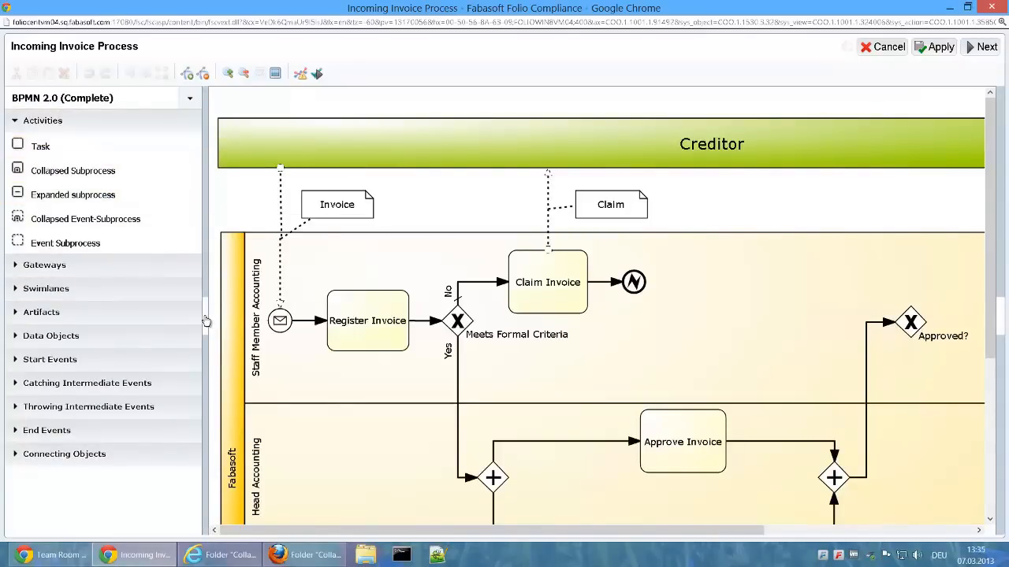
left_click(242, 73)
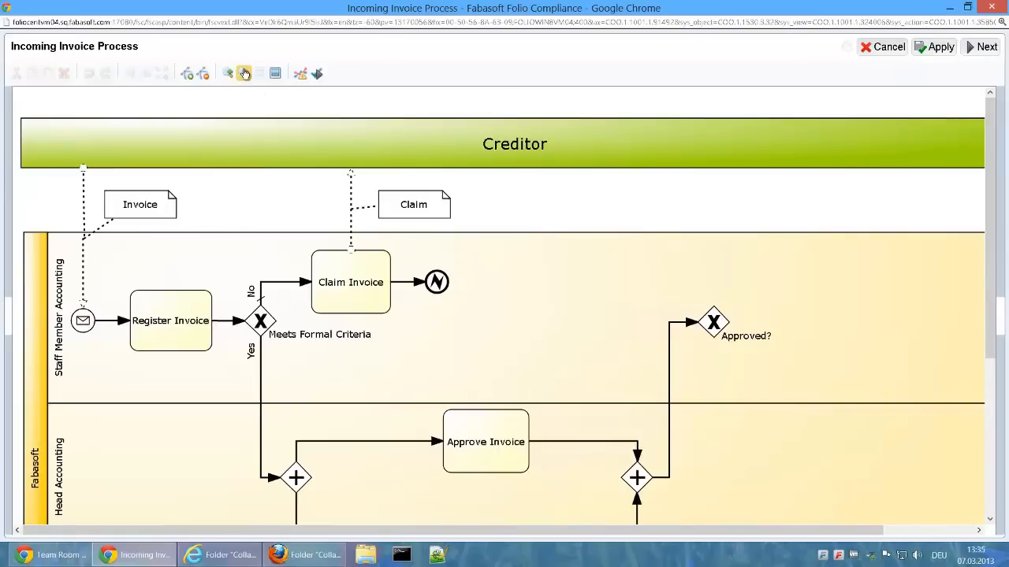
left_click(259, 72)
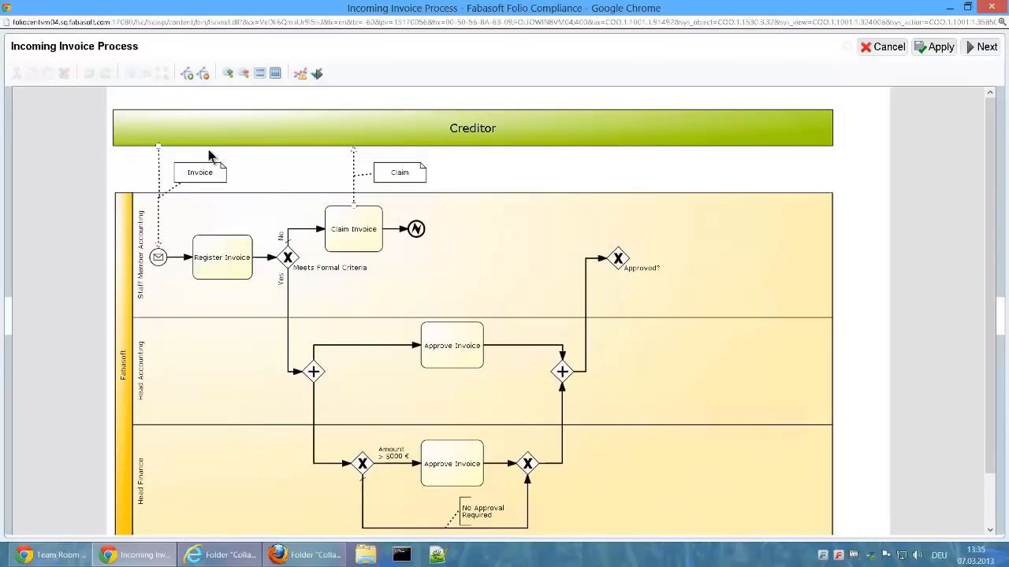
mouse_move(223, 167)
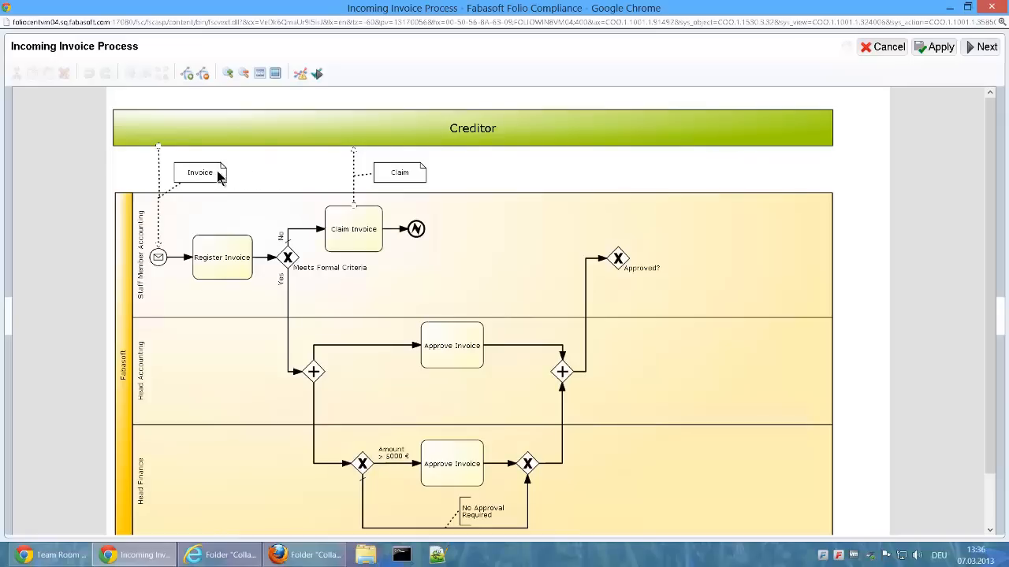
left_click(198, 172)
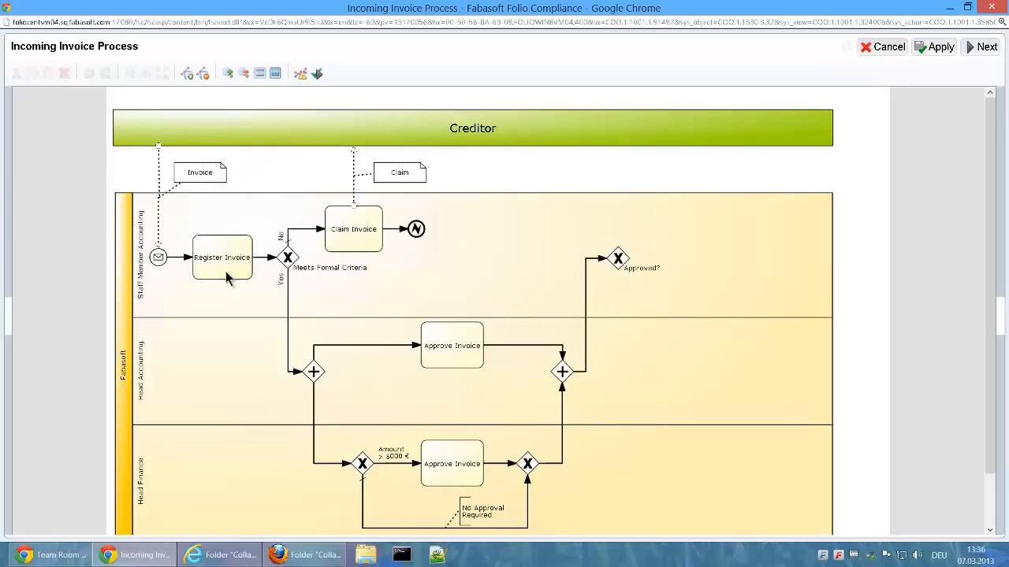
mouse_move(290, 260)
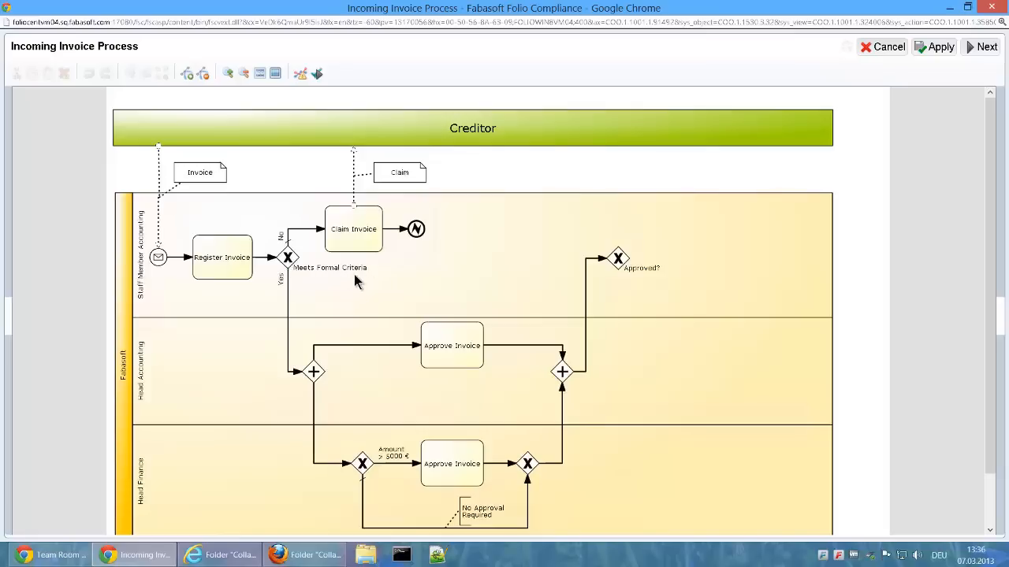
mouse_move(366, 238)
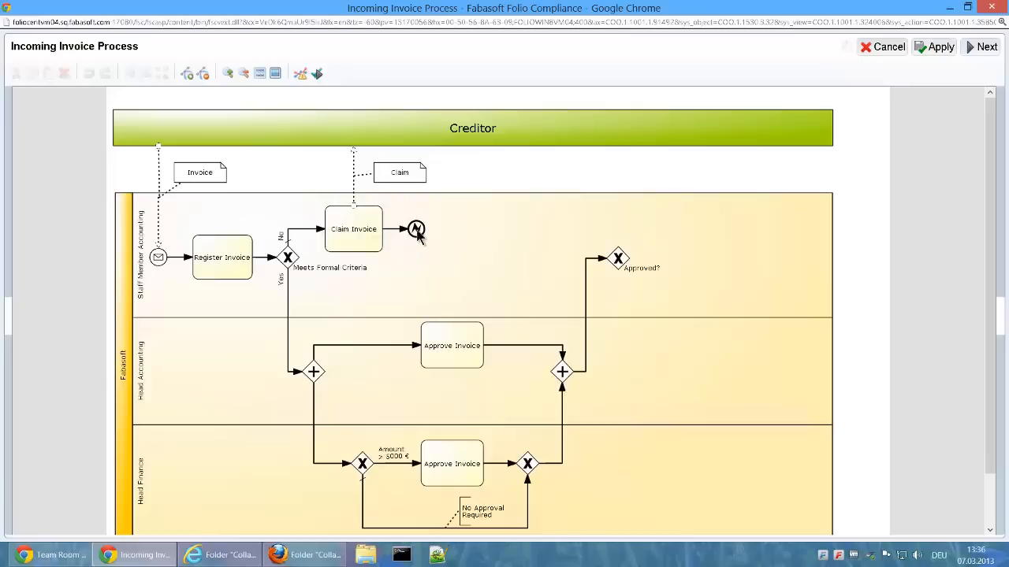
mouse_move(290, 295)
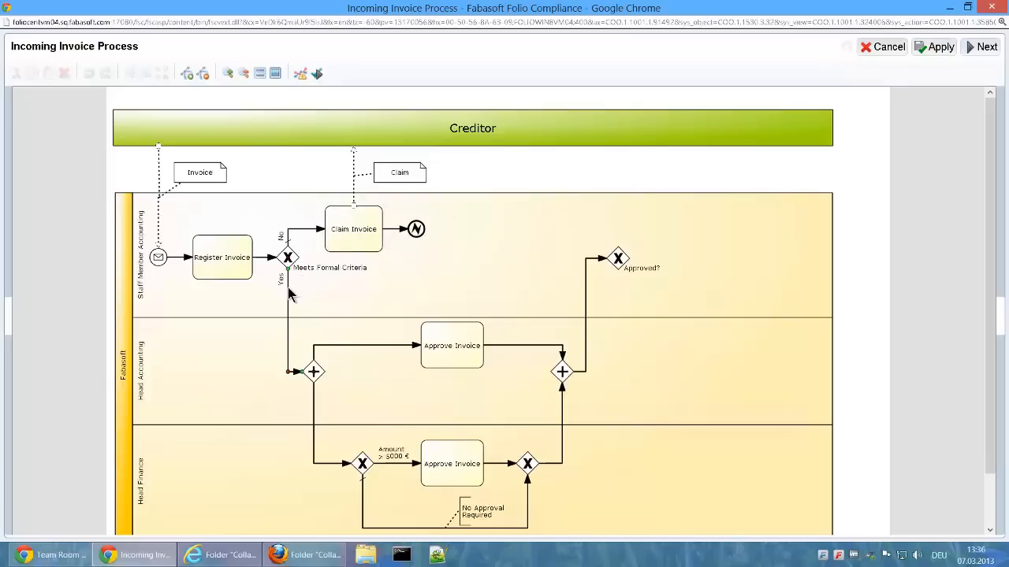
mouse_move(328, 354)
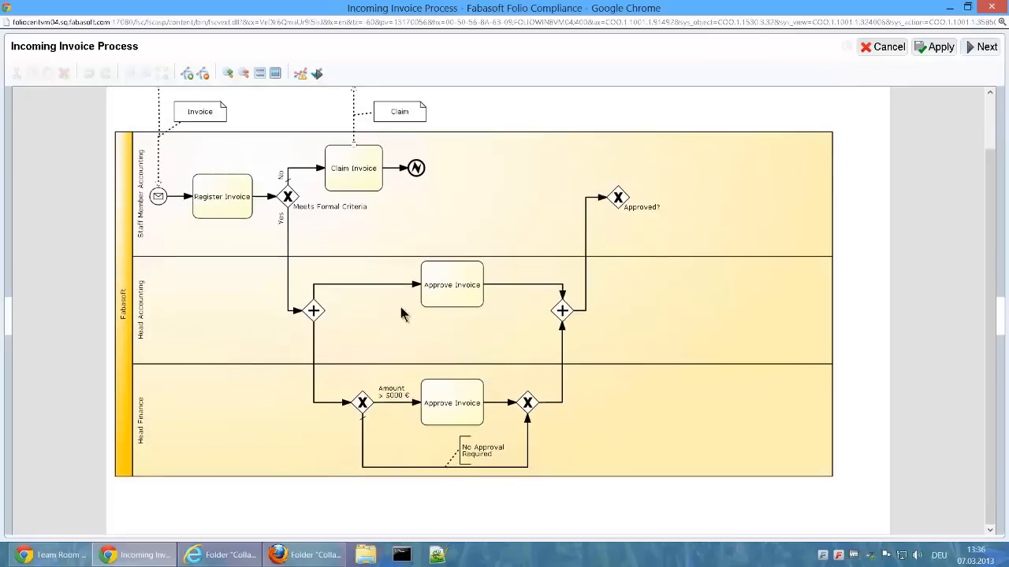
mouse_move(205, 324)
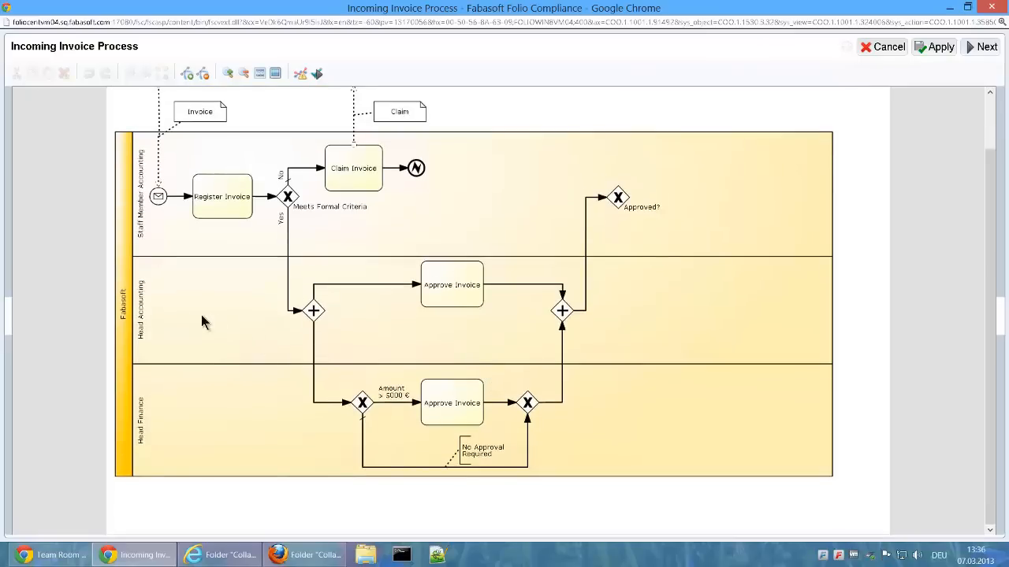
mouse_move(173, 405)
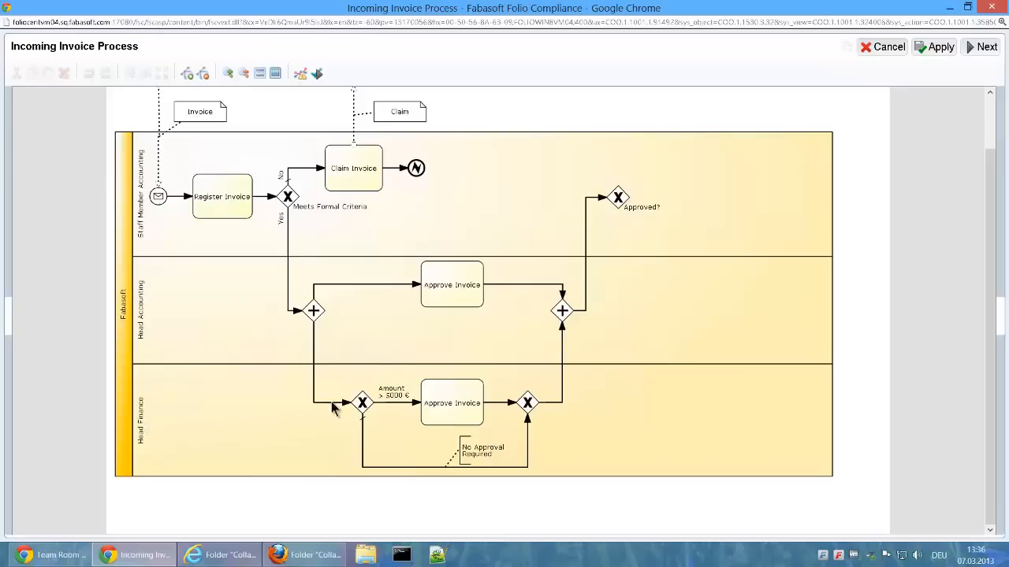
mouse_move(543, 418)
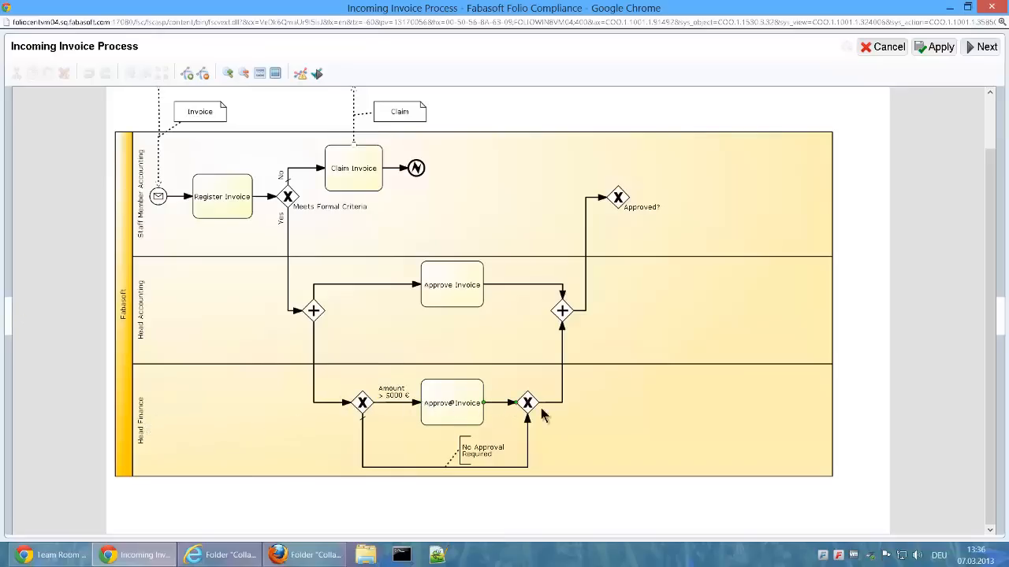
mouse_move(571, 355)
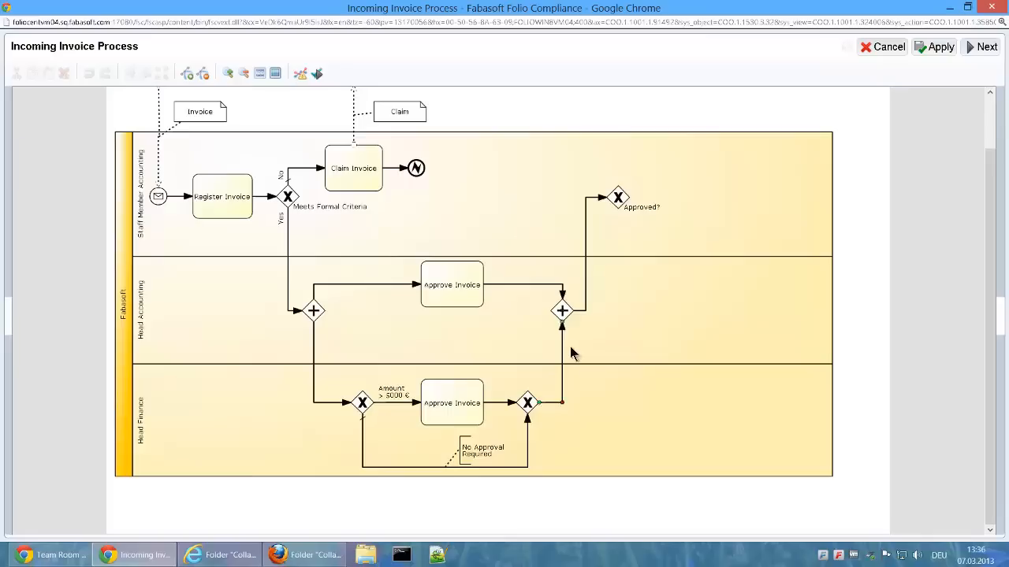
mouse_move(622, 202)
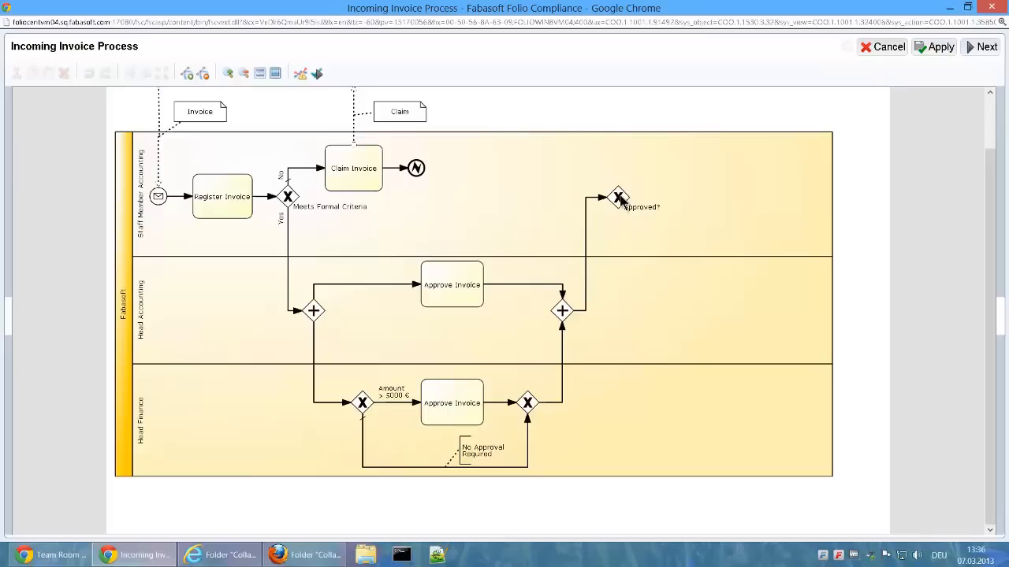
Step: Fit the whole model in view and run the BPMN syntax check, flagging the Approved? gateway
left_click(274, 74)
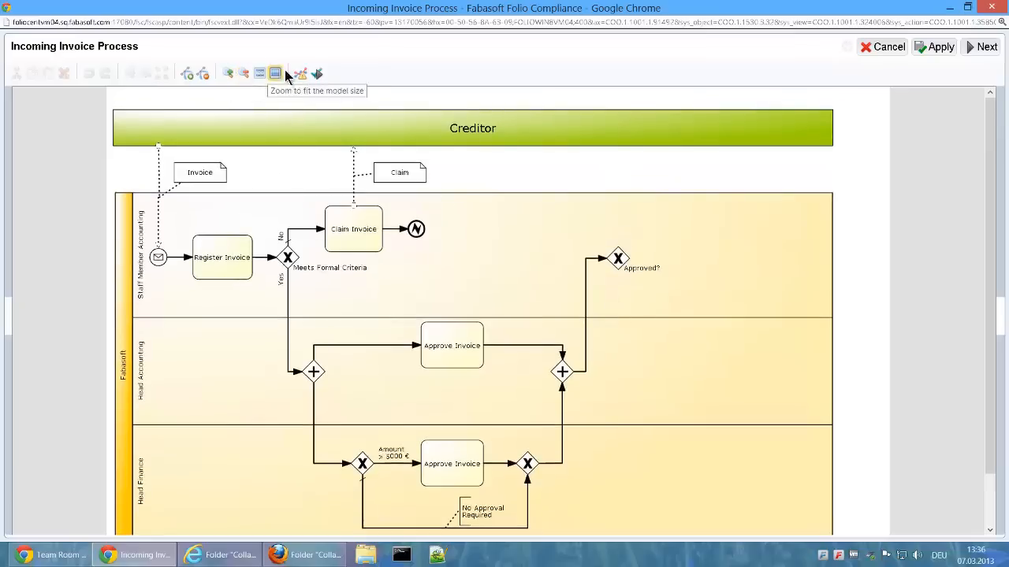
left_click(300, 73)
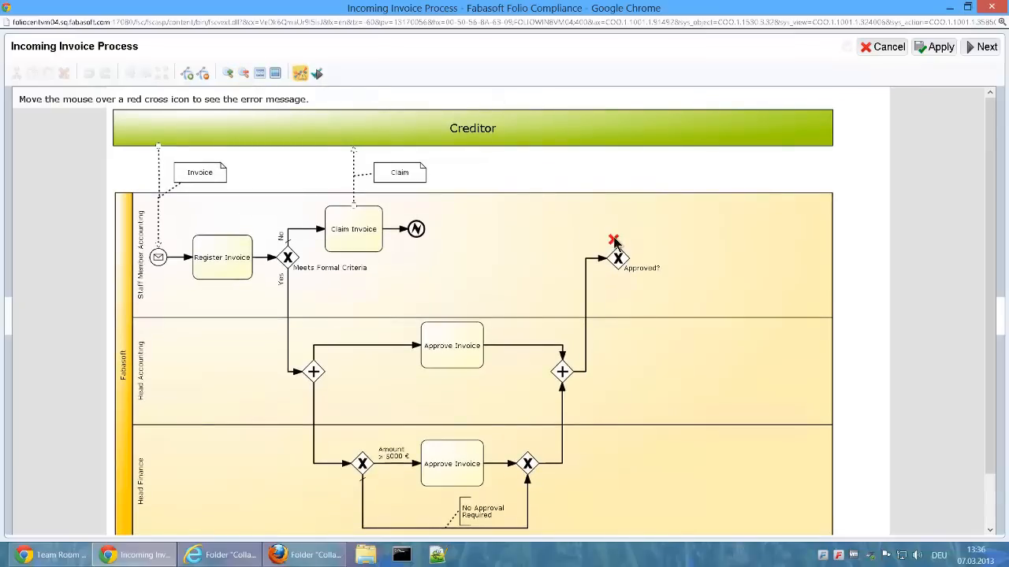
mouse_move(613, 239)
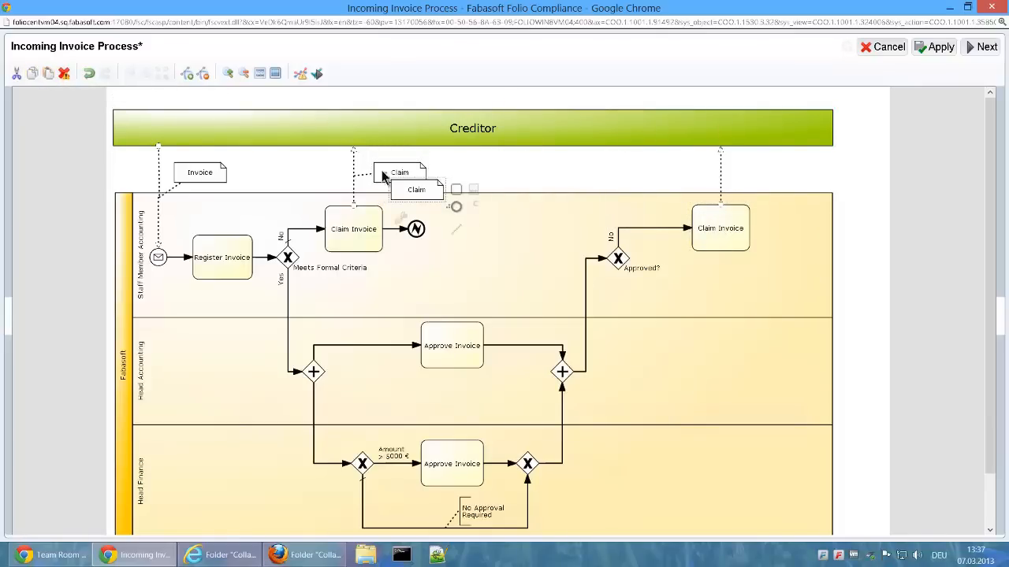
Step: Add a Claim document, a Post Invoice task, the Amount (€) association label and an end event after Claim Invoice
left_click_drag(417, 189, 769, 167)
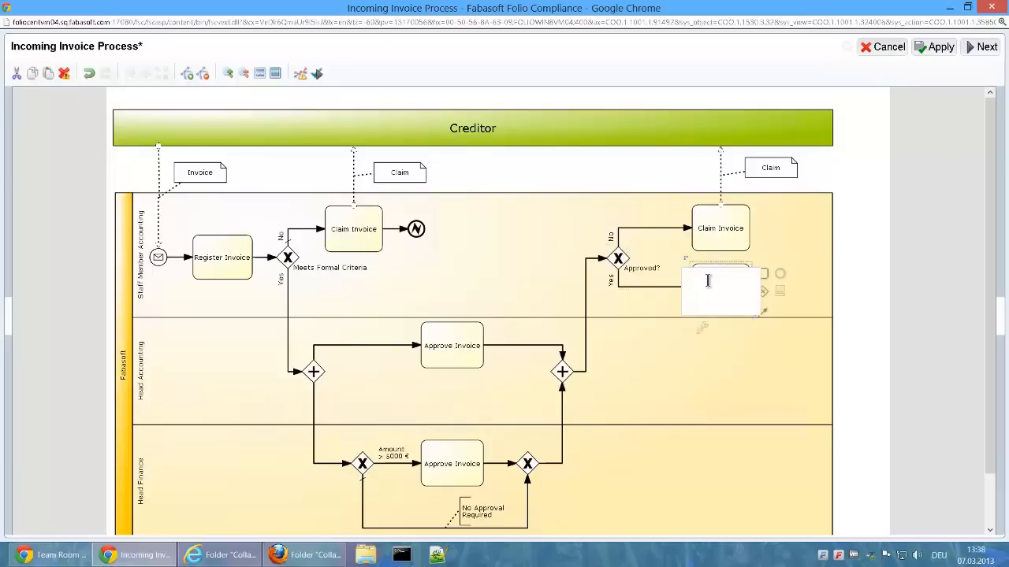
type("Post Invoice")
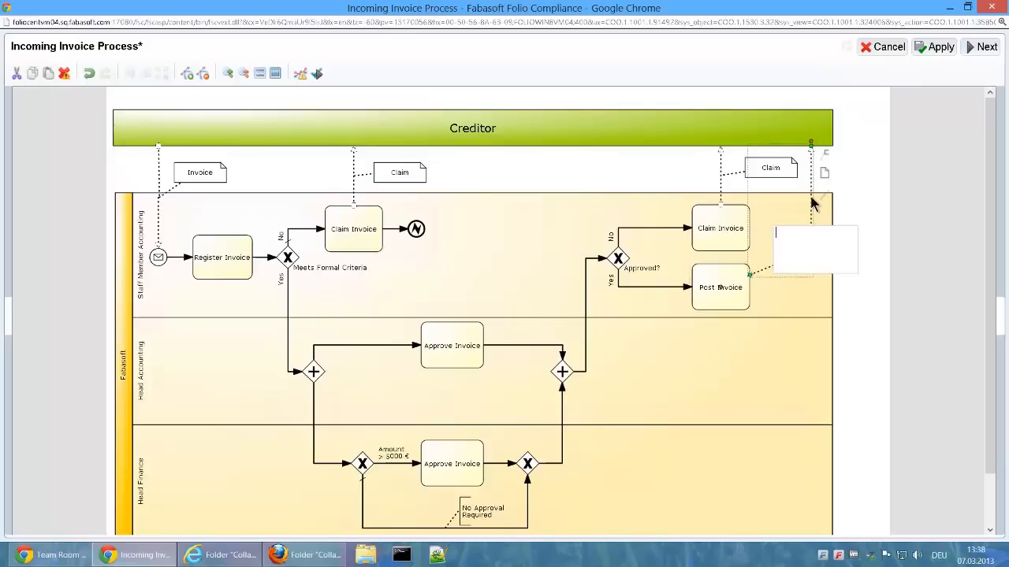
type("Amount (€)")
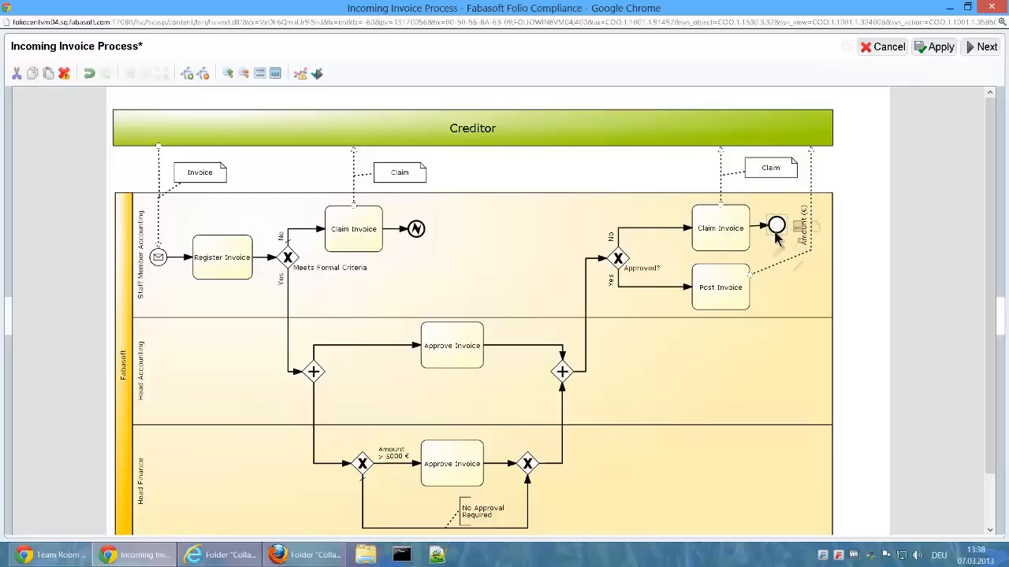
left_click(777, 227)
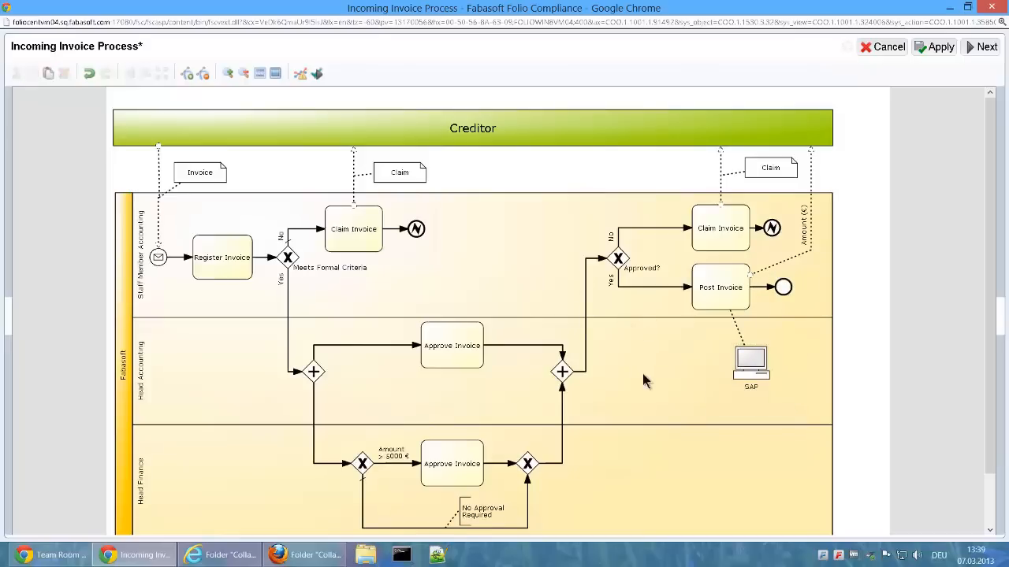
Step: Rerun the BPMN syntax check, confirming there are no syntax errors
left_click(299, 74)
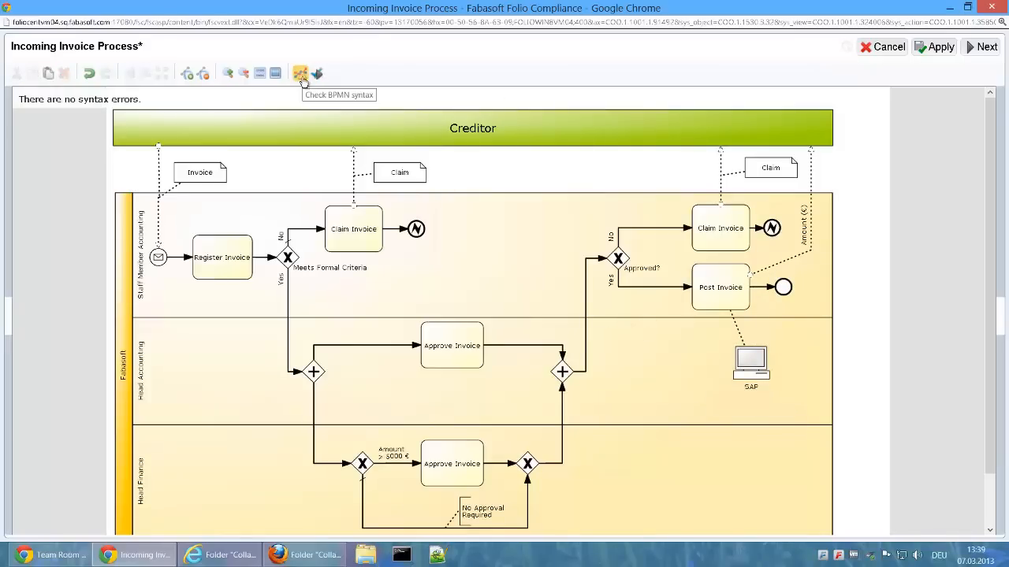
mouse_move(904, 54)
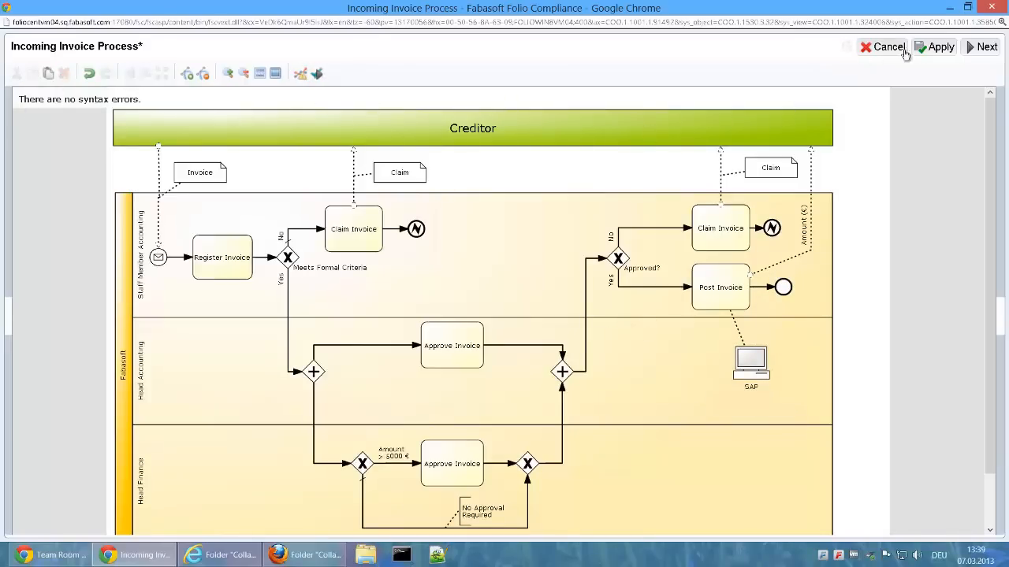
left_click(939, 47)
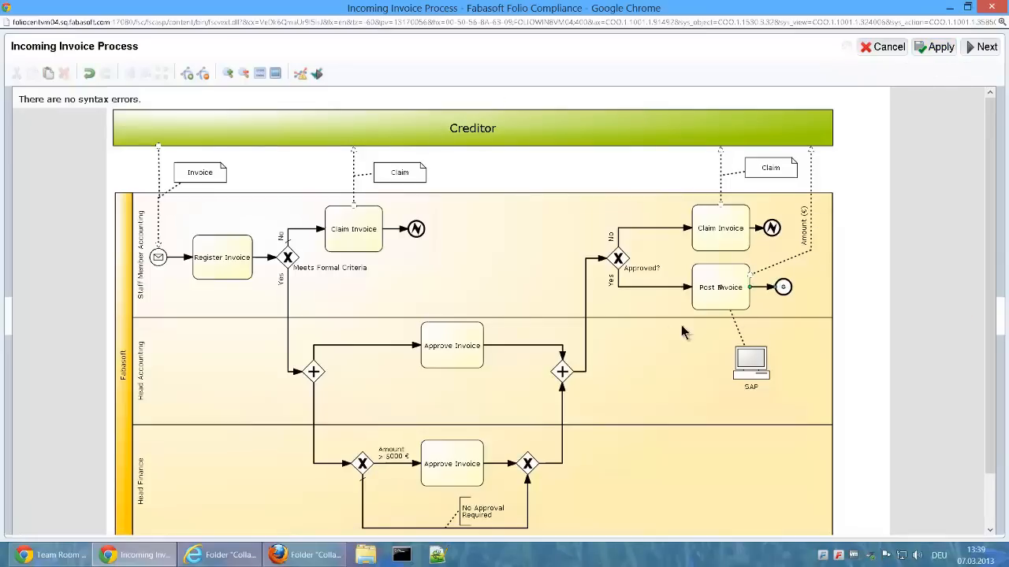
scroll("down", 3)
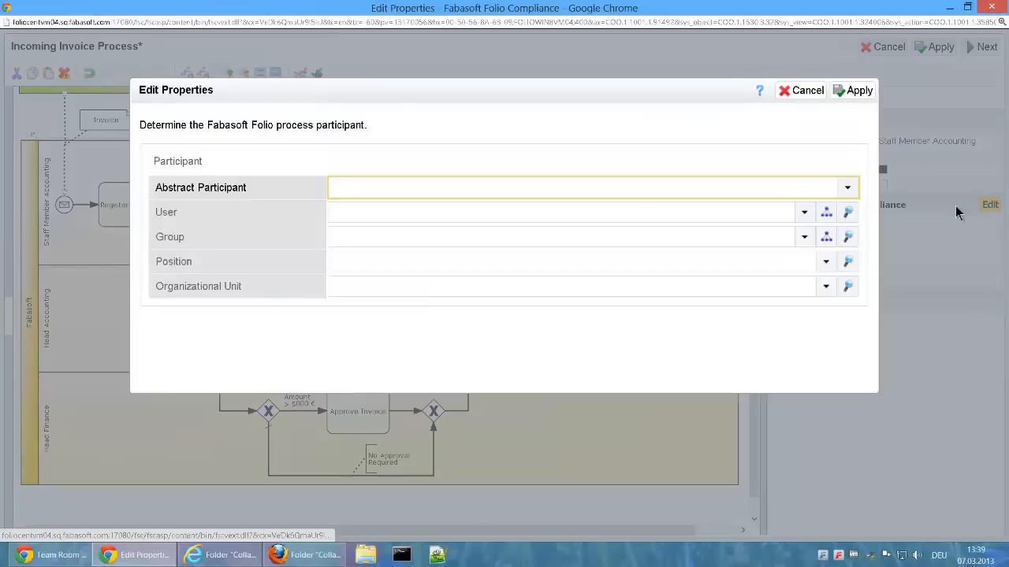
Step: Assign the Head Accounting lane to Accounting heads and the Head Finance lane to the Finance group
left_click(826, 262)
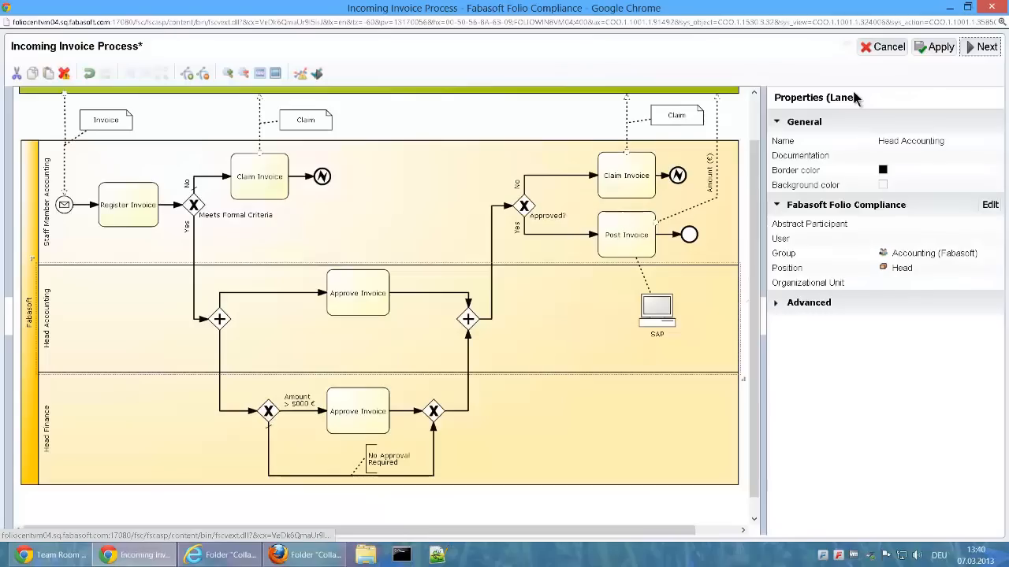
left_click(990, 205)
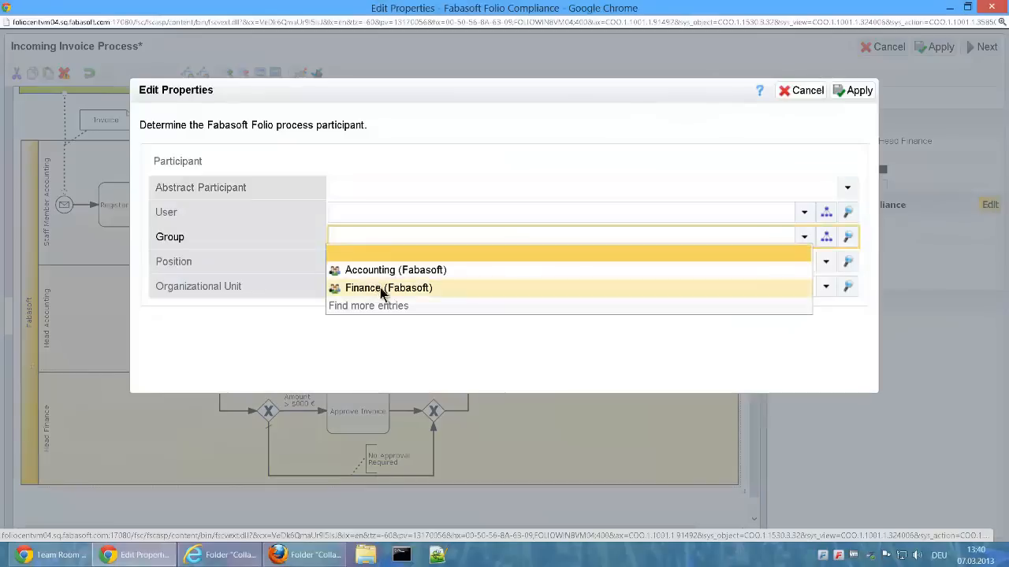
left_click(387, 287)
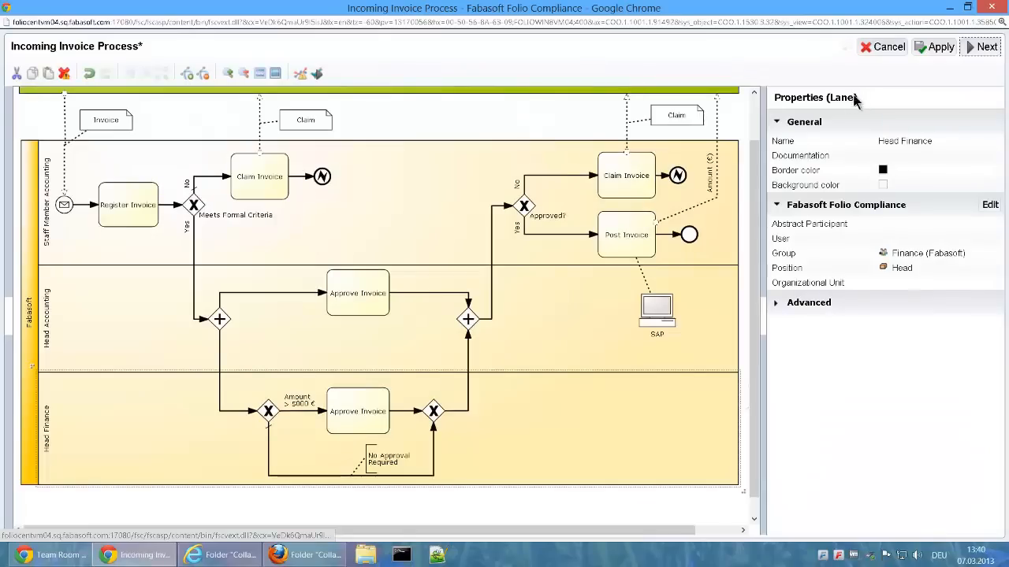
Step: Confirm the activity and participant settings for Register Invoice and the Edit activity for Claim Invoice
left_click(128, 205)
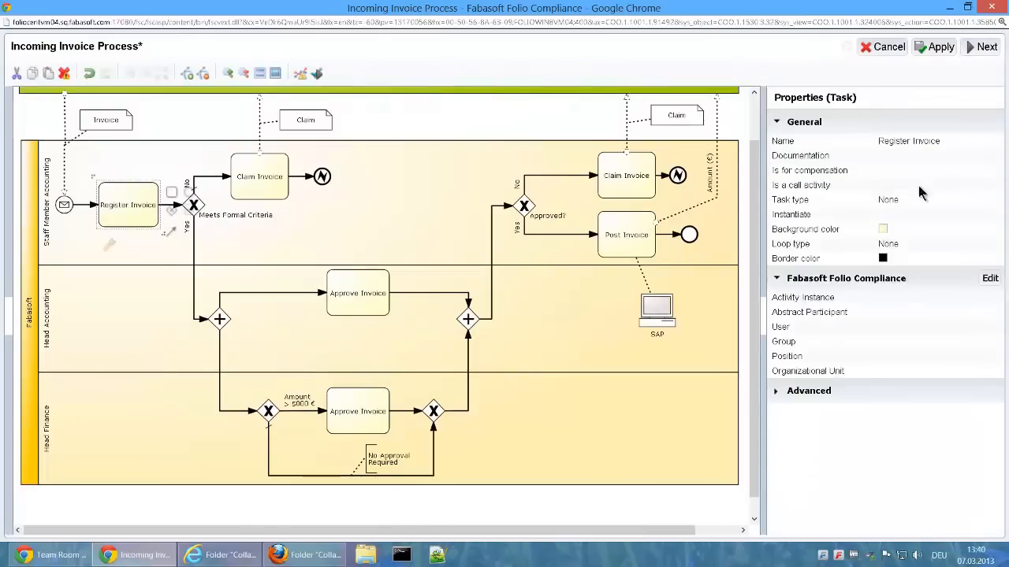
left_click(990, 277)
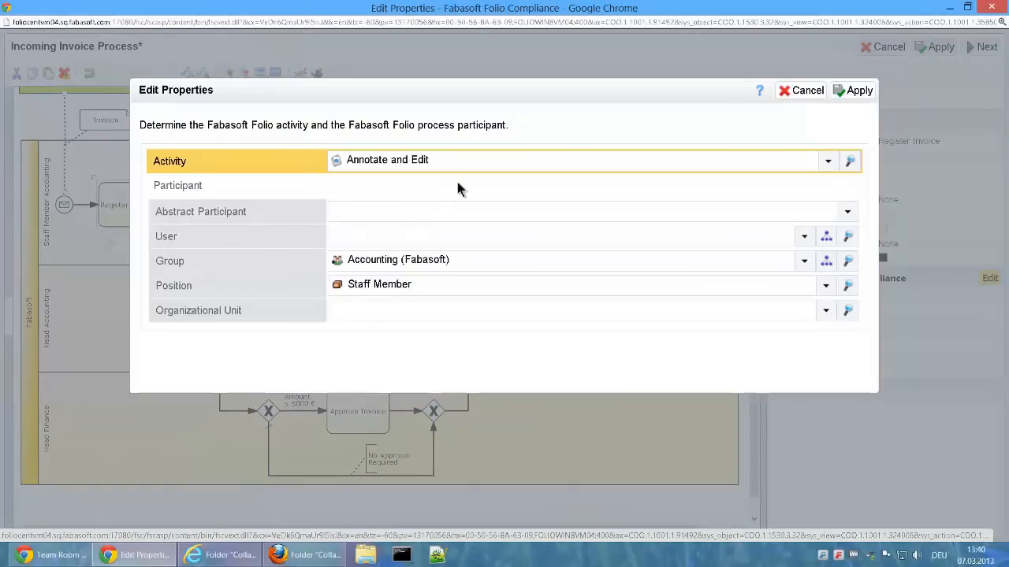
left_click(801, 90)
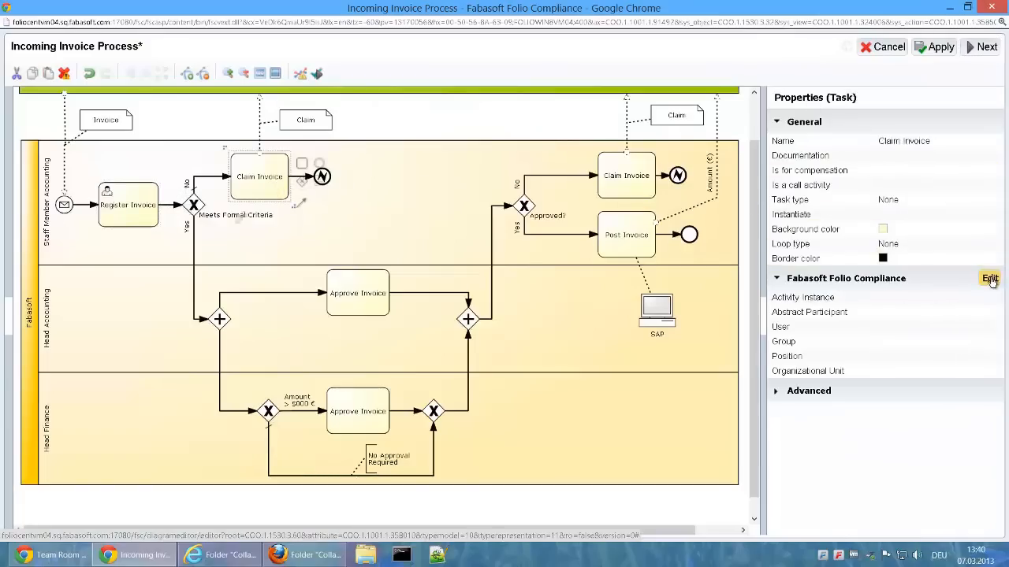
left_click(990, 278)
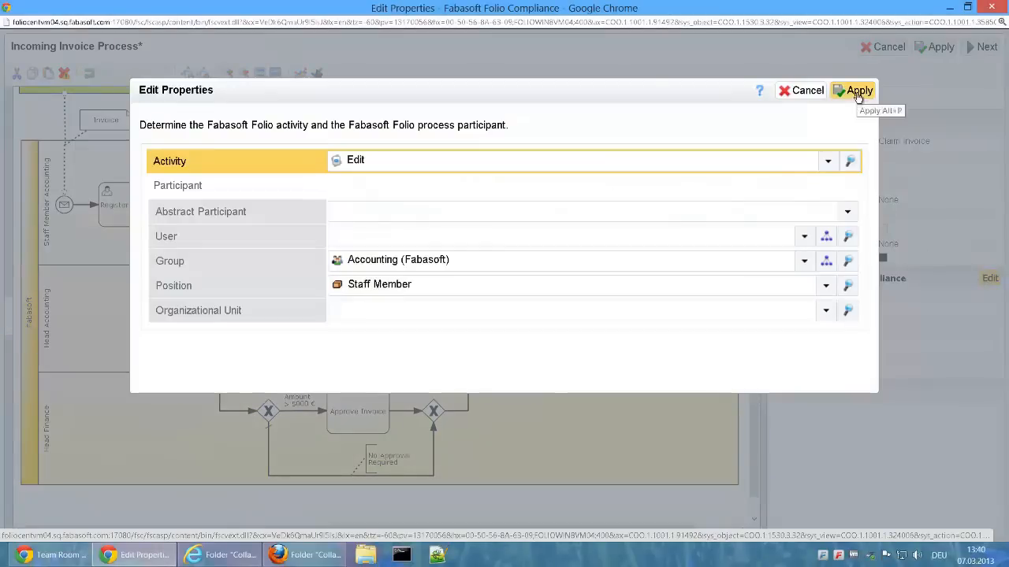
left_click(857, 90)
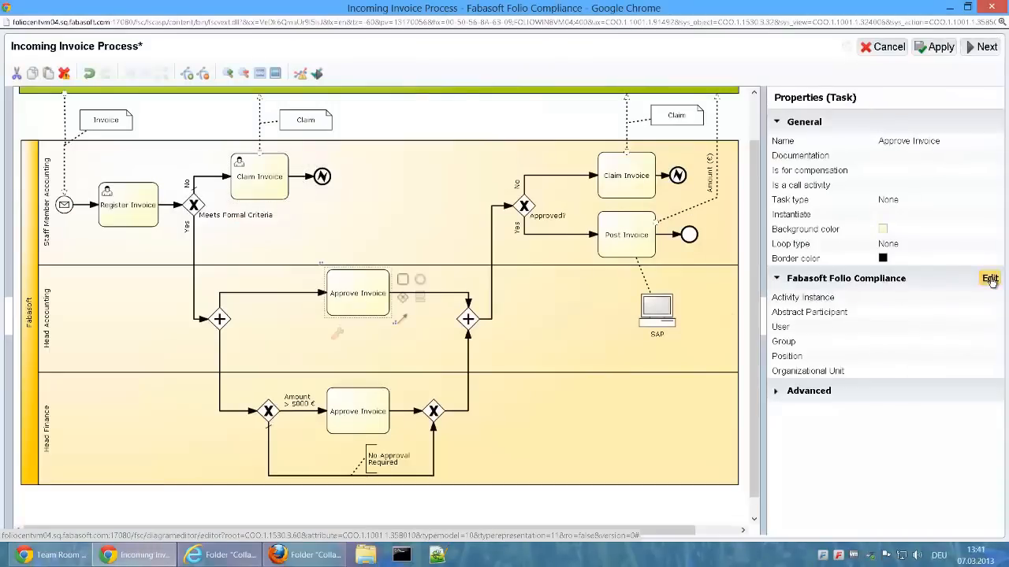
Step: Give Approve Invoice and Post Invoice the Edit activity for Accounting staff members, then save the diagram
left_click(989, 278)
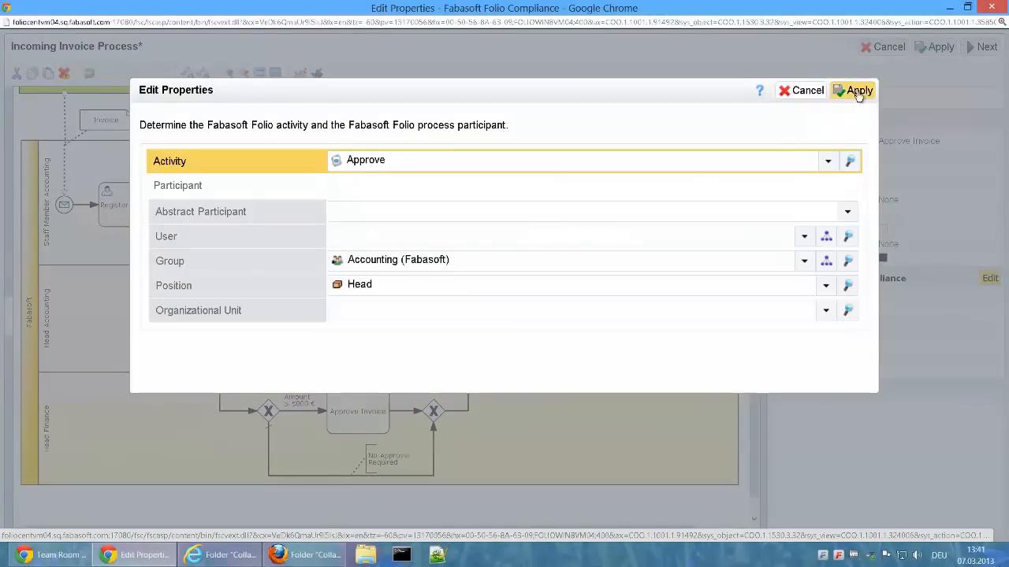
left_click(827, 161)
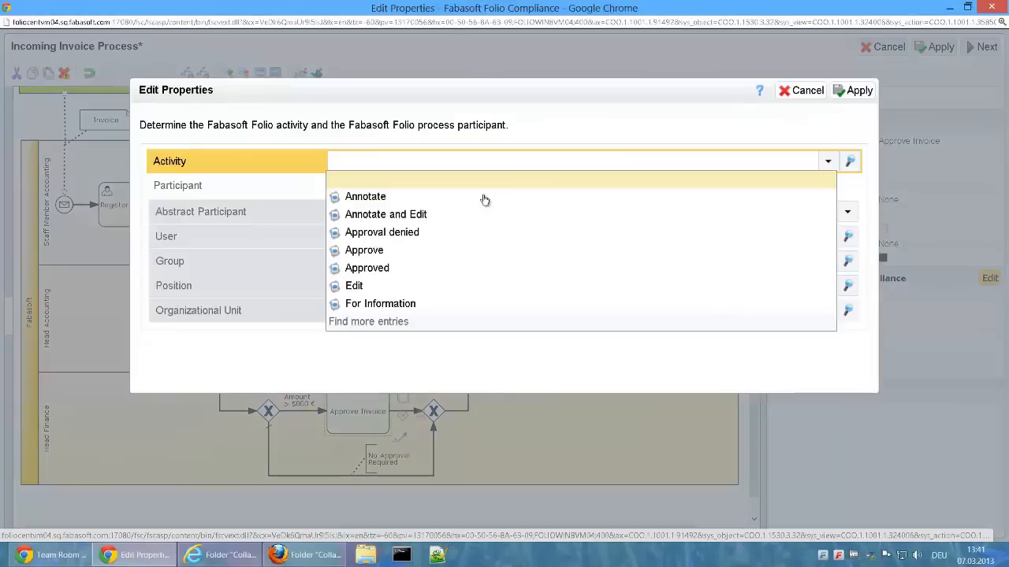
left_click(807, 89)
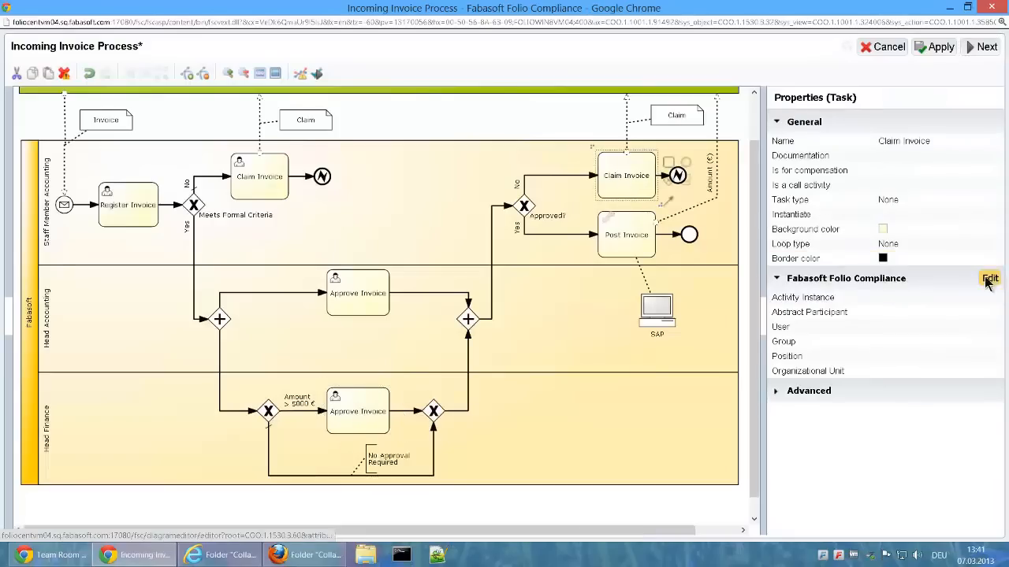
left_click(990, 277)
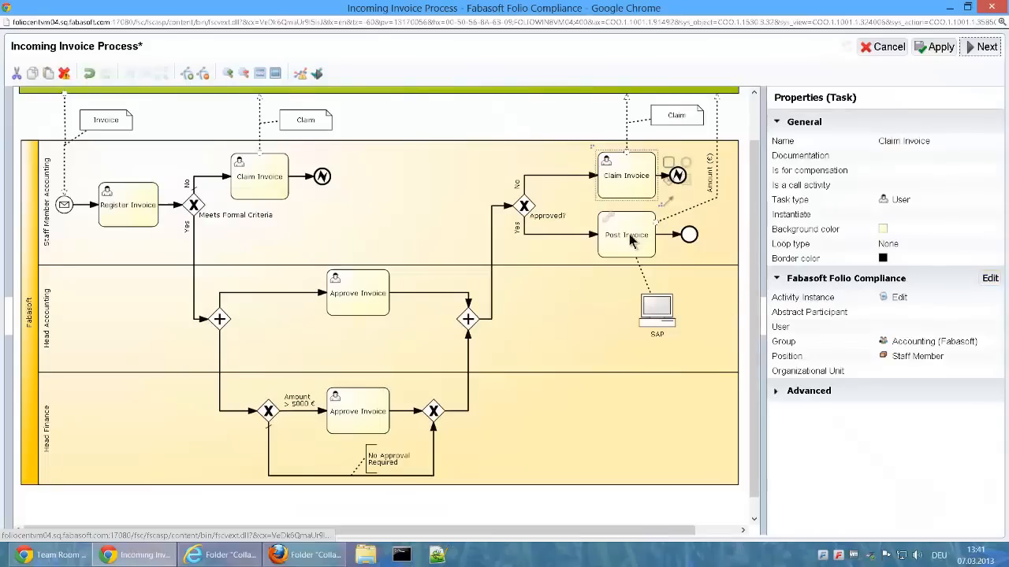
left_click(990, 278)
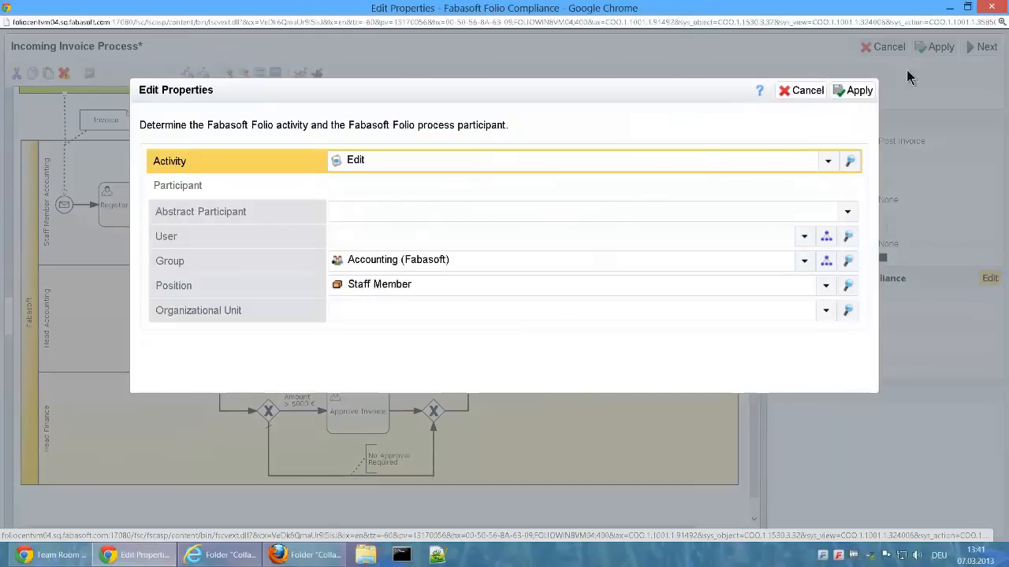
left_click(858, 89)
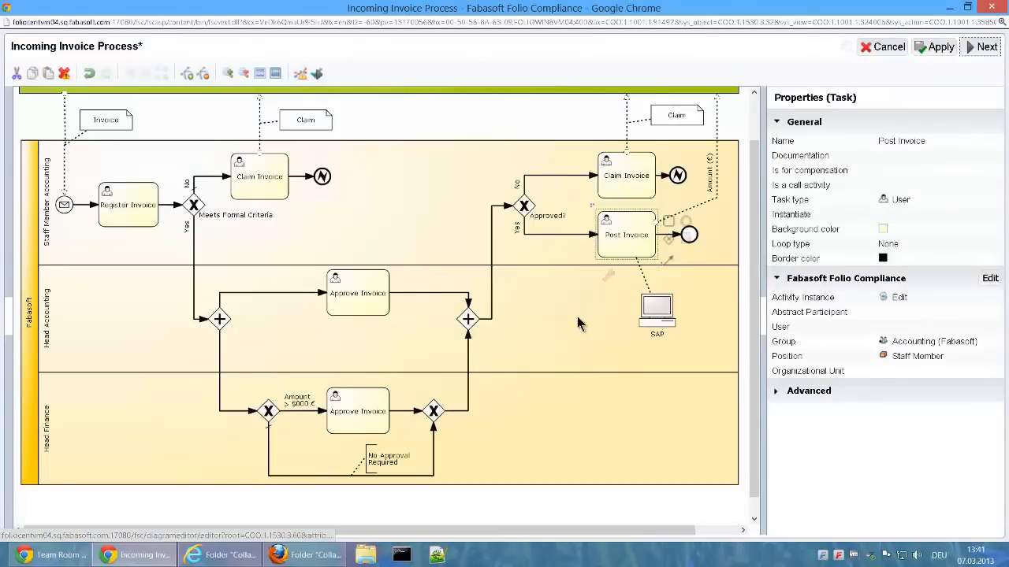
left_click(980, 47)
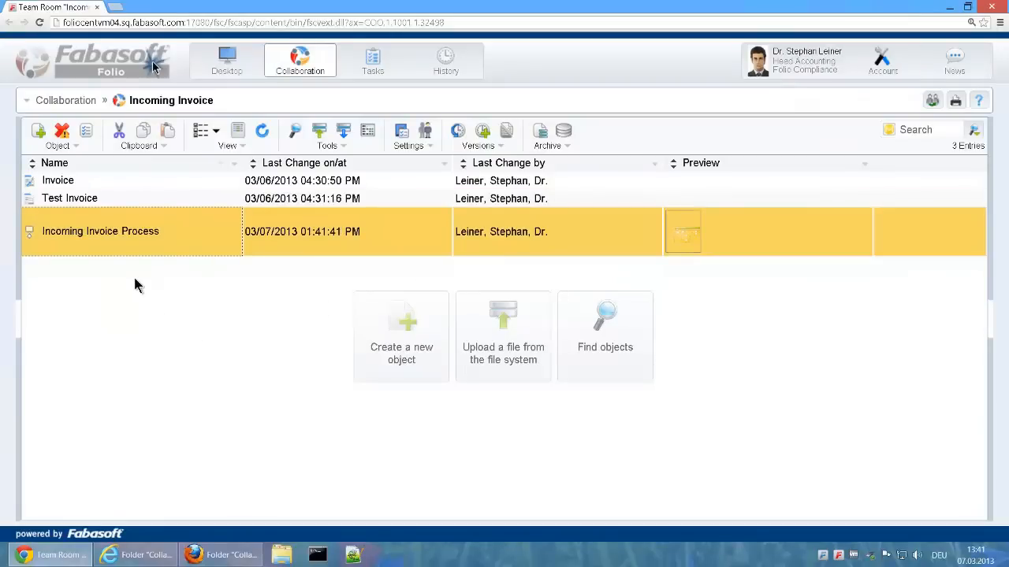
mouse_move(145, 239)
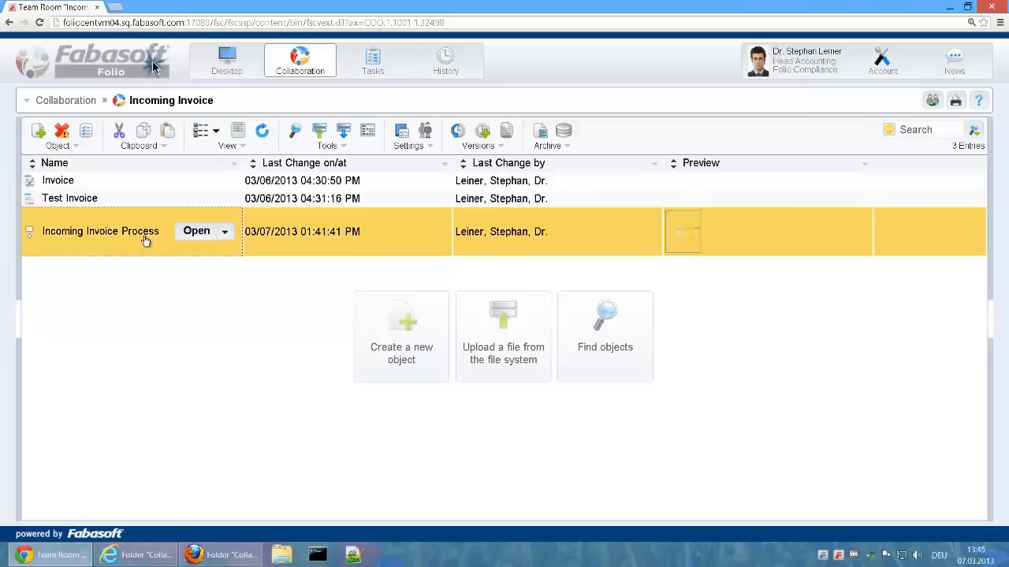
Step: Request Release Process Diagram for Execution on the Incoming Invoice Process, which is refused
right_click(101, 230)
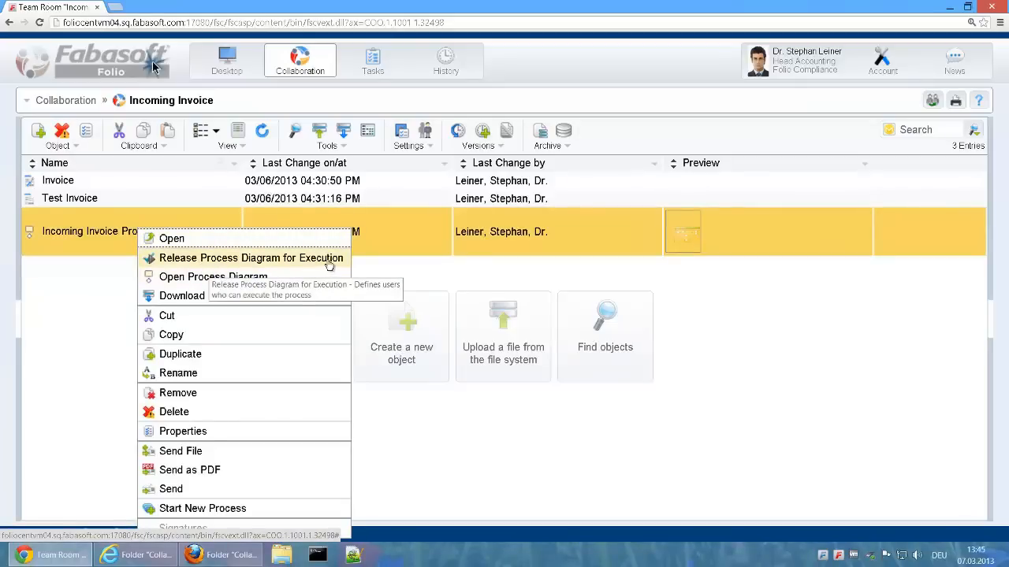
left_click(252, 258)
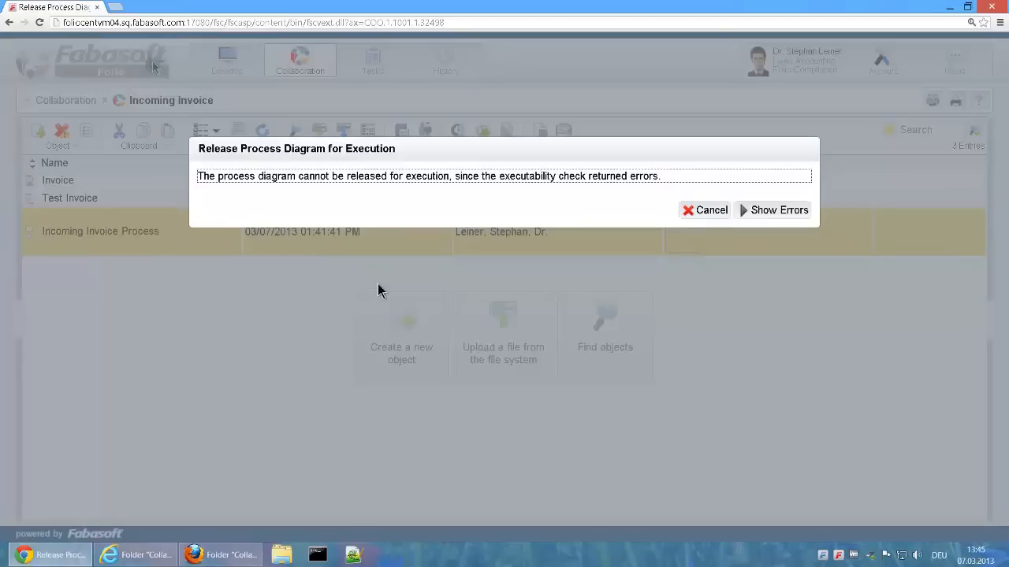
mouse_move(527, 180)
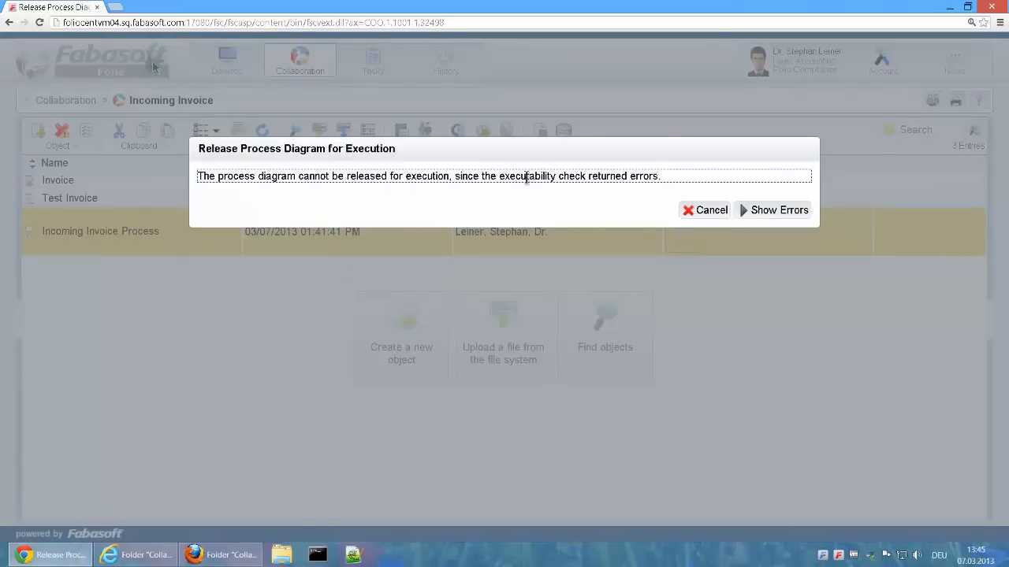
Step: Show the executability errors in the diagram, zoom out and rerun the executability check
left_click(779, 210)
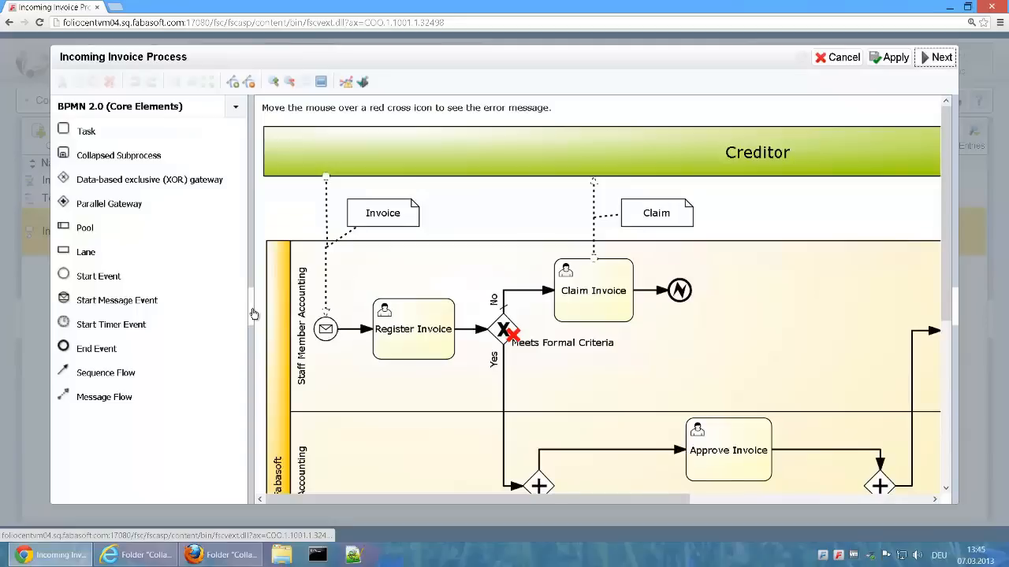
left_click(290, 82)
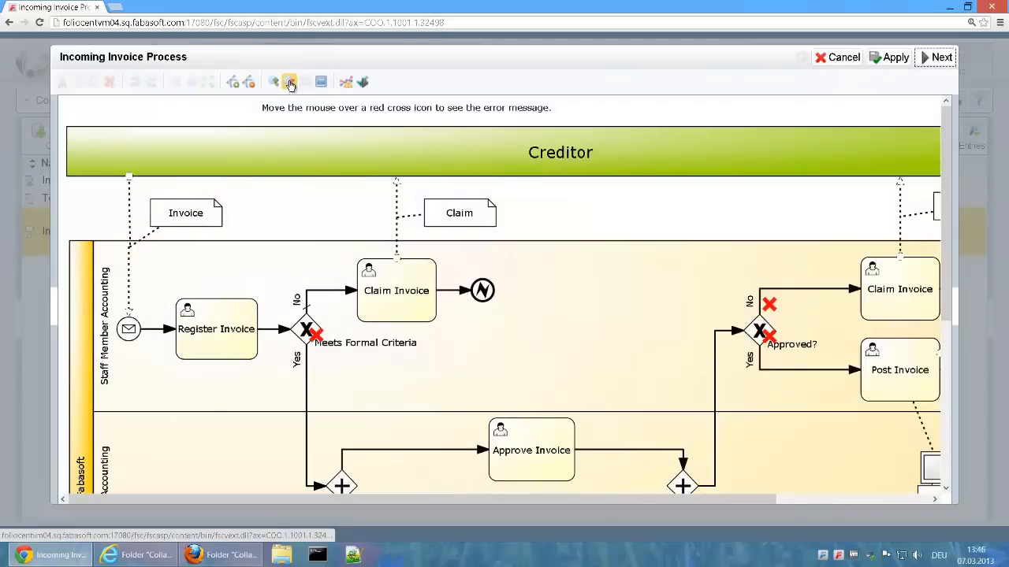
left_click(290, 82)
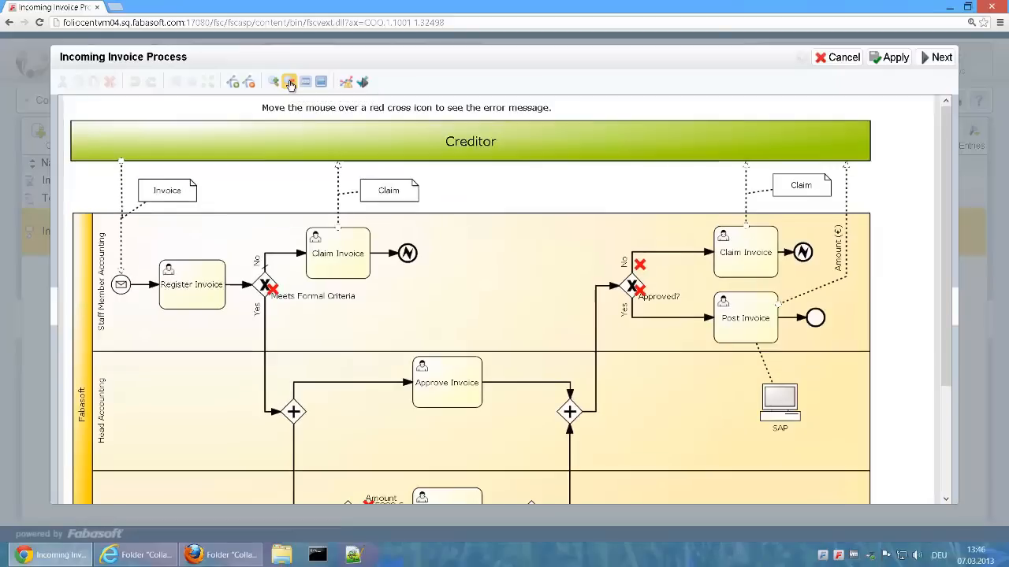
left_click(290, 82)
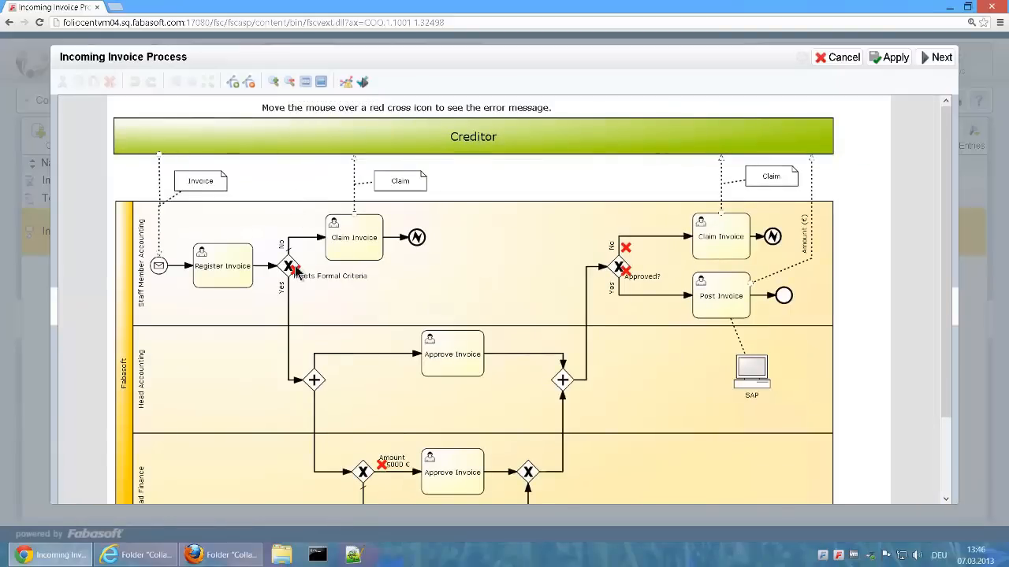
mouse_move(623, 255)
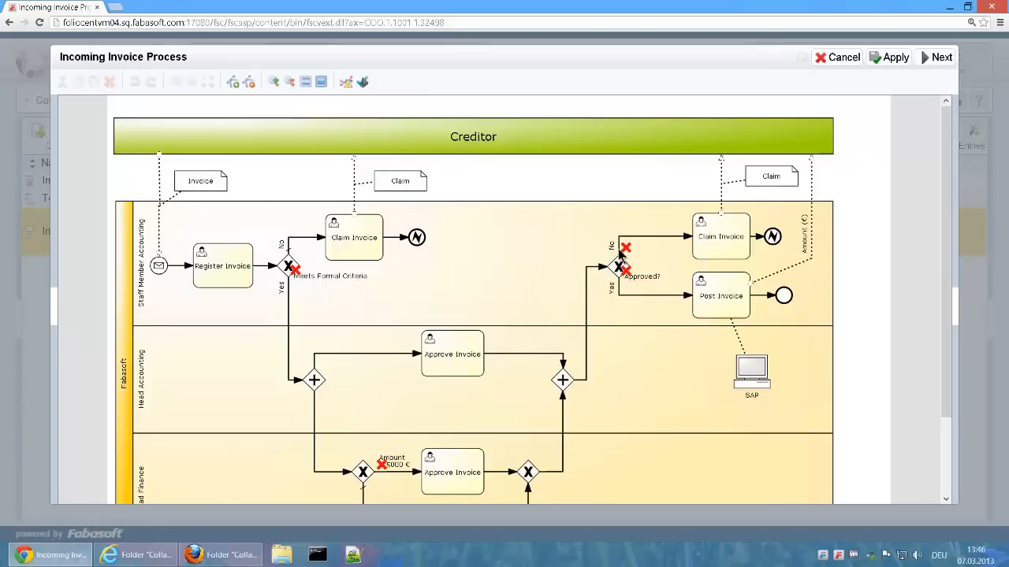
mouse_move(473, 271)
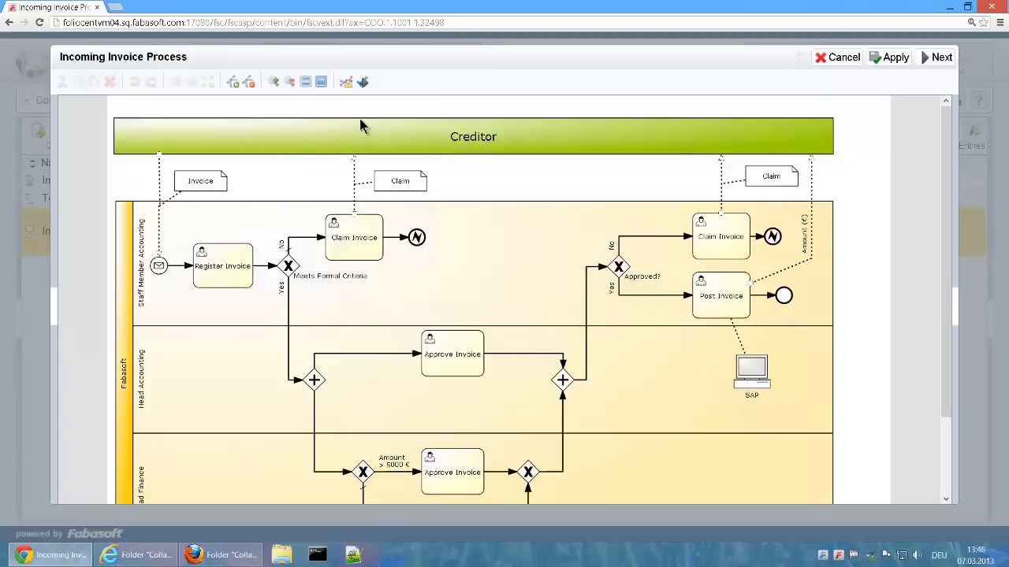
mouse_move(363, 82)
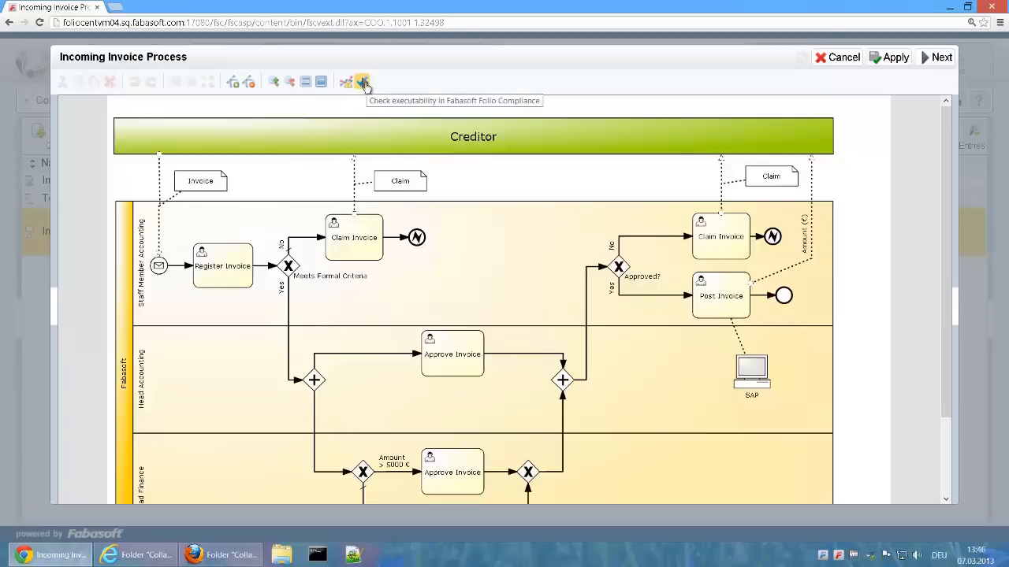
left_click(361, 82)
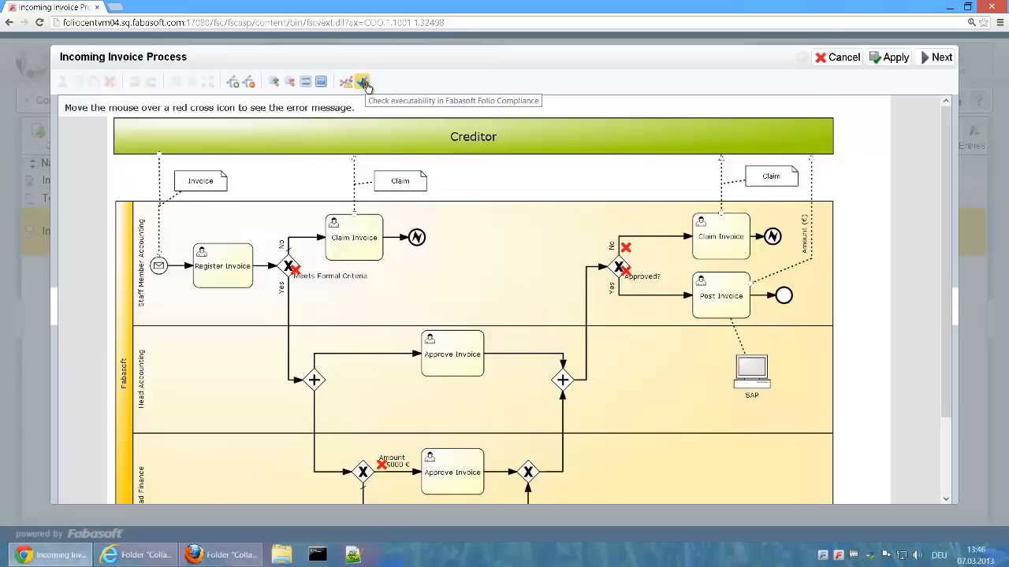
mouse_move(294, 275)
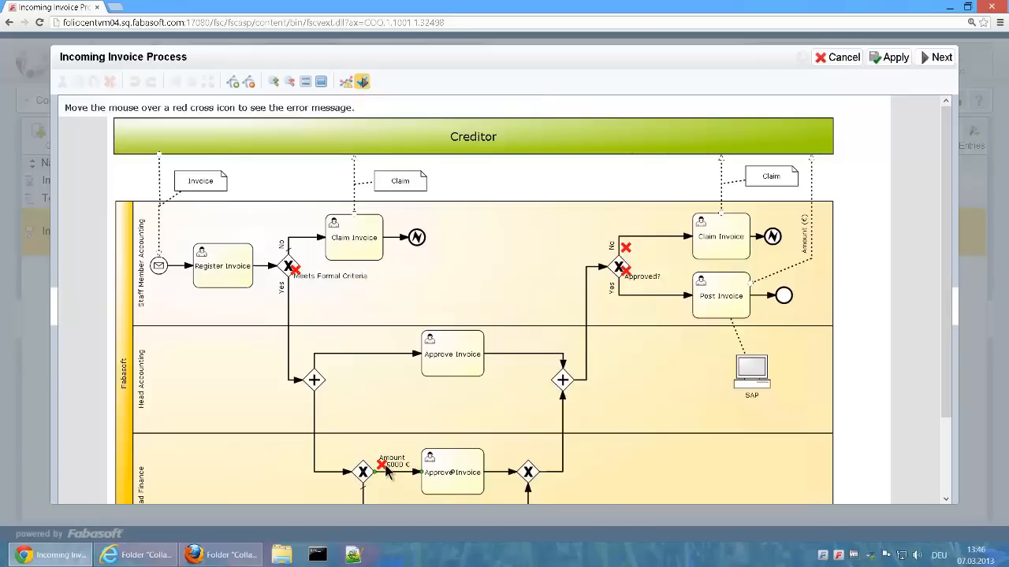
mouse_move(400, 318)
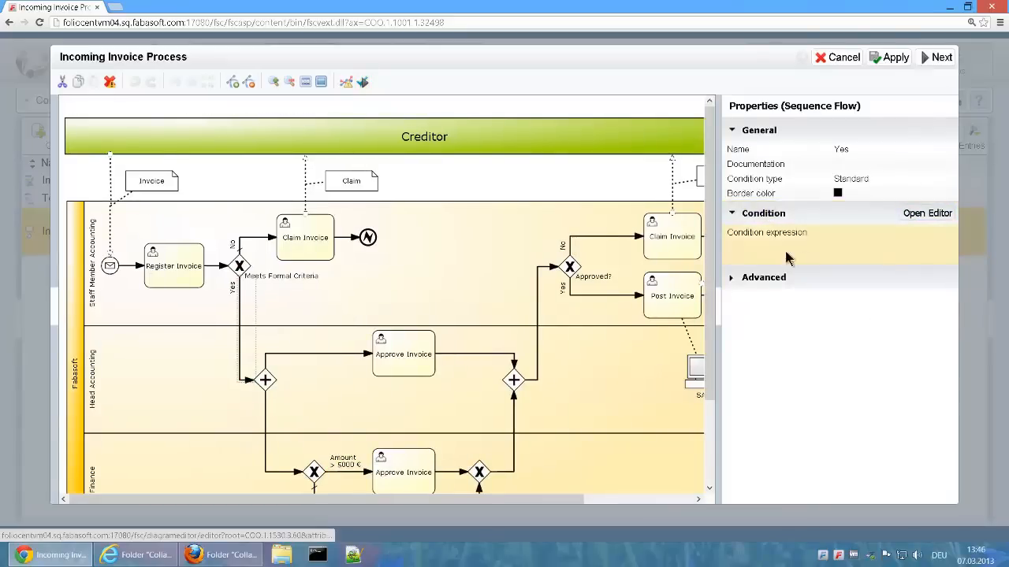
Step: Accept the invoice amount condition on one flow and switch another to signature-based conditions
left_click(927, 212)
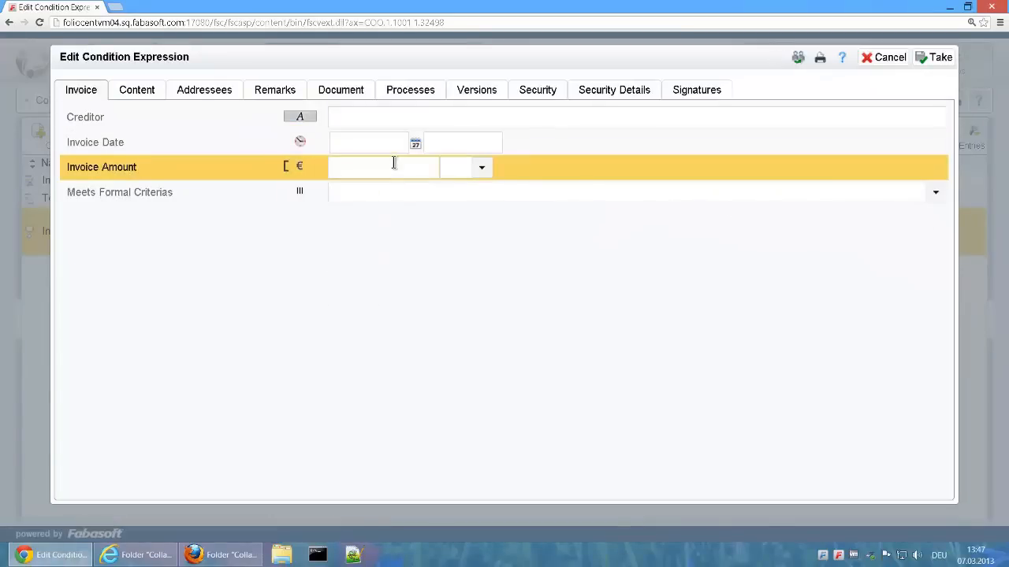
left_click(483, 167)
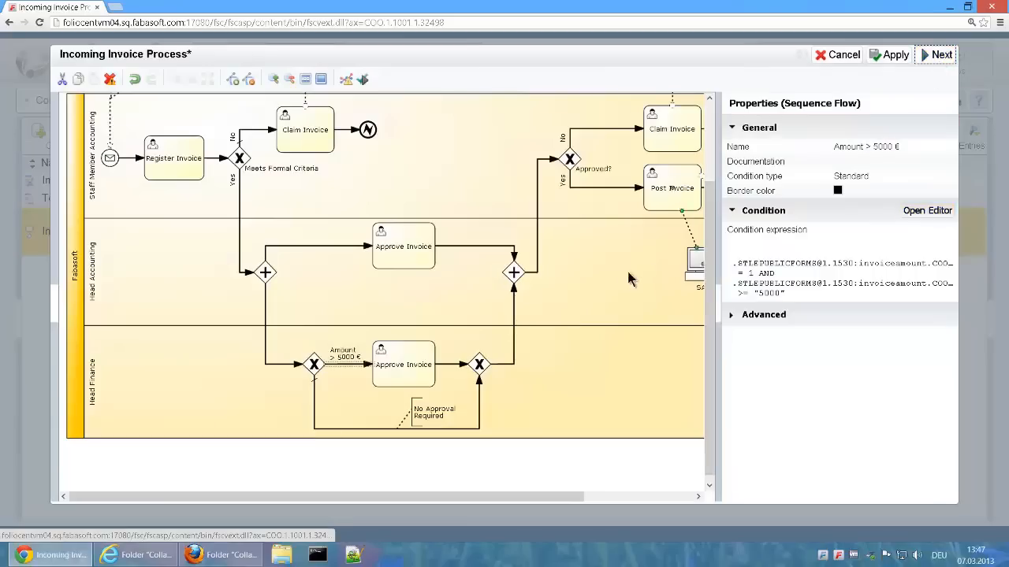
scroll("up", 3)
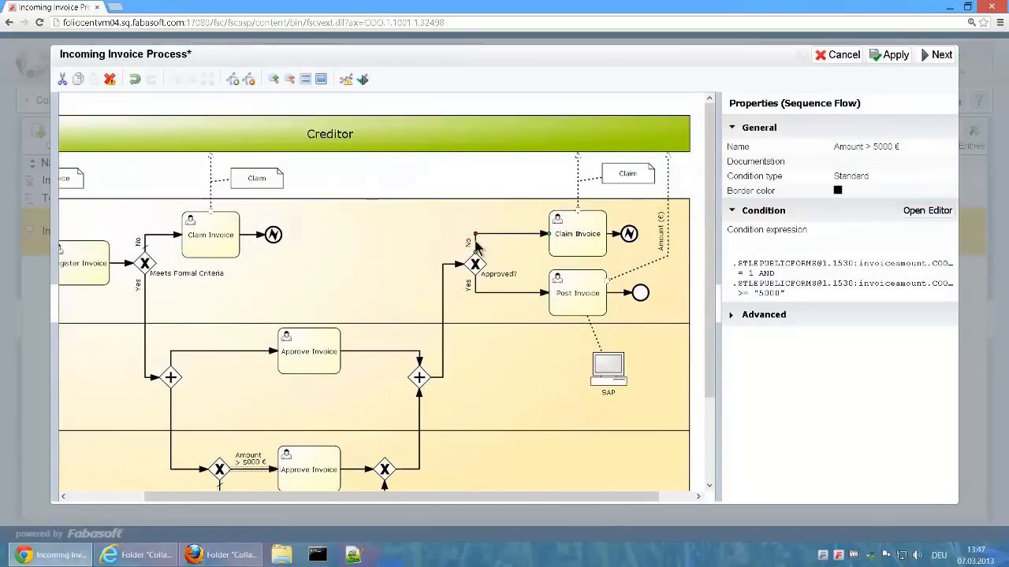
left_click(927, 212)
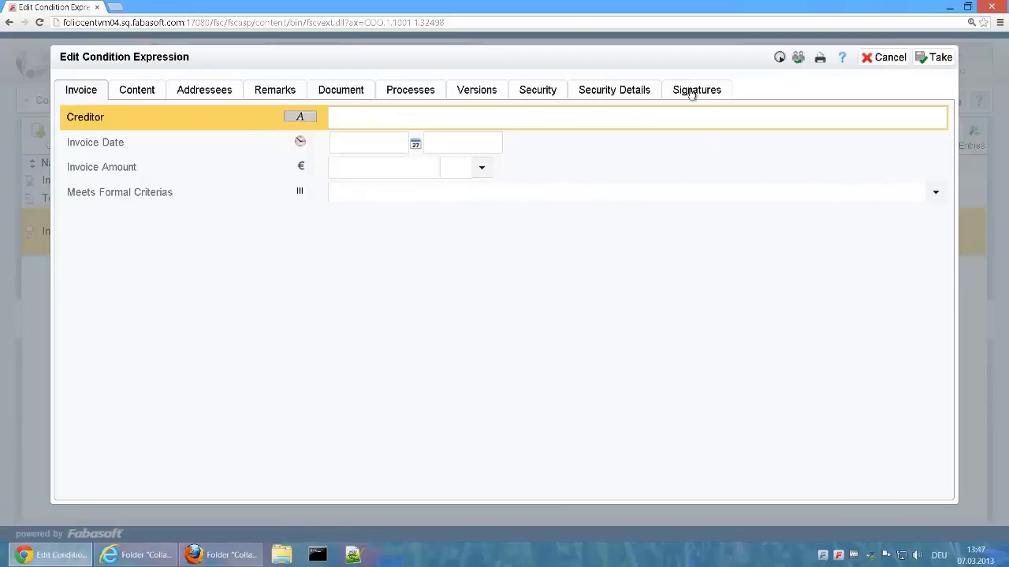
left_click(697, 89)
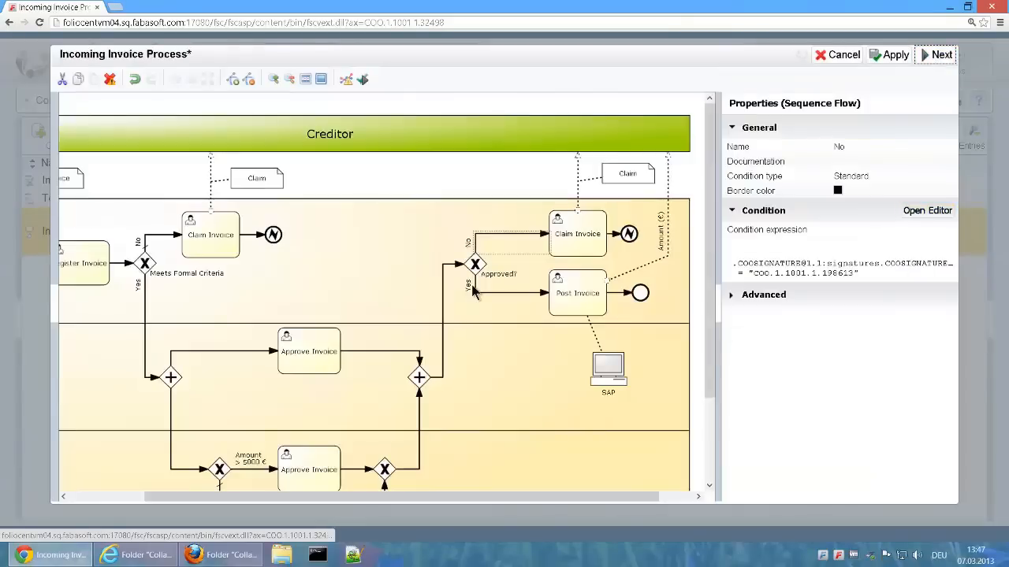
mouse_move(895, 185)
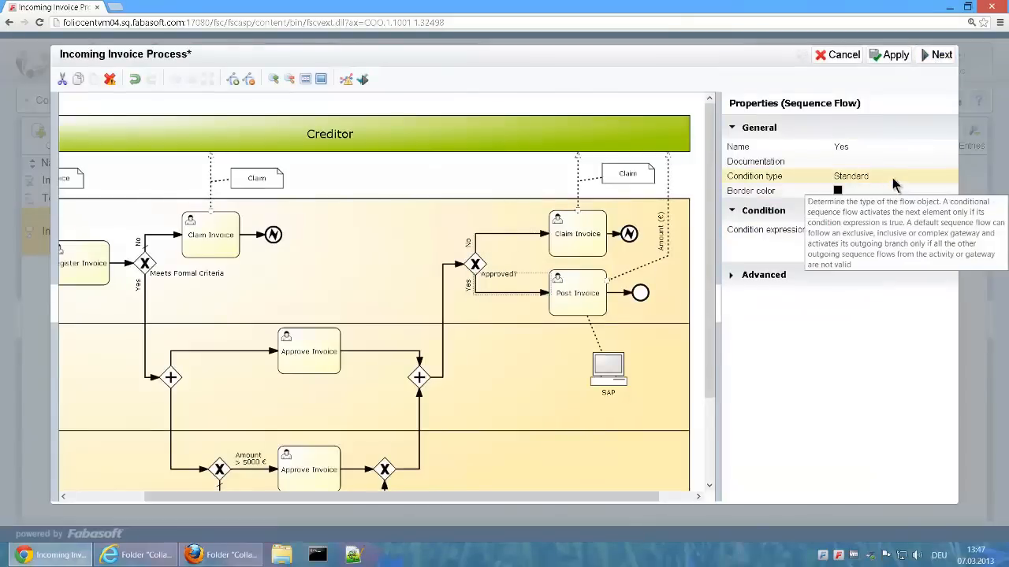
Step: Make the Approved? gateway's Yes flow the Default Flow, then save and leave the editor
left_click(946, 176)
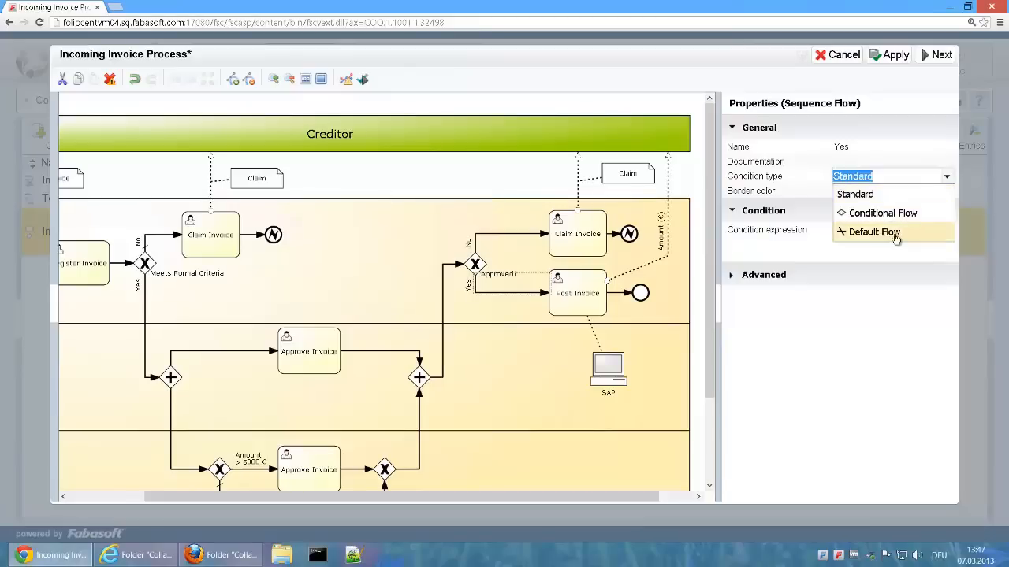
left_click(873, 231)
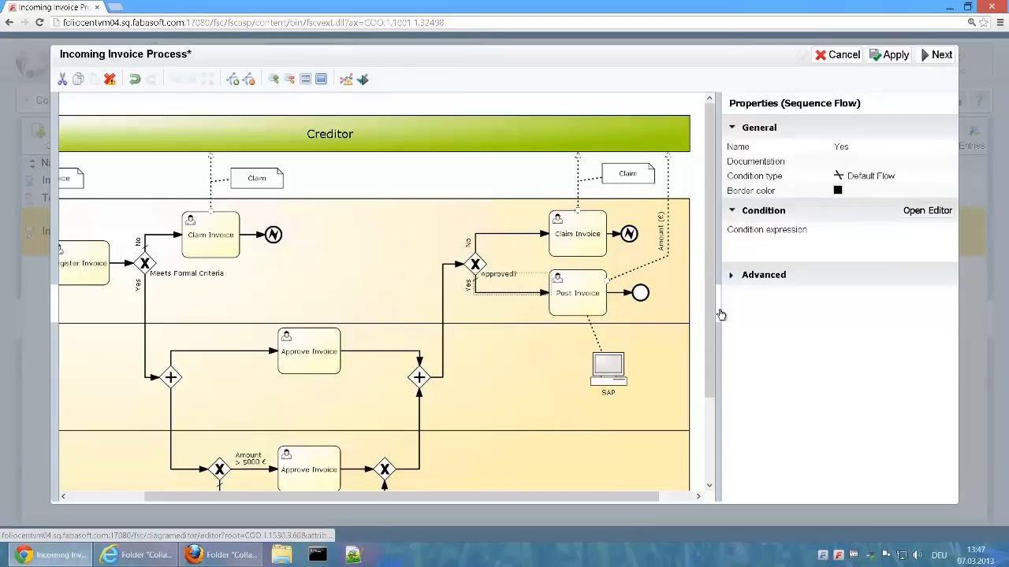
left_click(363, 79)
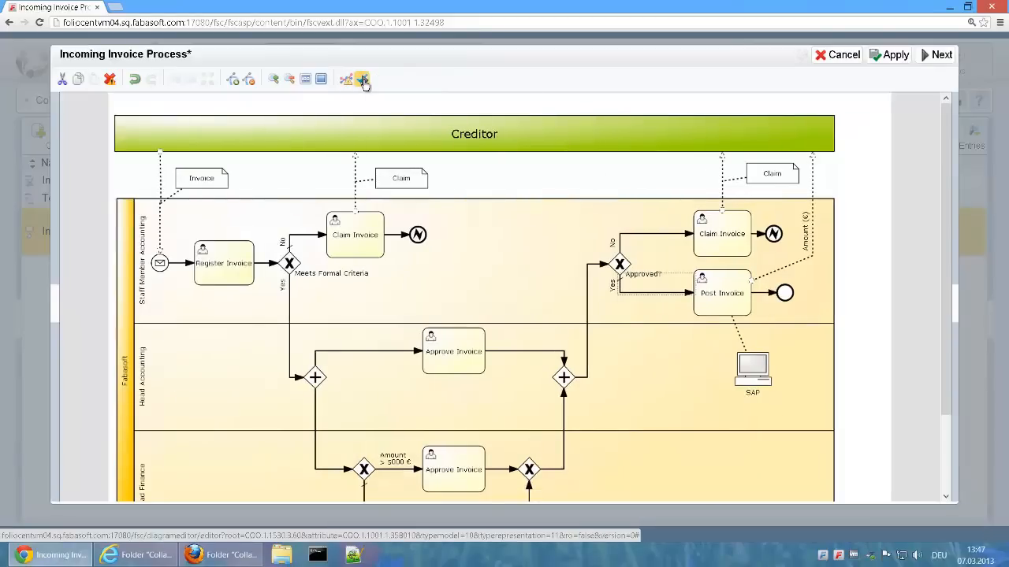
left_click(362, 79)
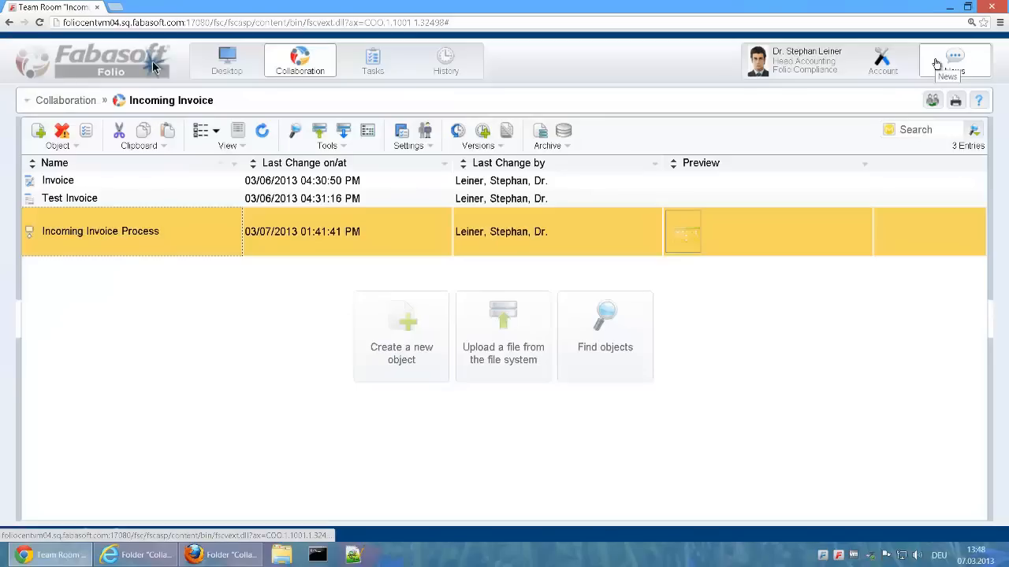
mouse_move(148, 244)
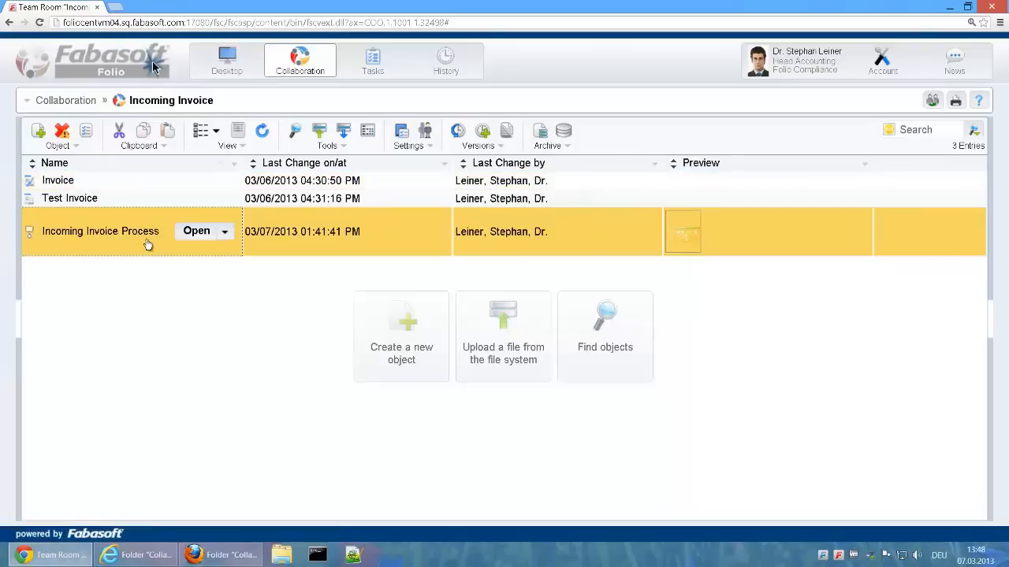
Step: Release the Incoming Invoice Process for execution by the Accounting (Fabasoft) group
right_click(101, 230)
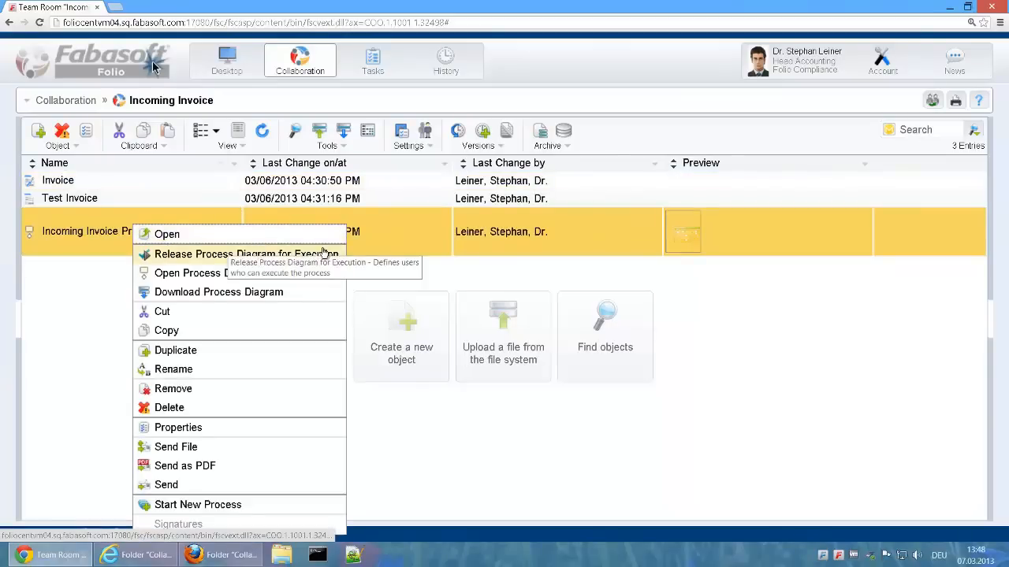
left_click(245, 254)
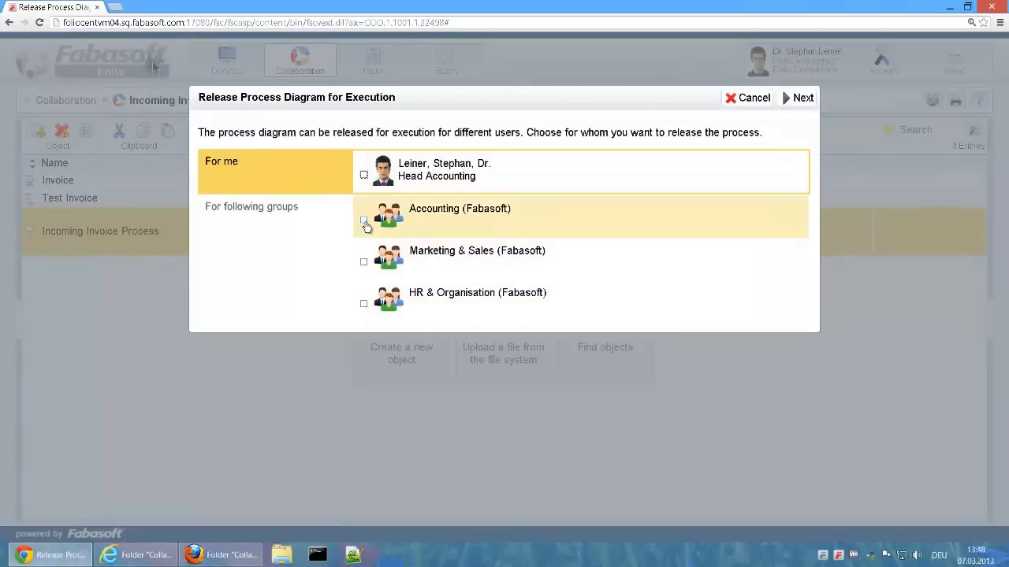
left_click(363, 219)
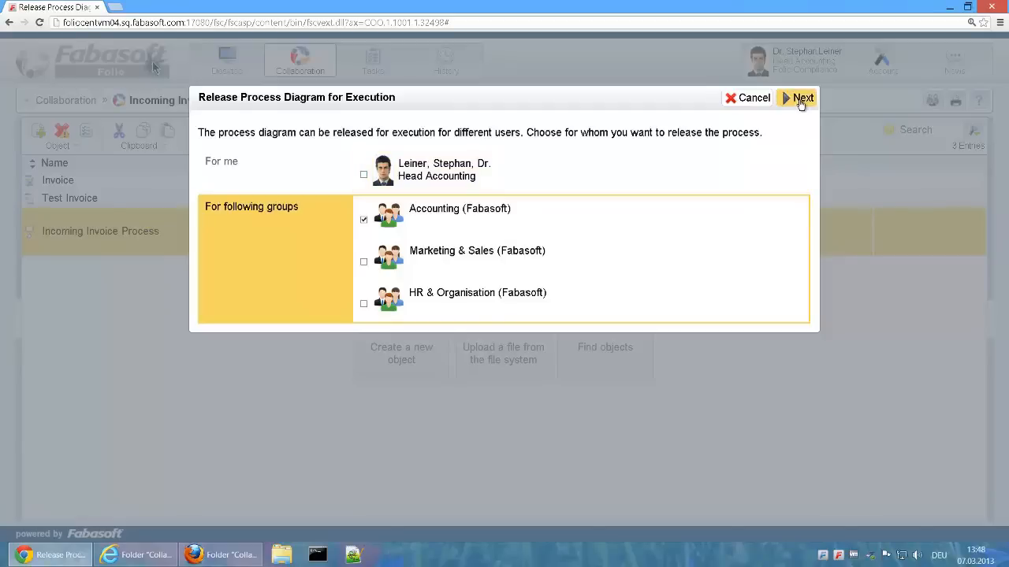
left_click(797, 98)
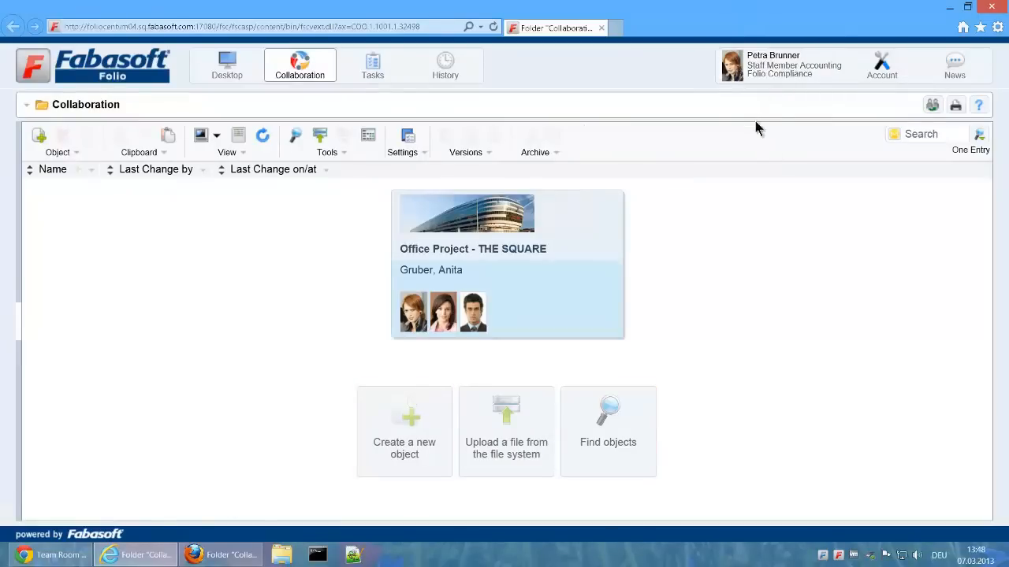
mouse_move(870, 85)
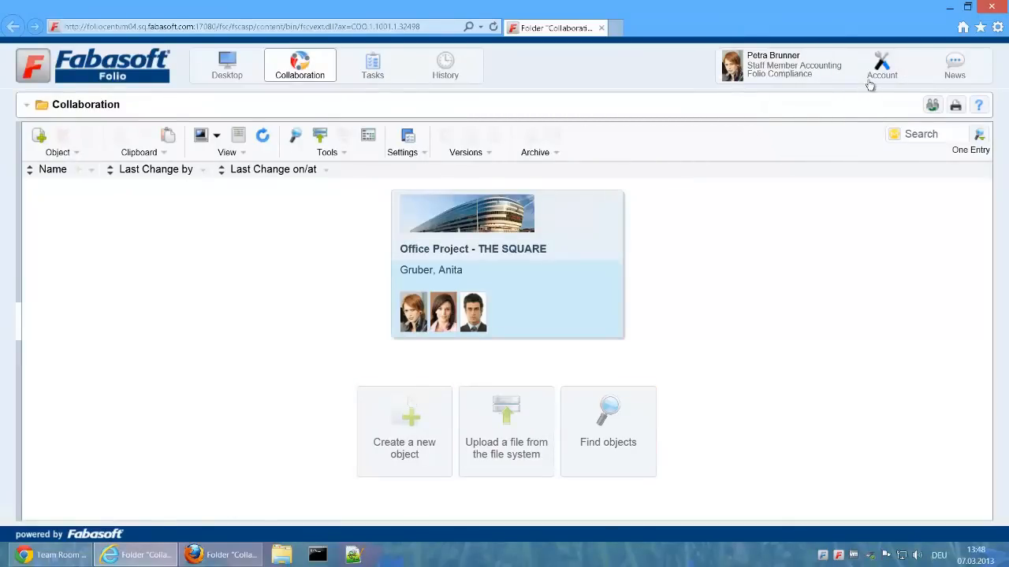
Step: View the accounting staff member's Workflow settings with the predefined BPMN processes
left_click(883, 66)
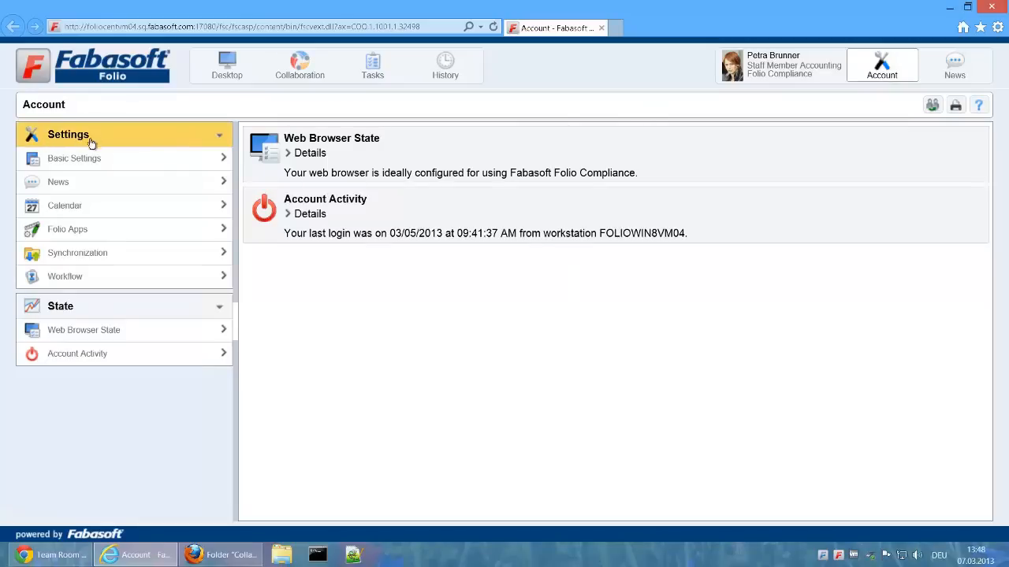
left_click(64, 276)
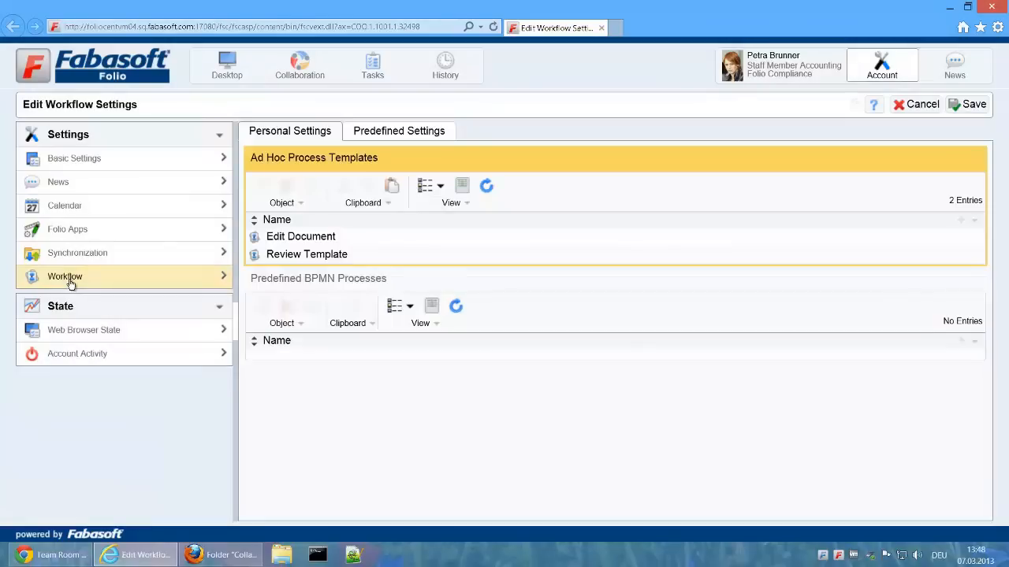
mouse_move(298, 188)
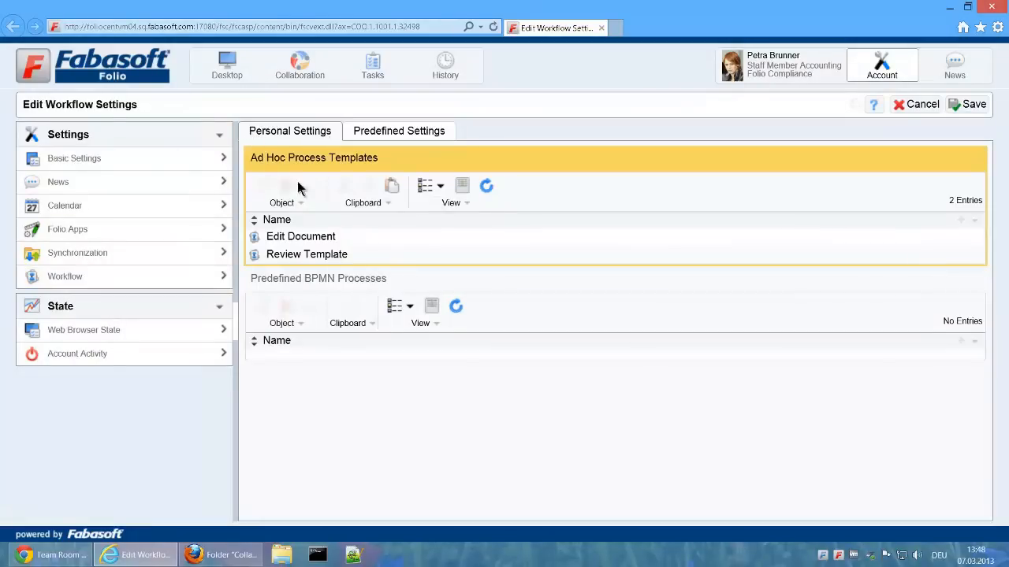
mouse_move(314, 271)
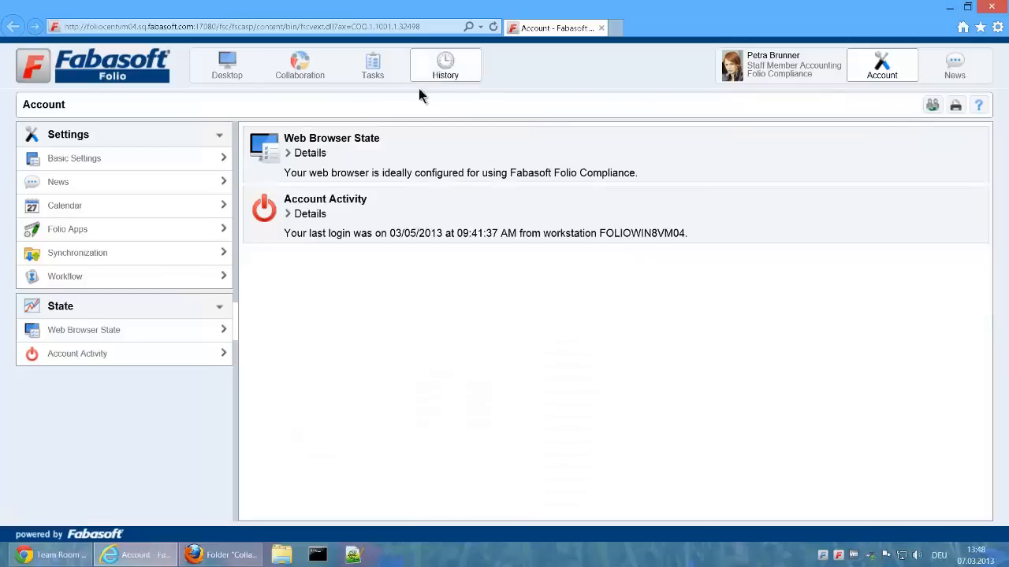
Step: Open the LCD Screens invoice's properties from Office Project THE SQUARE's Invoices folder
left_click(299, 64)
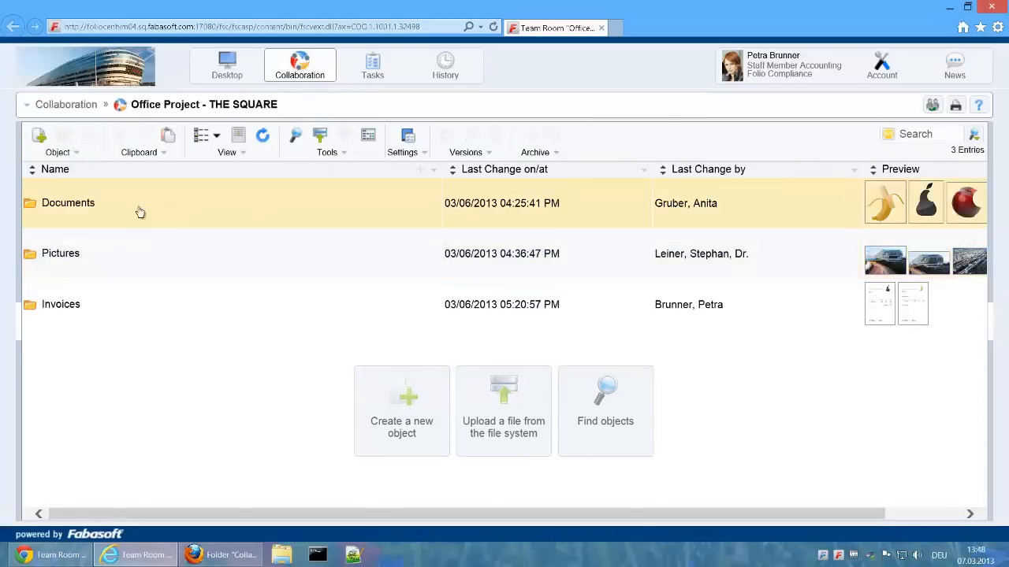
double_click(60, 304)
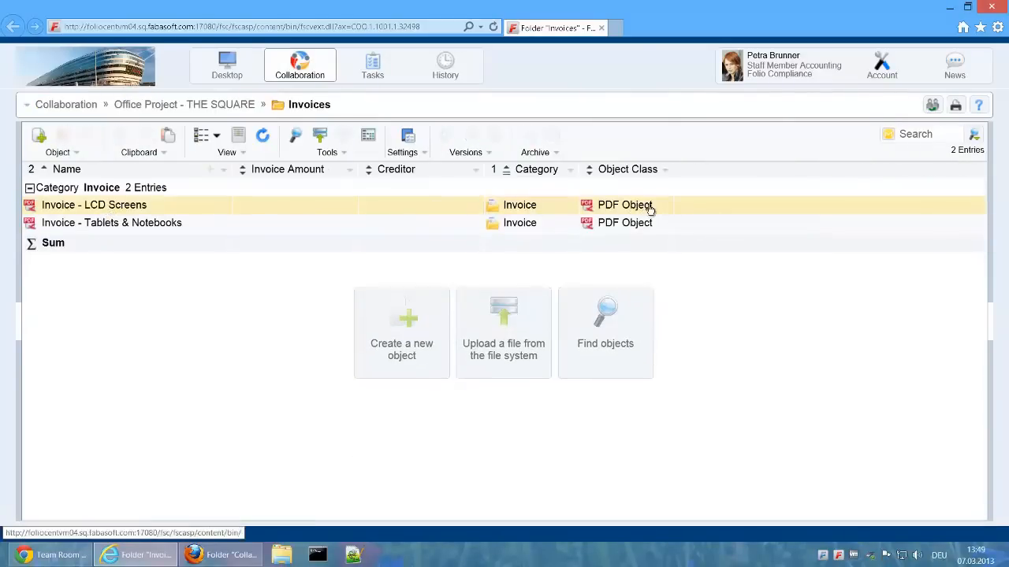
left_click(95, 205)
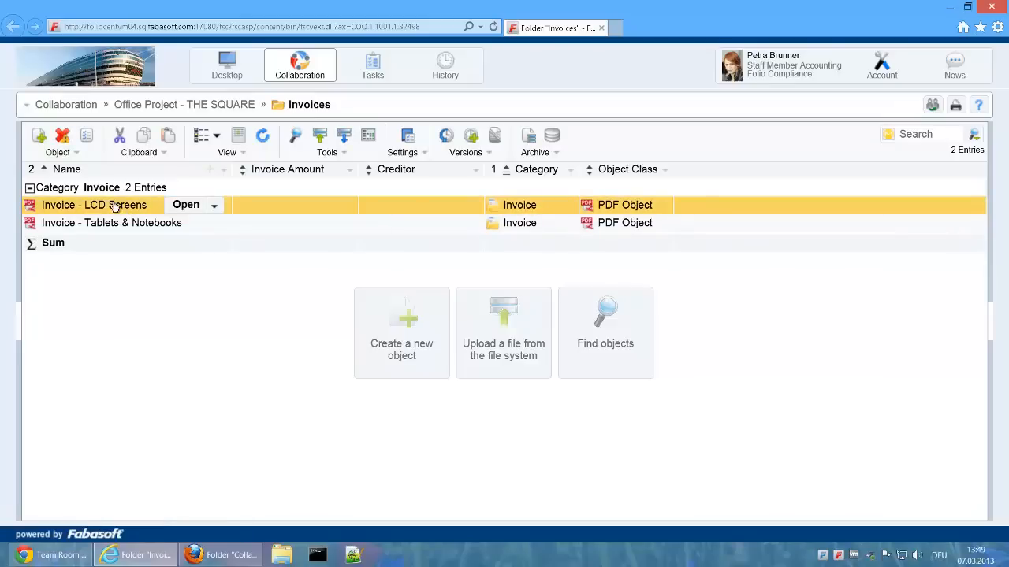
left_click(186, 205)
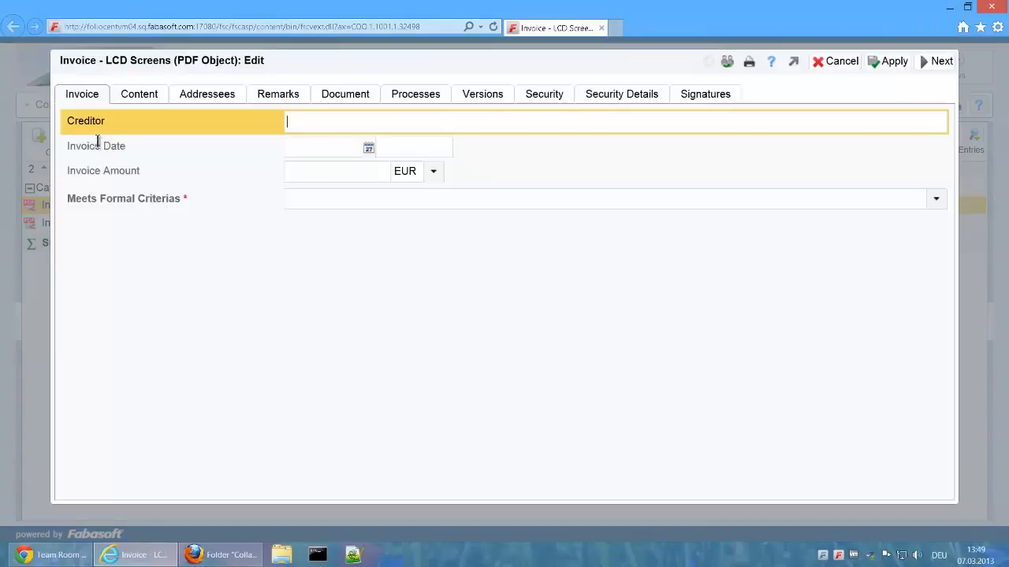
mouse_move(816, 97)
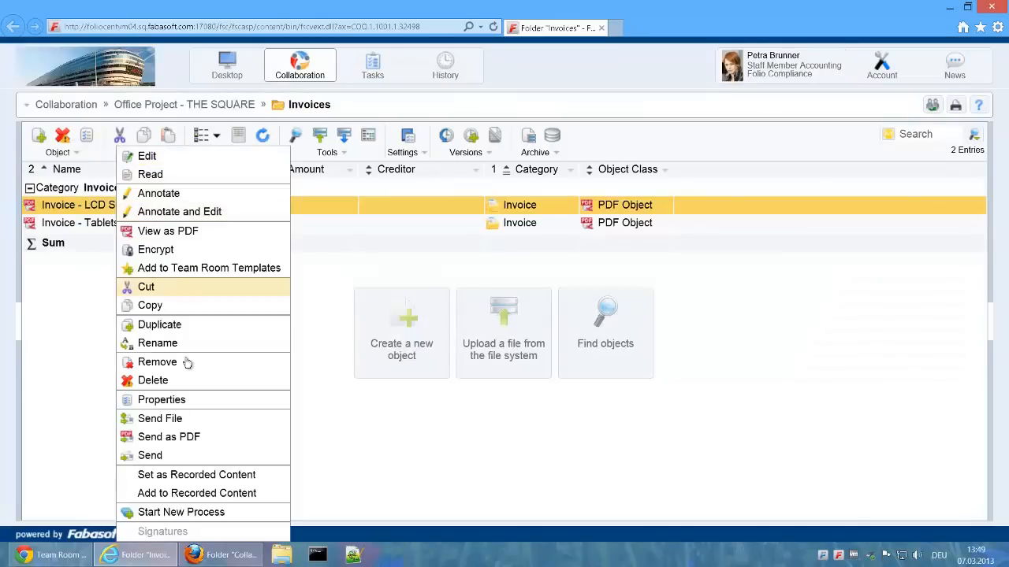
Step: Start a new Incoming Invoice Process on the LCD Screens invoice
left_click(181, 513)
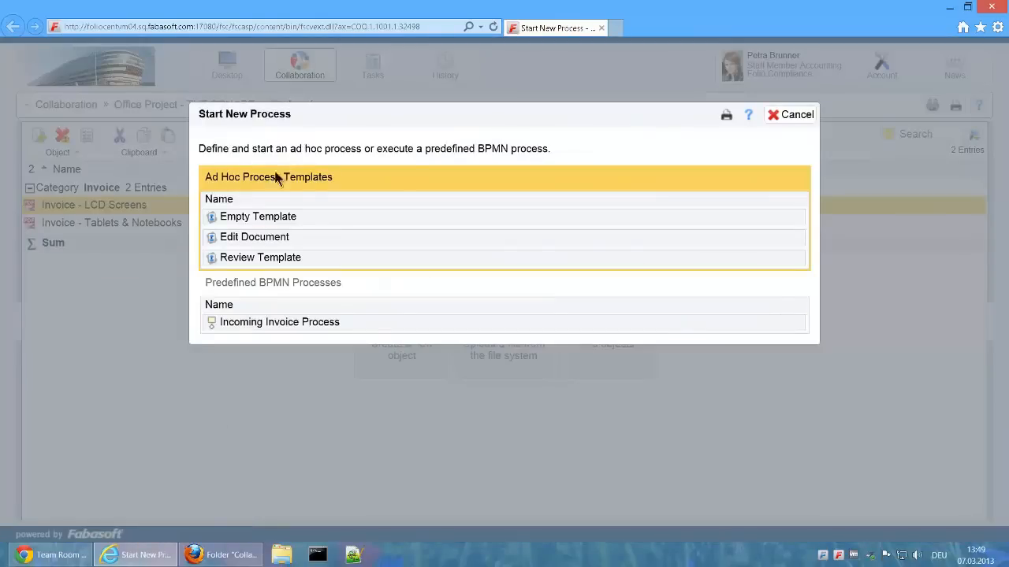
left_click(280, 322)
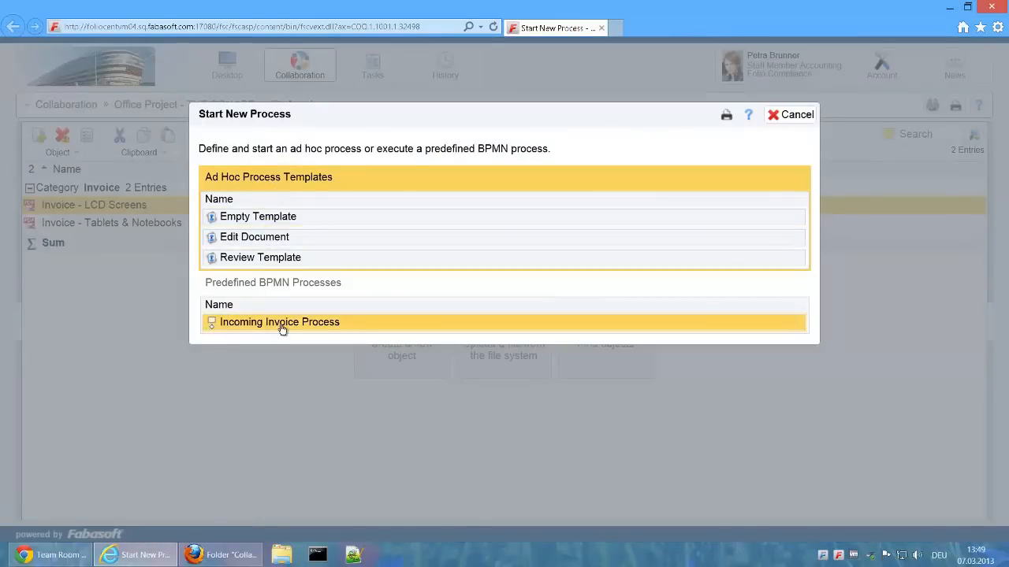
double_click(280, 321)
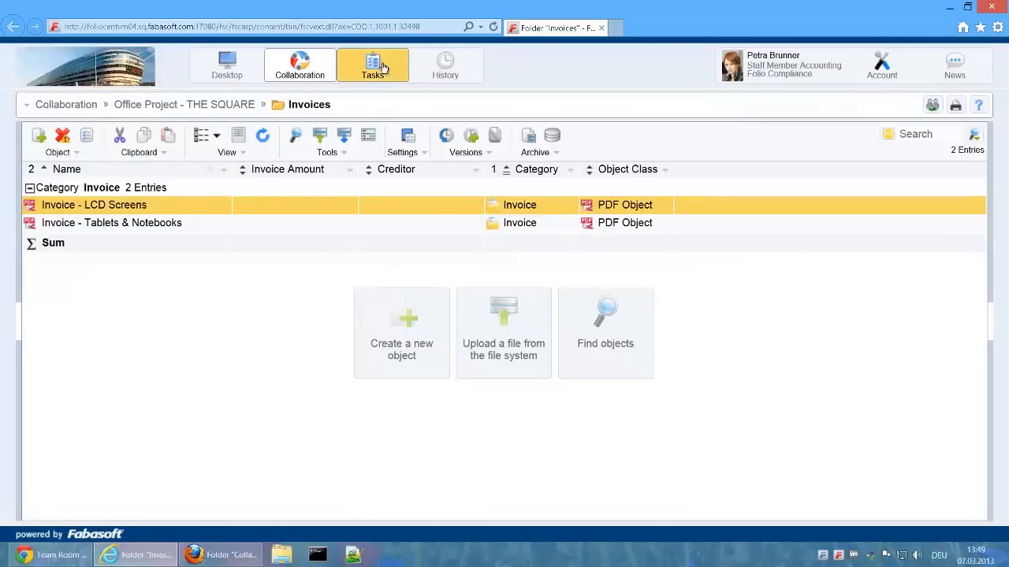
Step: Register the LCD Screens invoice with creditor Banana Inc. and invoice date 03/04/2013
left_click(372, 65)
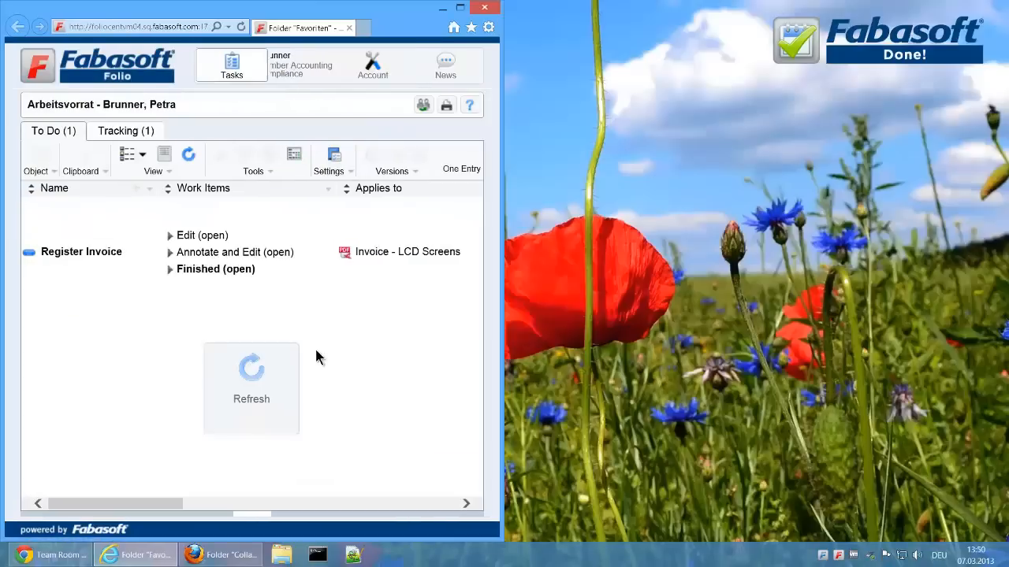
left_click(233, 252)
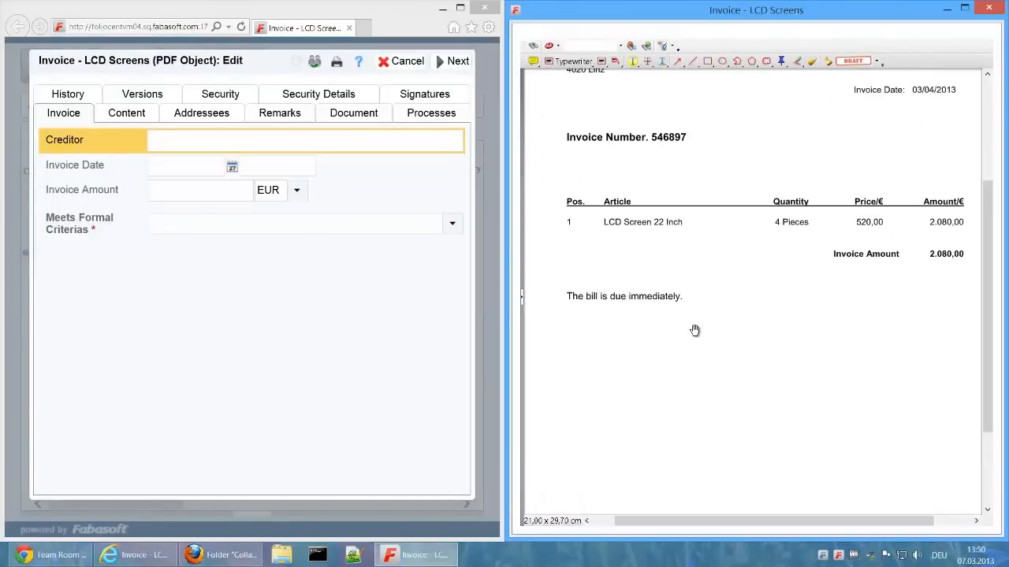
scroll("up", 3)
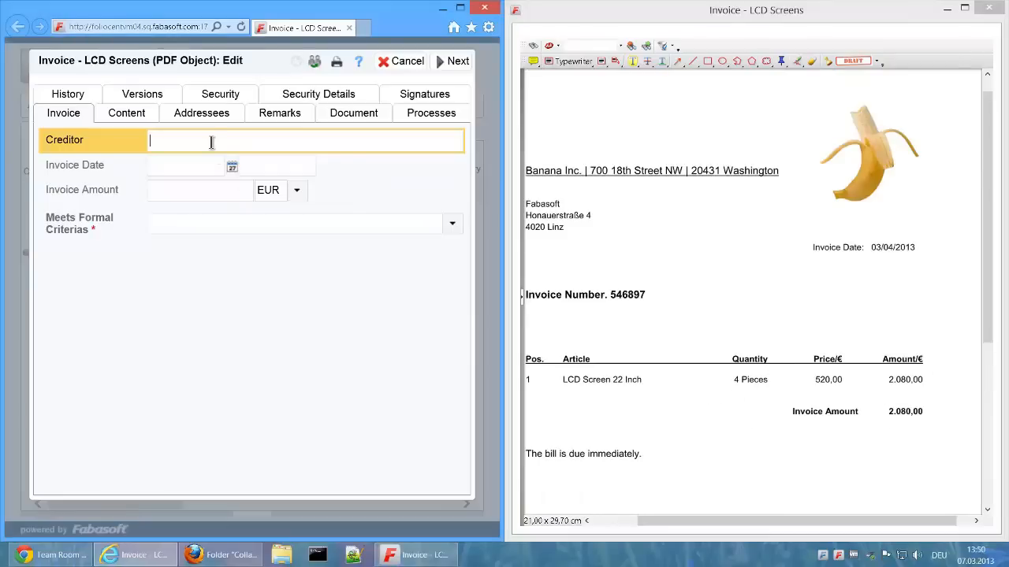
type("Banana Inc.")
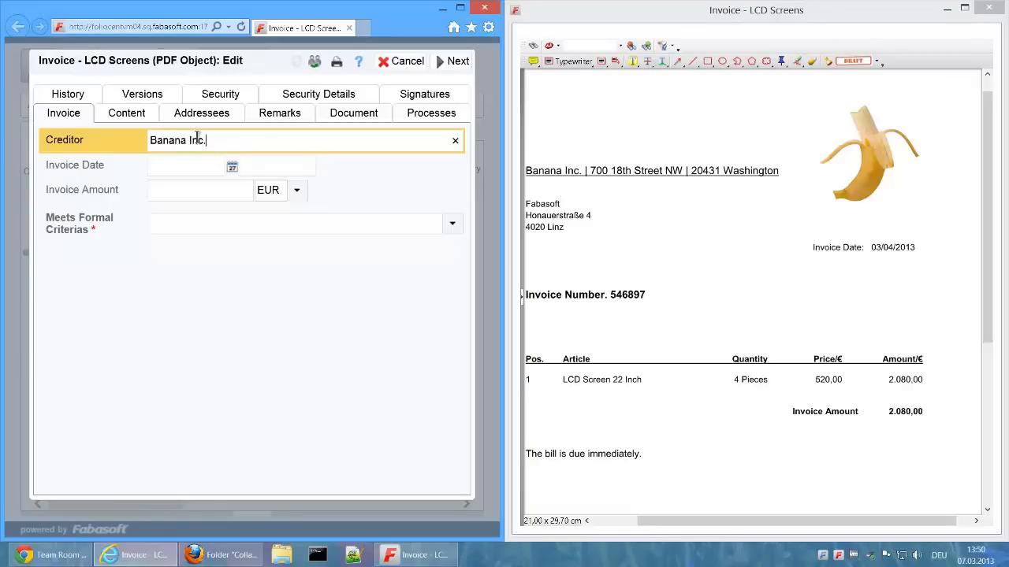
left_click(231, 165)
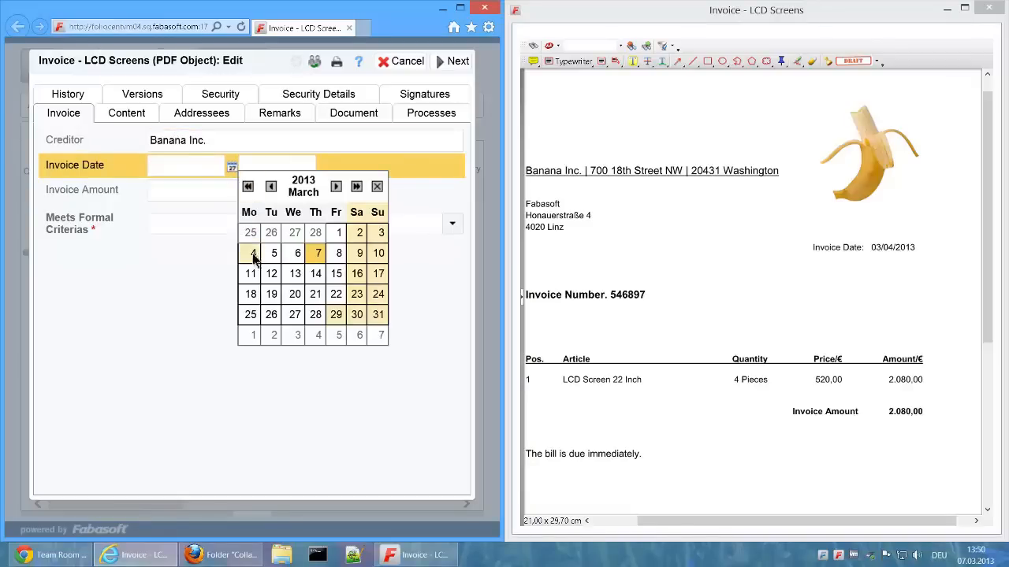
left_click(250, 252)
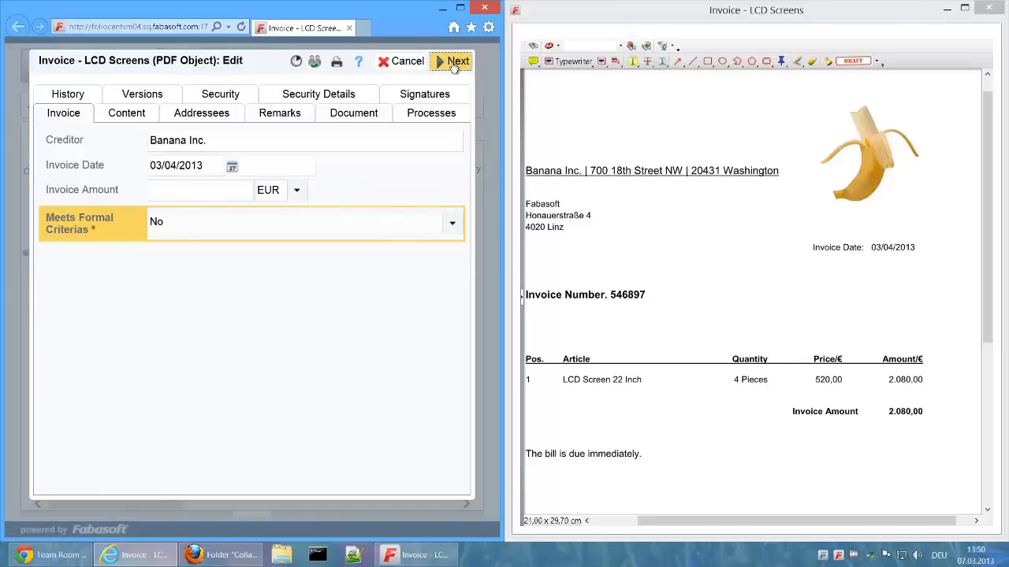
left_click(454, 62)
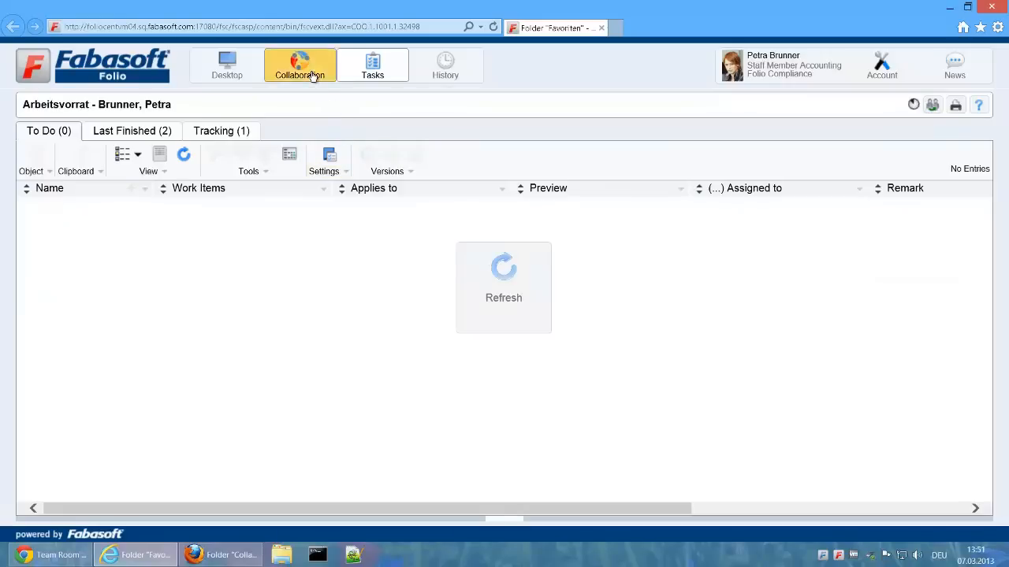
Step: Reopen the Invoices folder and inspect the registered LCD Screens invoice details
left_click(299, 65)
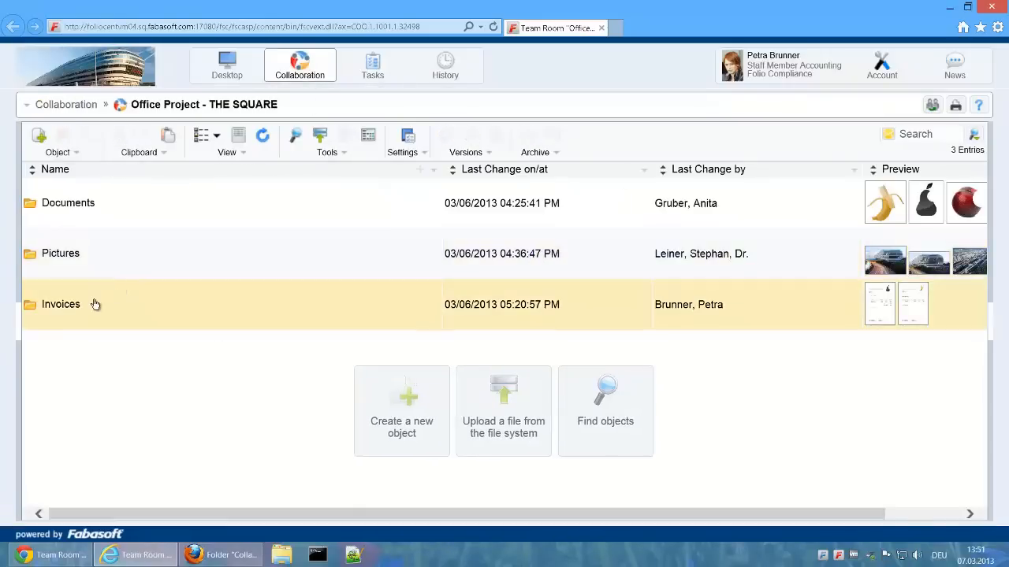
double_click(60, 304)
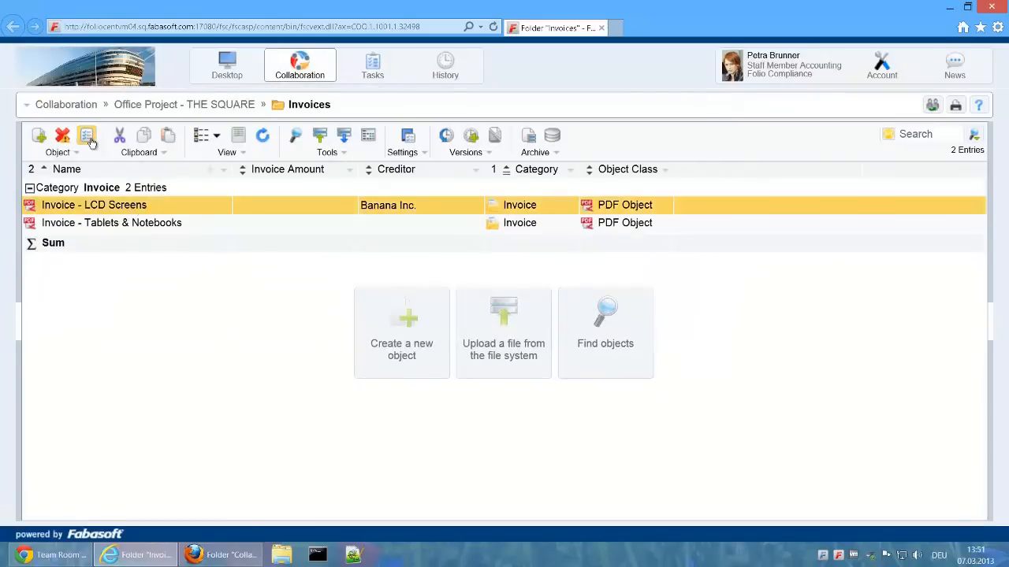
double_click(95, 205)
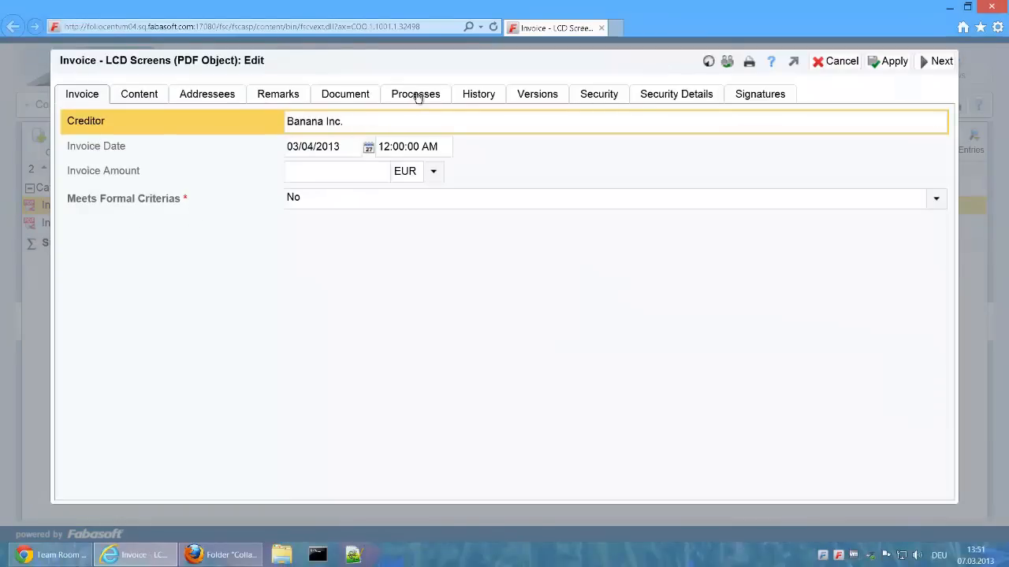
left_click(416, 95)
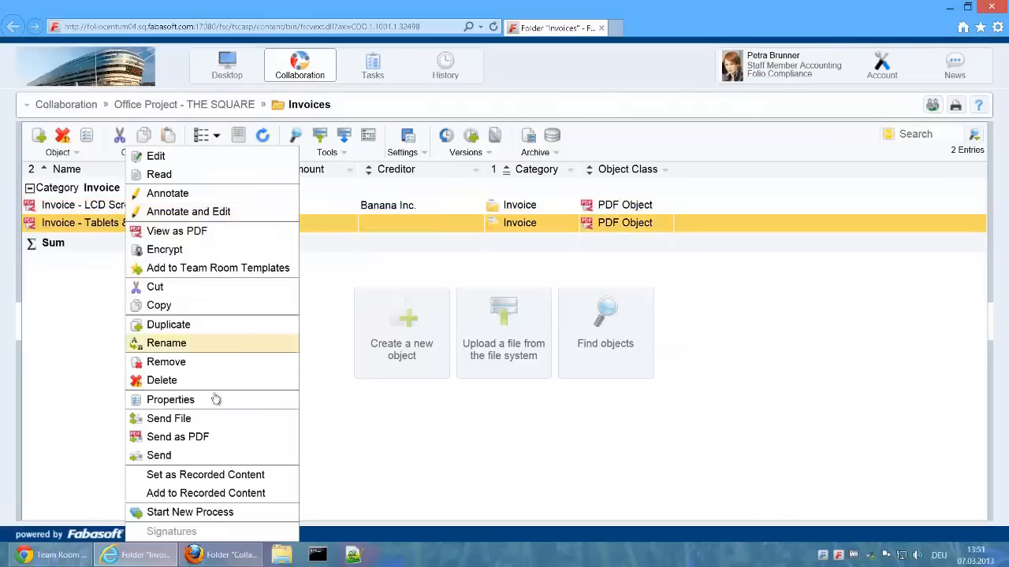
Step: Start the process on Tablets & Notebooks and register it: Pear Inc., 7,440.00 EUR, meets formal criteria
left_click(189, 511)
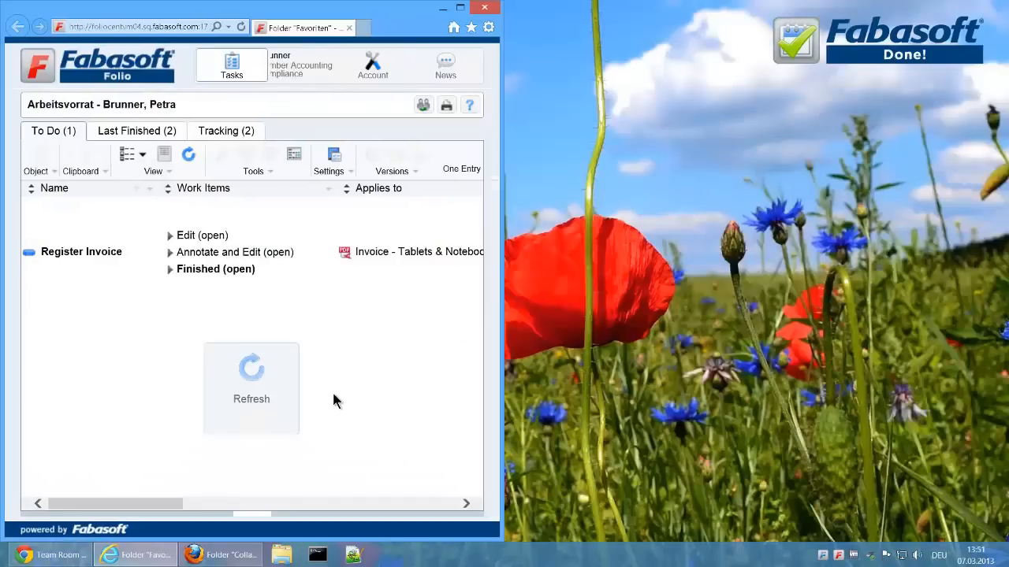
left_click(202, 235)
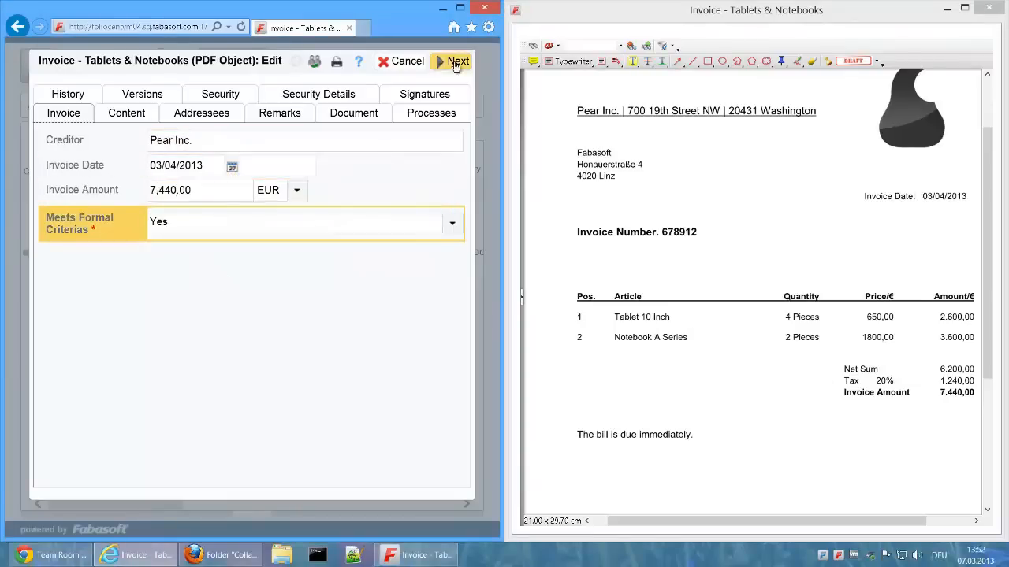
left_click(451, 62)
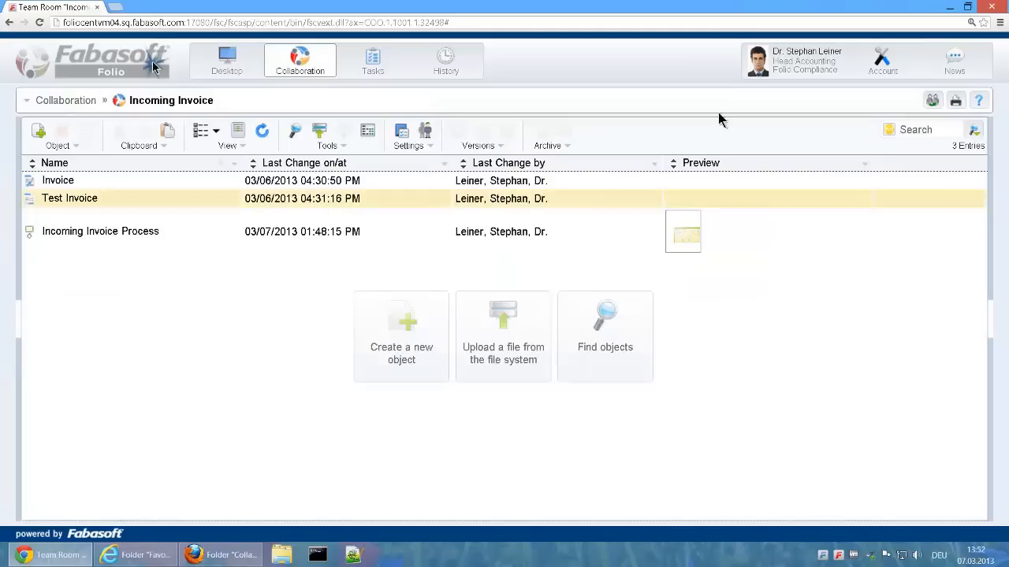
Step: Review the Tablets & Notebooks invoice document and approve it with the signature password
left_click(372, 60)
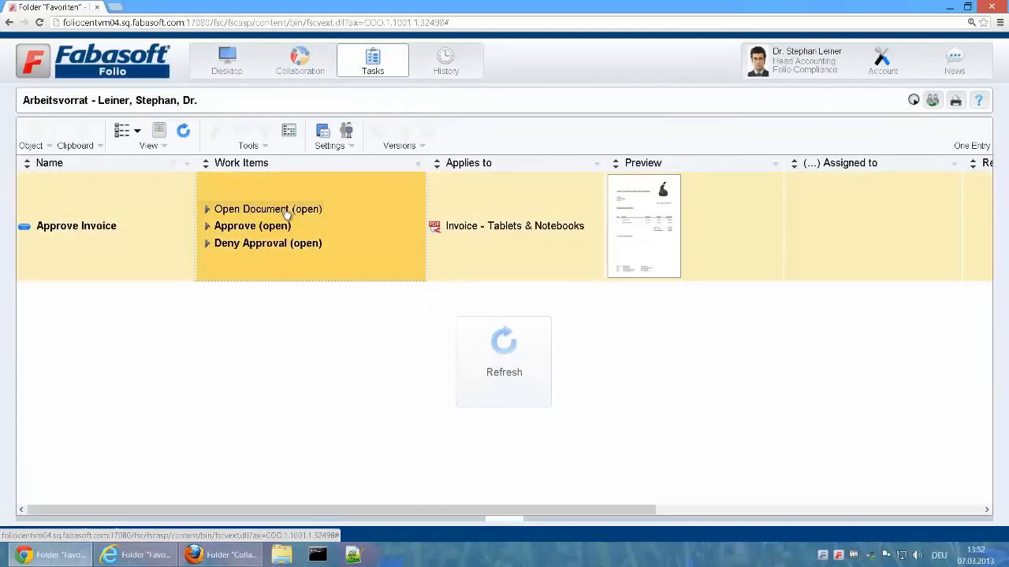
left_click(268, 208)
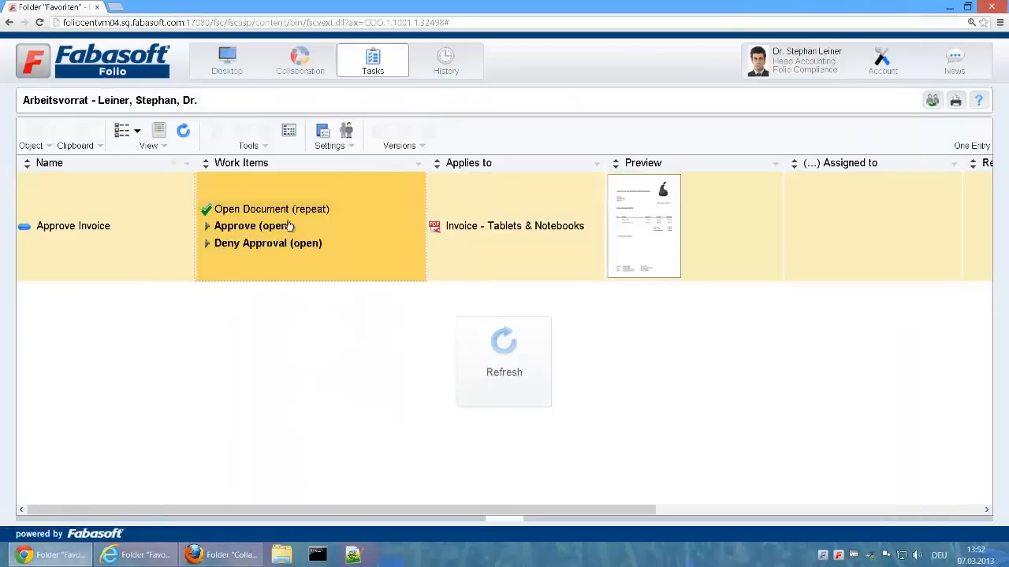
left_click(252, 227)
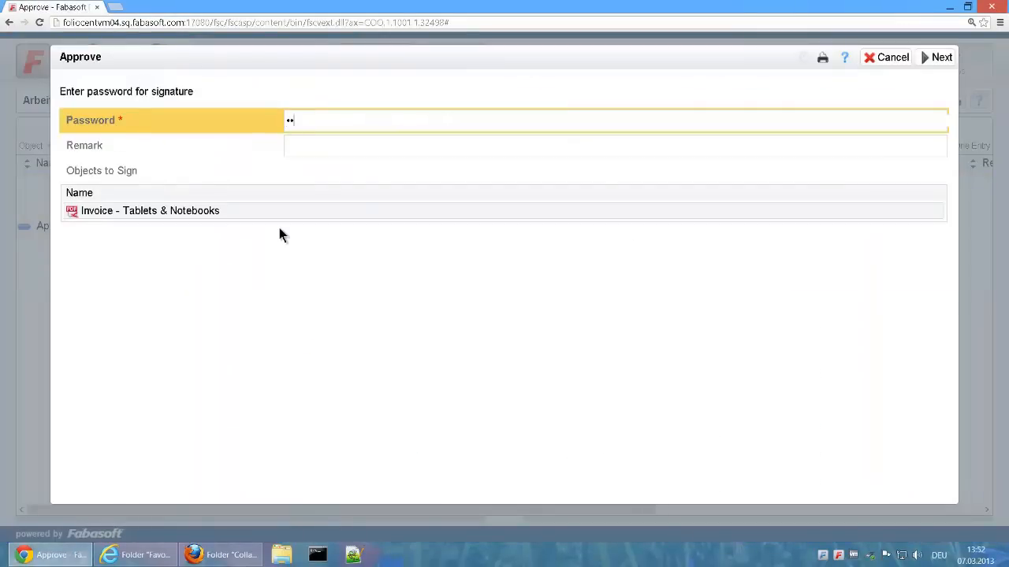
left_click(941, 57)
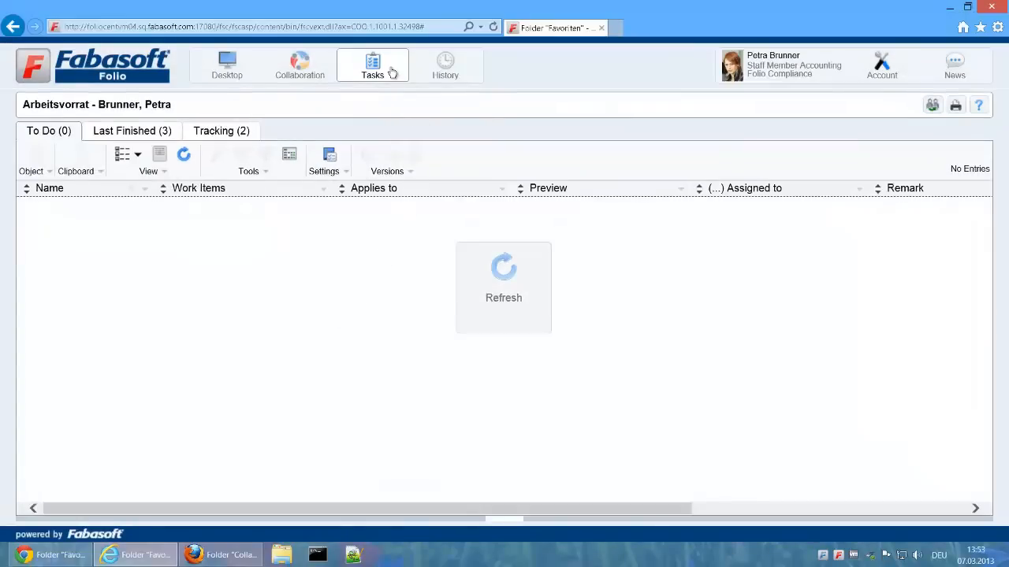
mouse_move(381, 102)
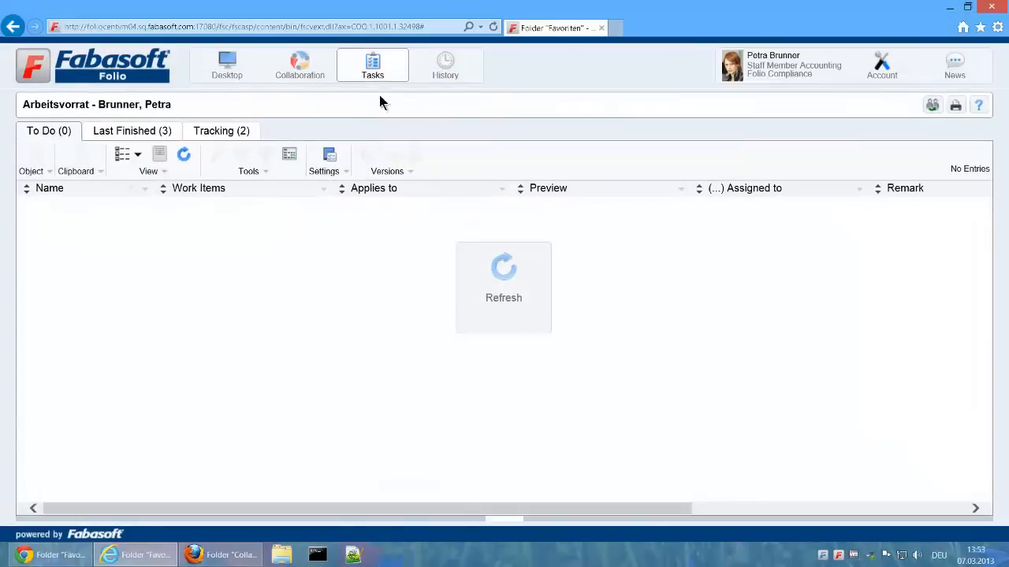
mouse_move(504, 286)
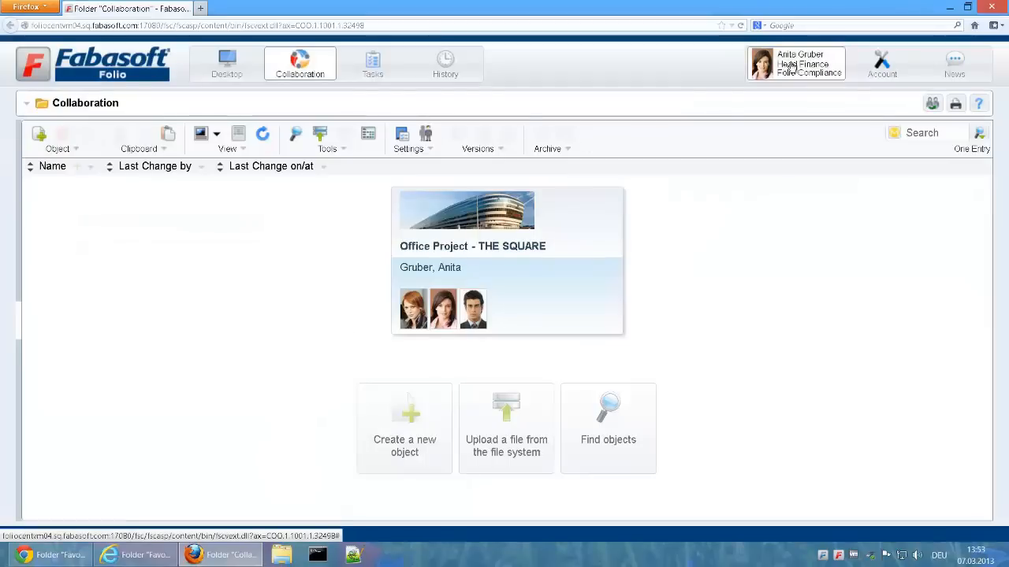
Step: View the Tablets & Notebooks invoice PDF from the Approve Invoice work item
left_click(372, 63)
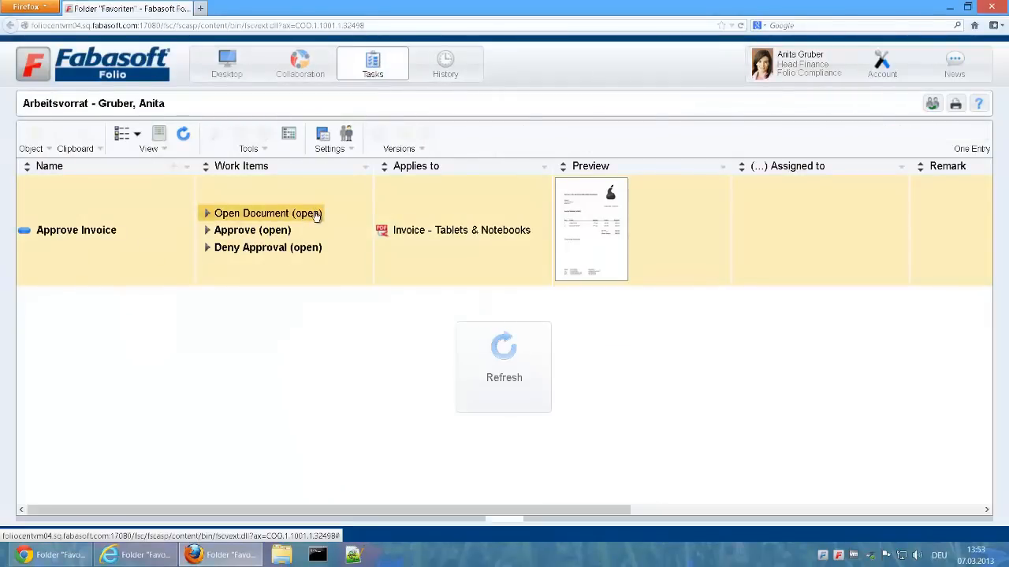
left_click(268, 212)
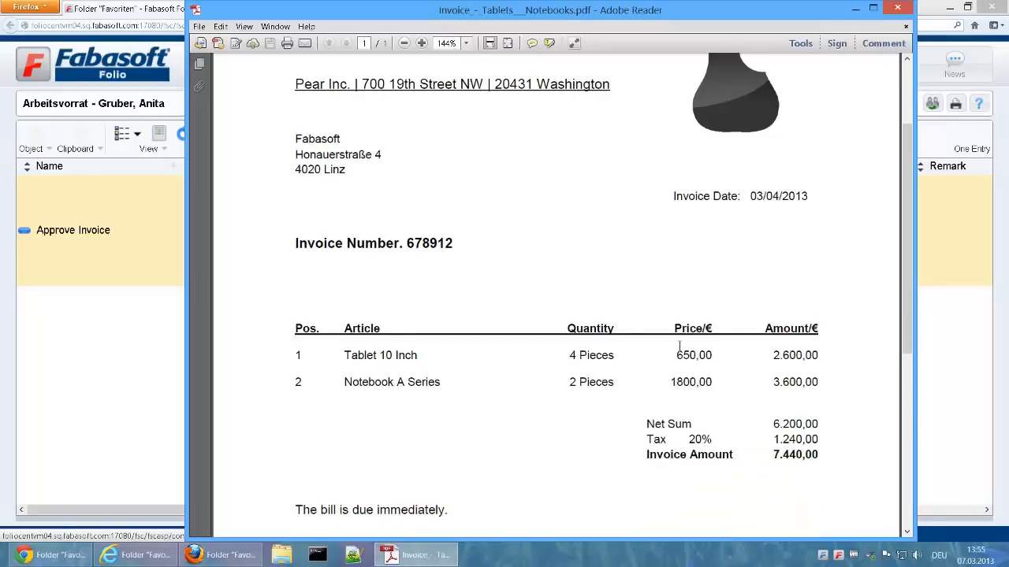
left_click(72, 230)
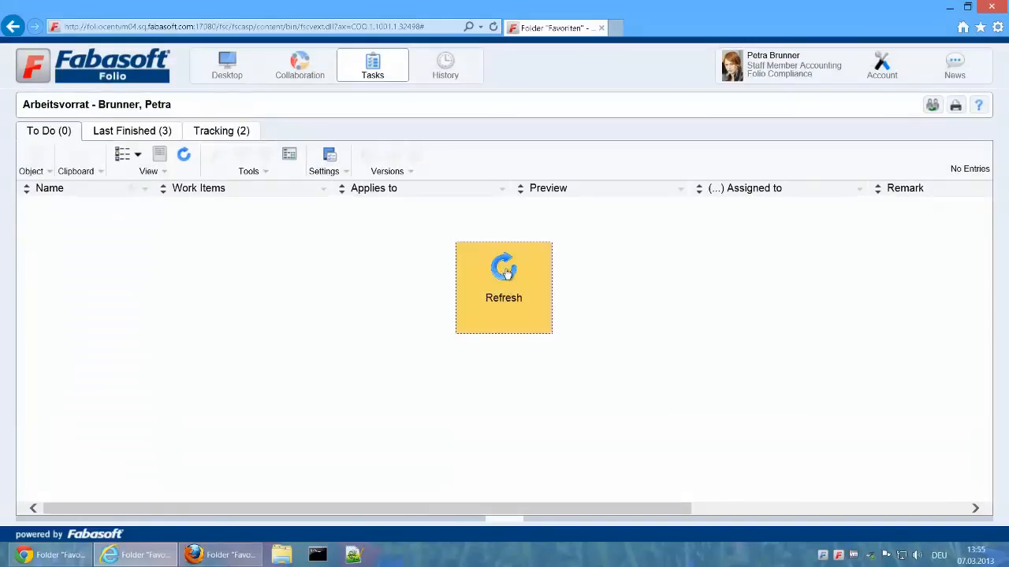
Step: Refresh the to-do list and return to the Invoices folder showing Tablets & Notebooks at 7,440.00 EUR
left_click(504, 287)
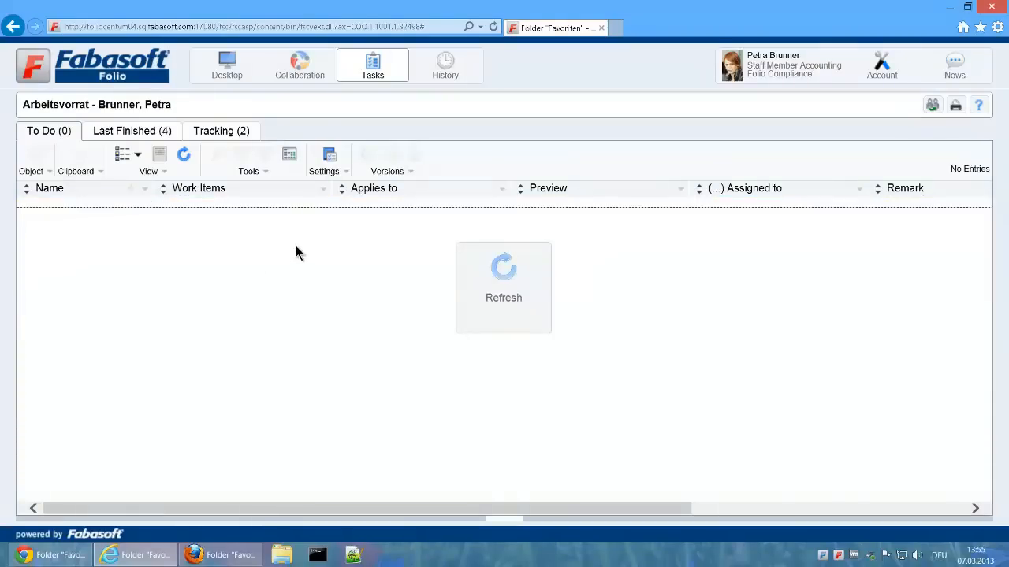
left_click(300, 64)
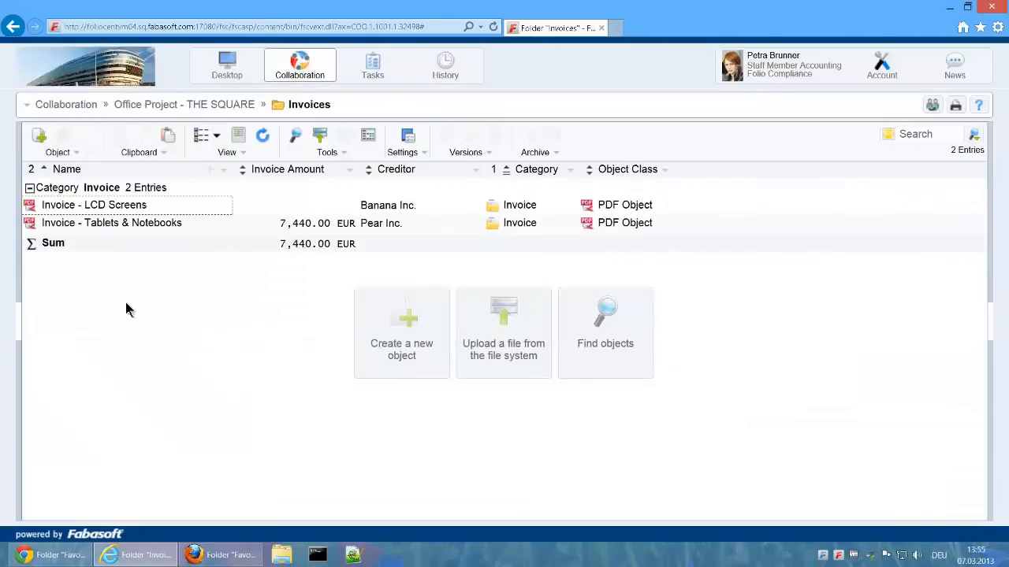
Step: View the Tablets & Notebooks invoice's process instance showing State: Completed with both activities finished
left_click(110, 224)
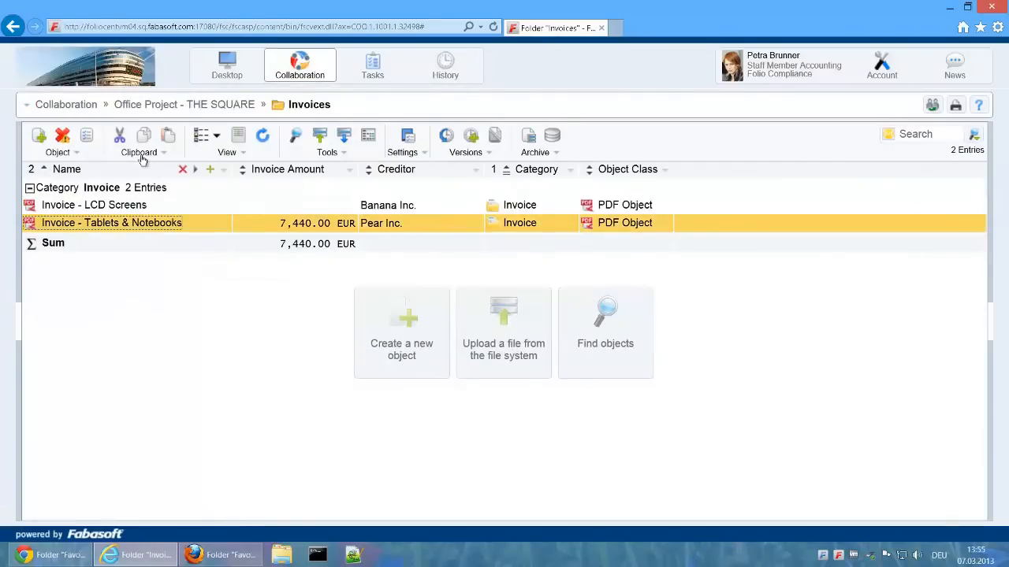
double_click(111, 224)
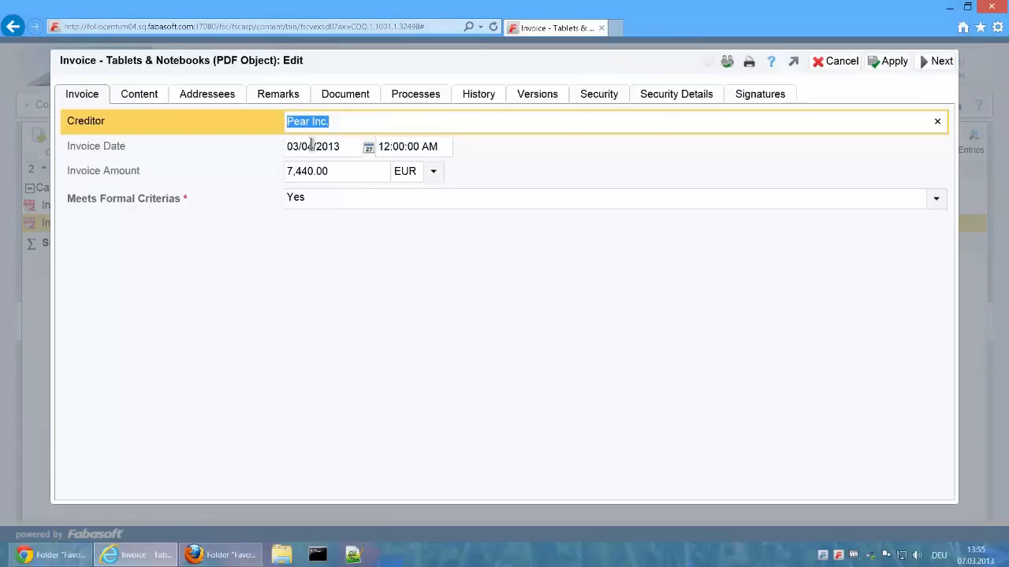
left_click(416, 94)
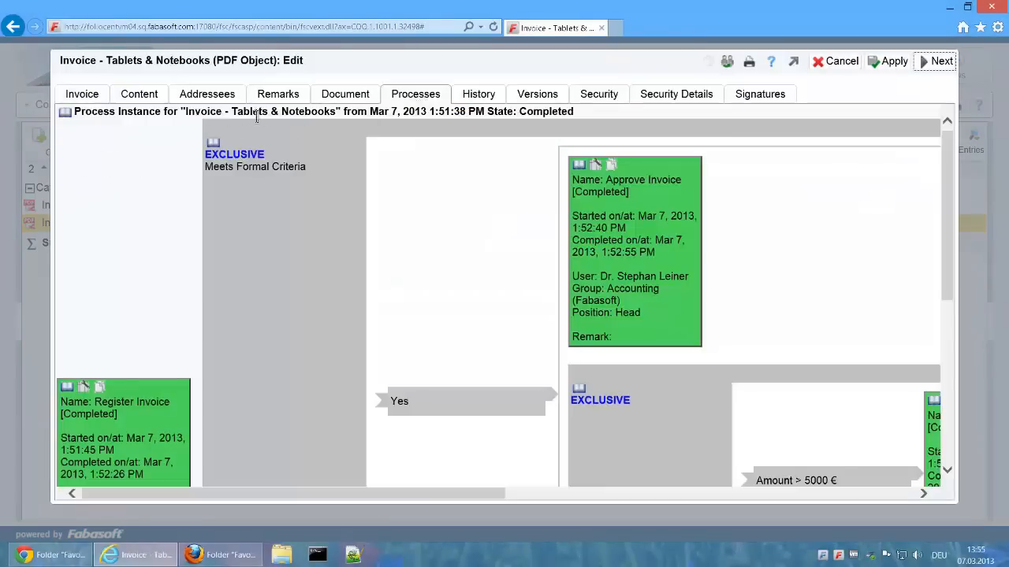
double_click(529, 110)
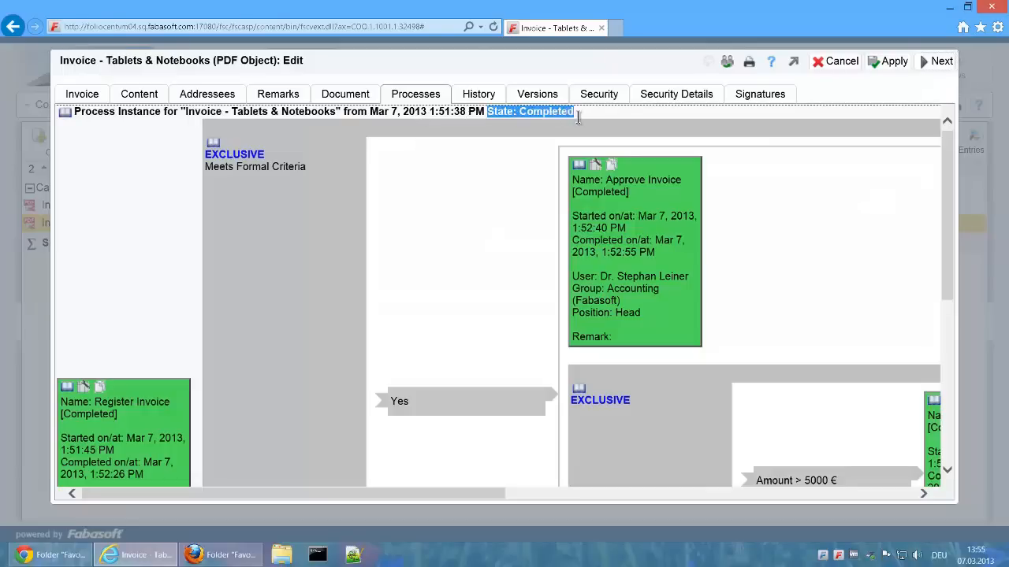